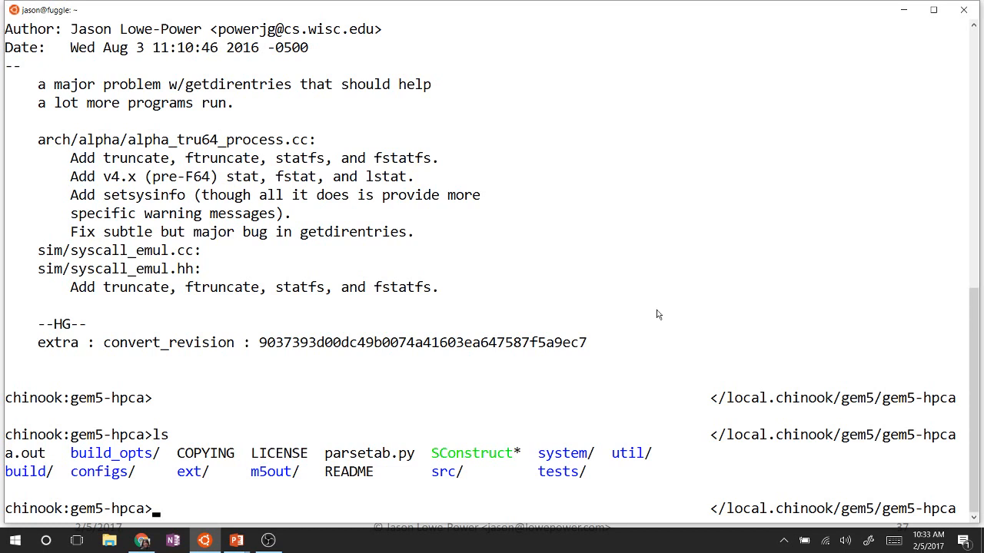
# Stage configs/ and src/ with git add and check git status before committing
pyautogui.write('vi')
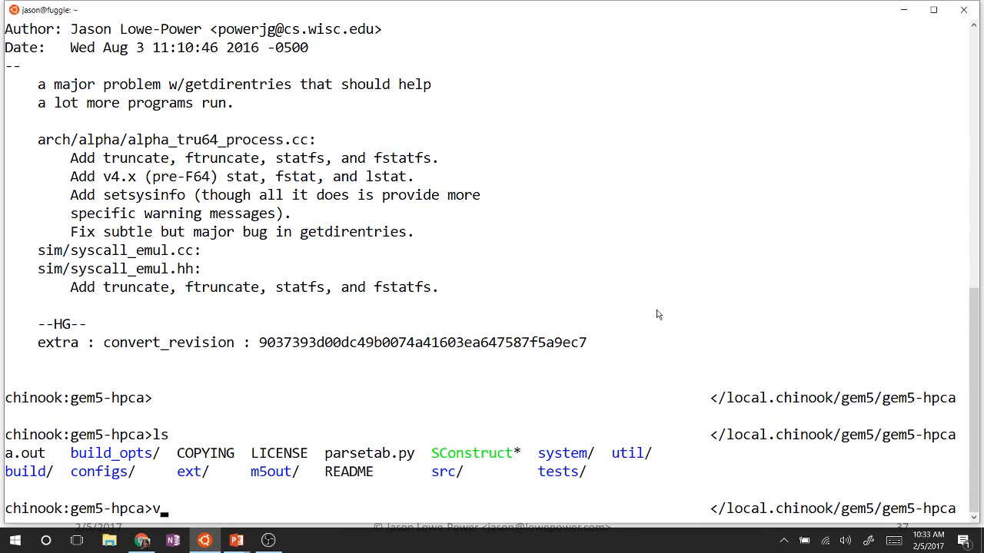
pyautogui.press('backspace')
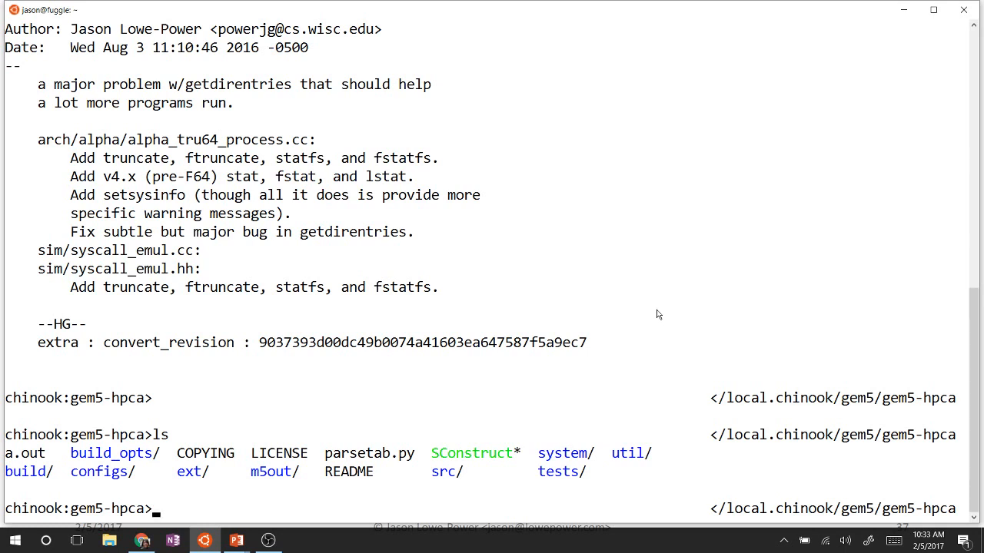
pyautogui.write('git status')
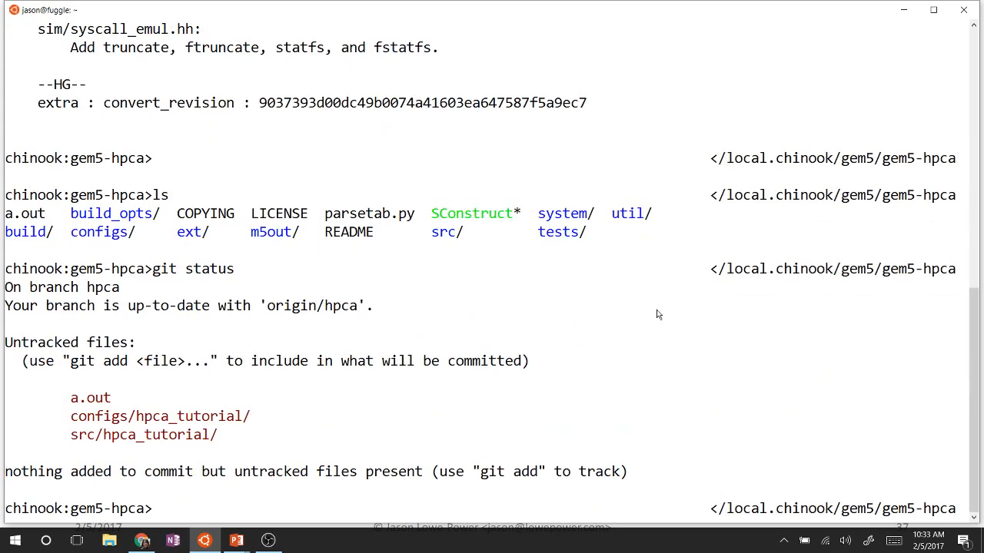
pyautogui.write('git add configs/')
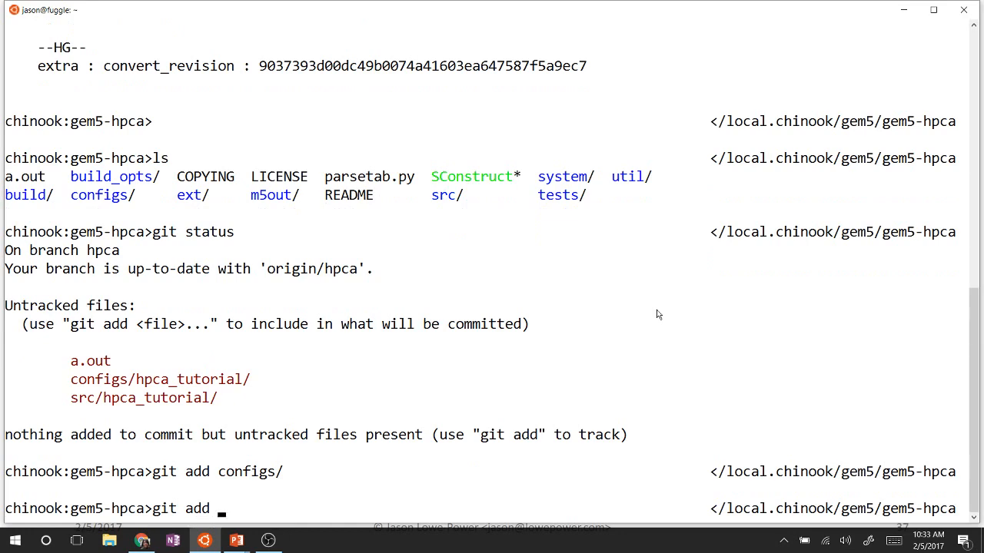
pyautogui.write('src/')
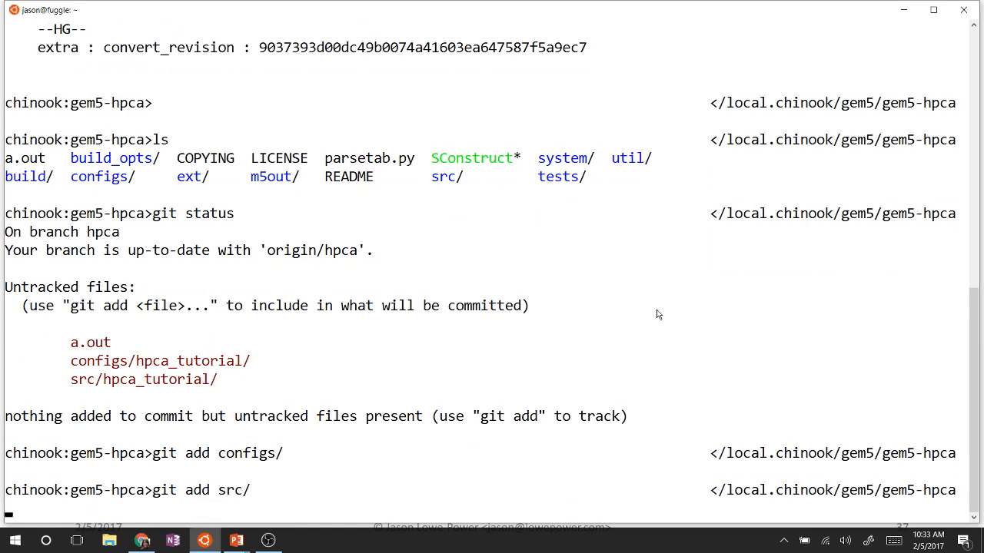
pyautogui.write('git statu')
pyautogui.write('git commit')
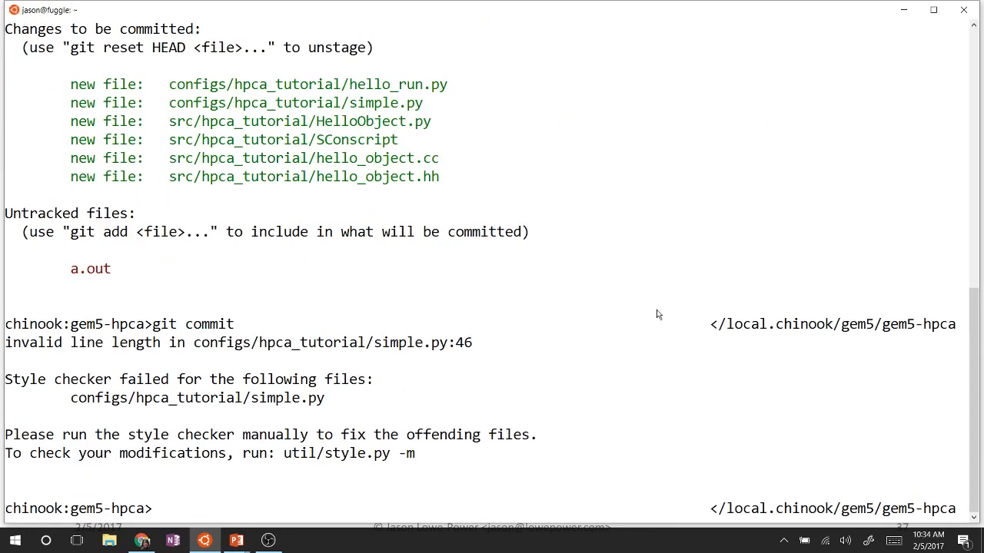
# Edit configs/hpca_tutorial/simple.py in vi and stage the corrected file
pyautogui.write('vi')
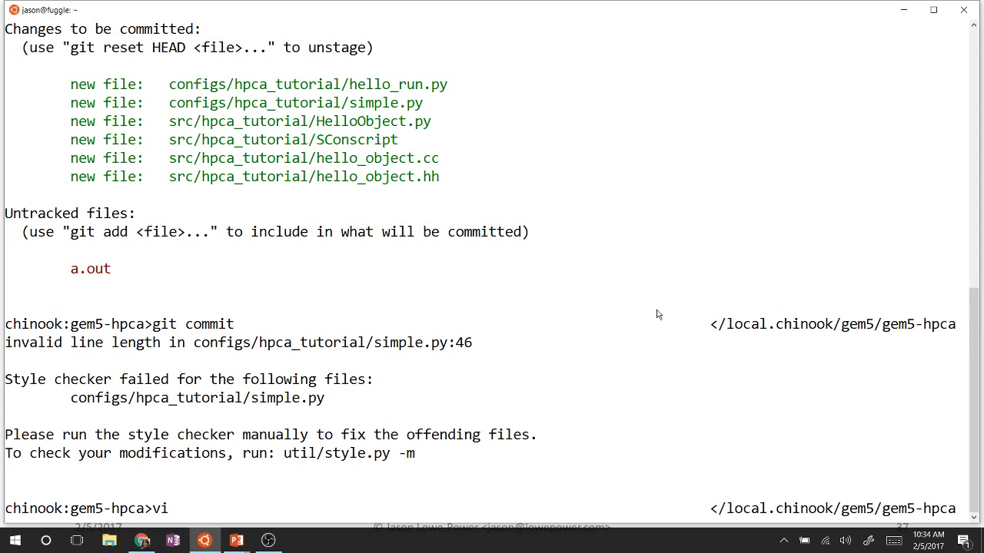
pyautogui.write('configs/')
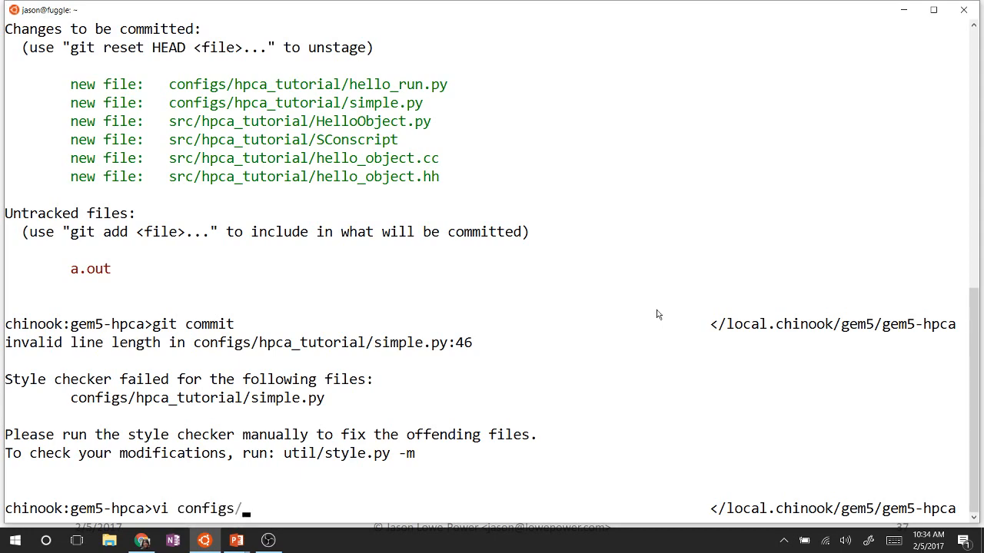
pyautogui.write('hpca_tutorial/simple.py')
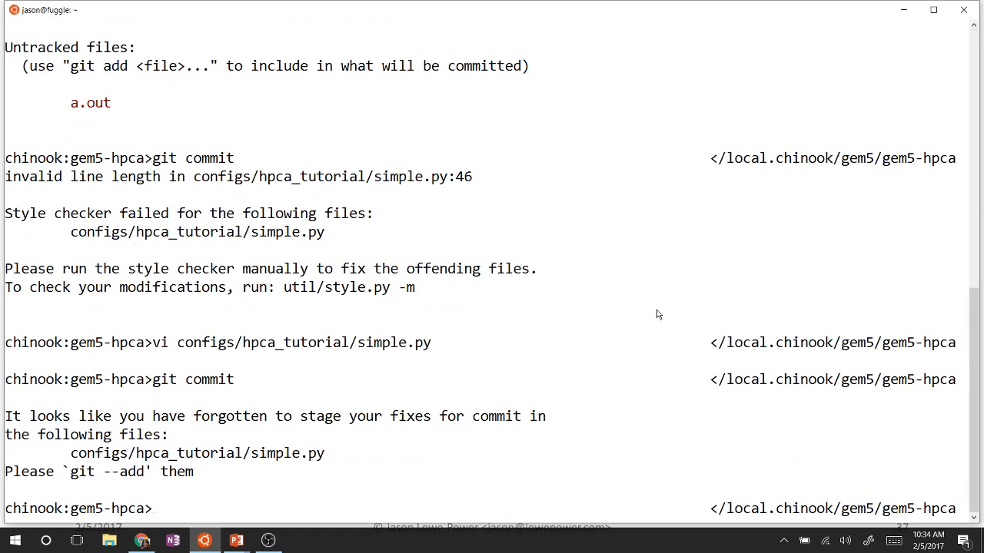
pyautogui.press('Return')
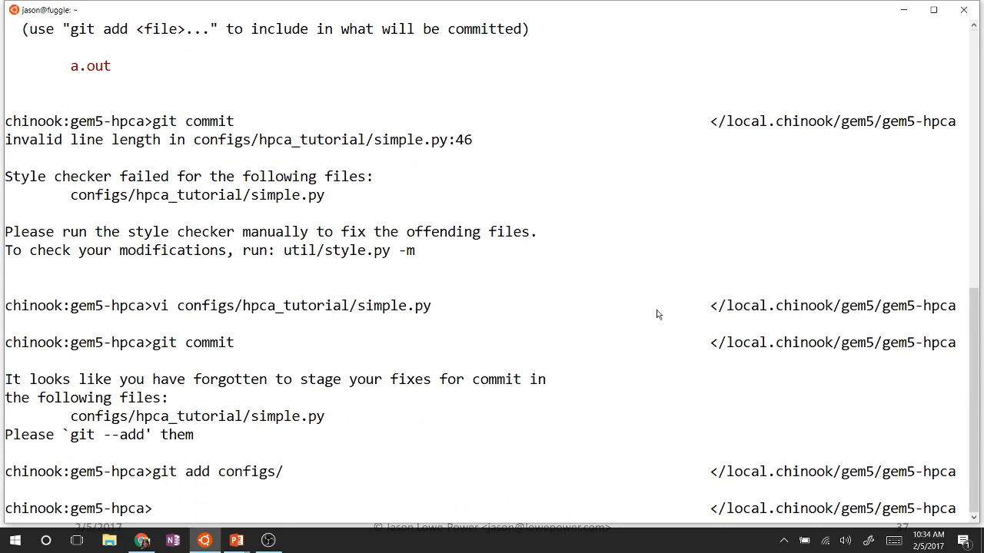
# Reopen simple.py at line 46, fix the flagged lines, save, and retry git commit
pyautogui.write('vi configs/hpca_tutorial/simple.py')
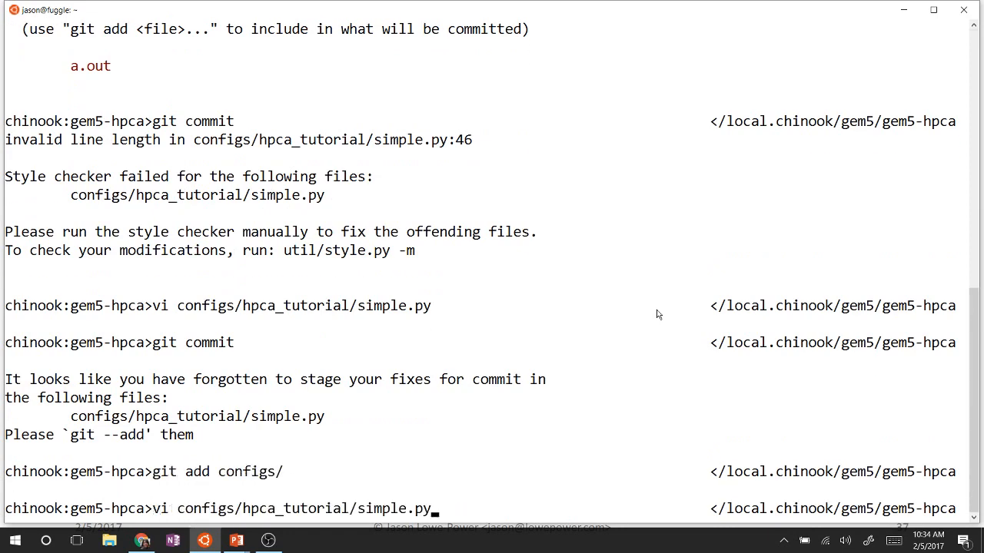
pyautogui.press('Return')
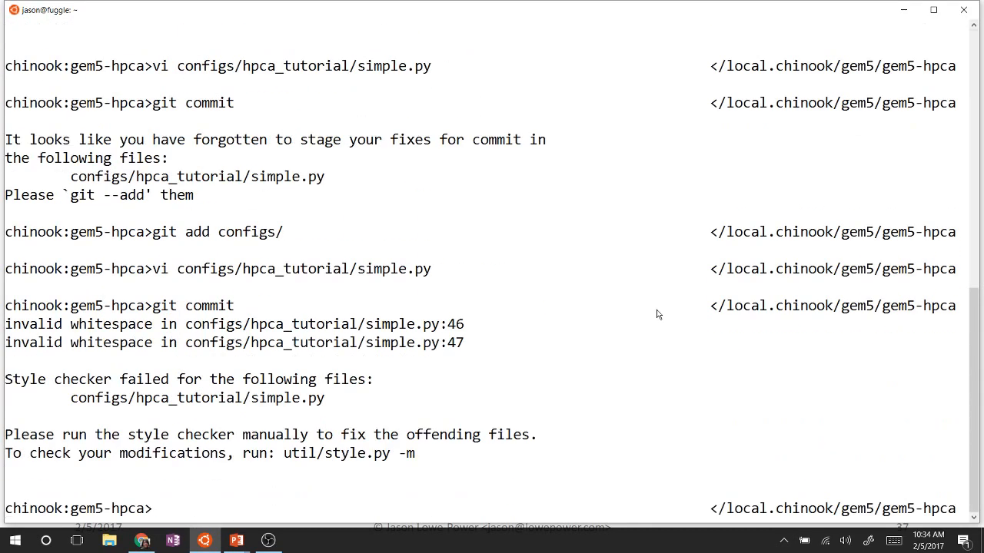
pyautogui.write('git commit')
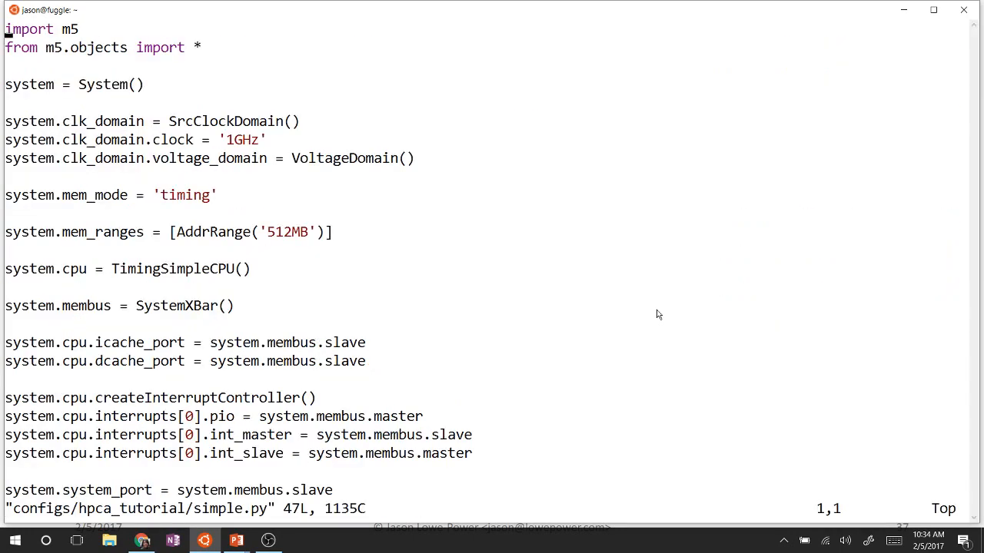
pyautogui.write(':46]')
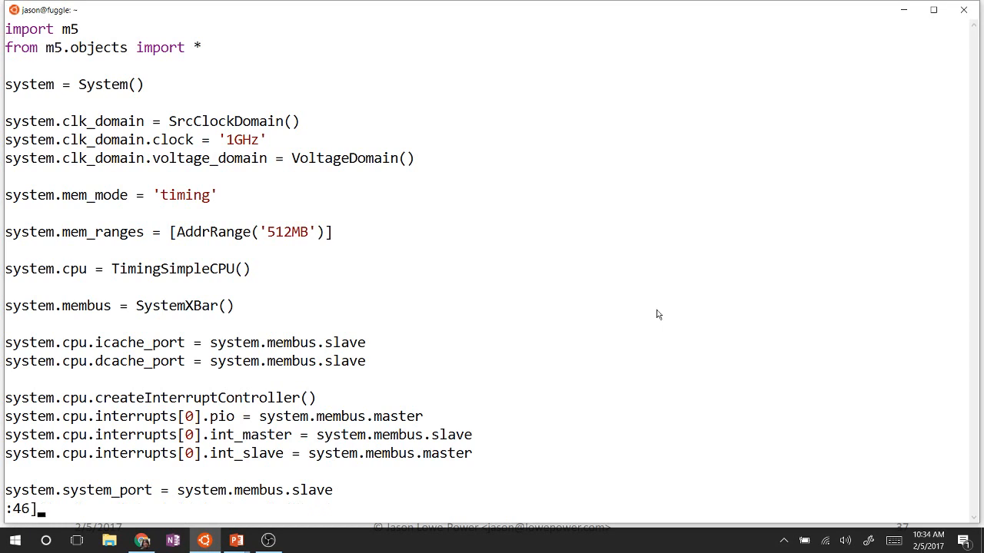
pyautogui.scroll(-3)
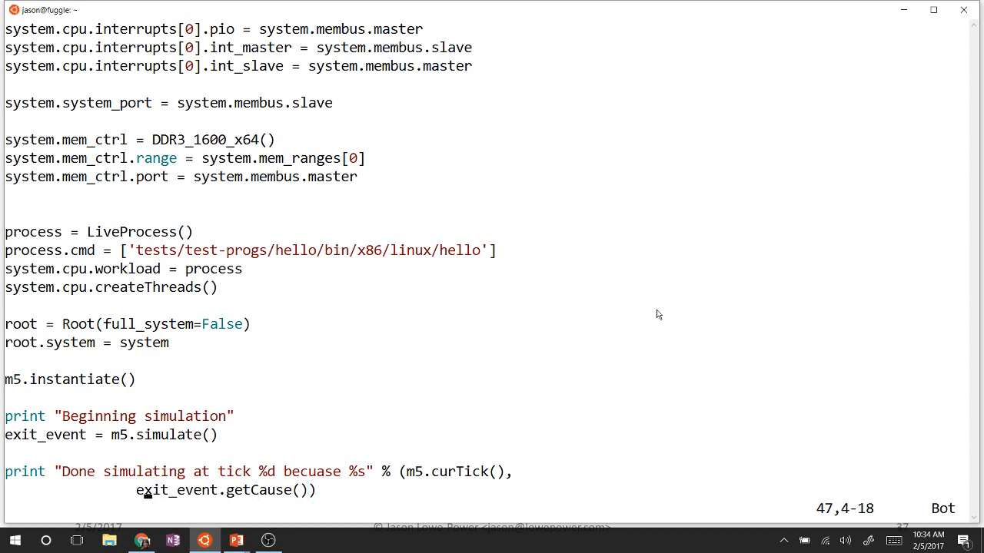
pyautogui.press('i')
pyautogui.write('git')
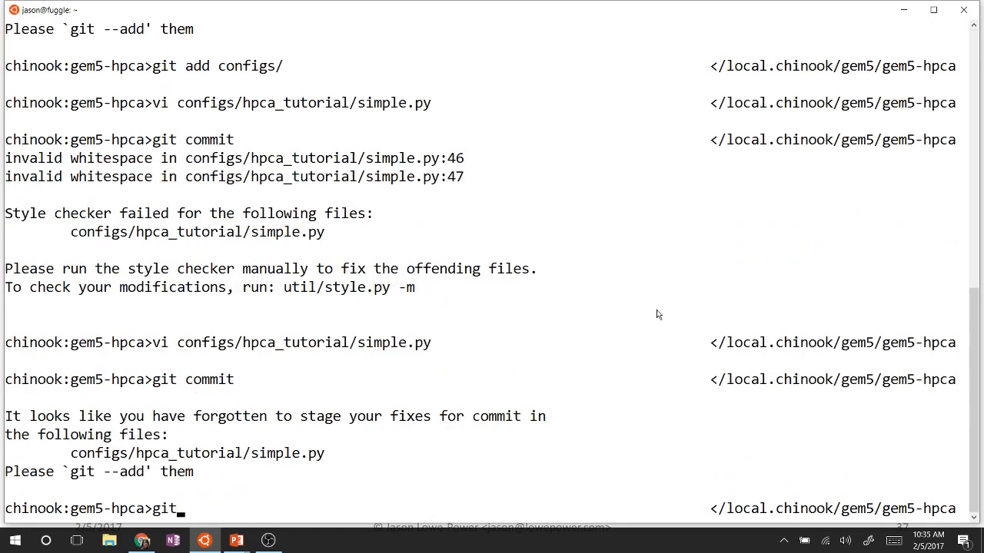
# Stage configs/ and commit with message "misc: added some files for the tutorial"
pyautogui.write('add configs/')
pyautogui.write('vi configs/hpca_tutorial/simple.py')
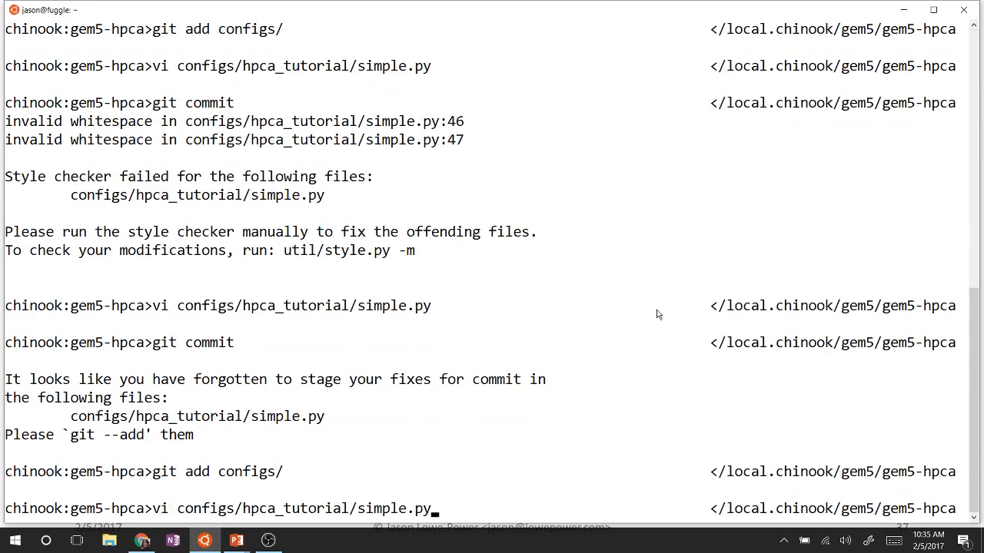
pyautogui.press('Return')
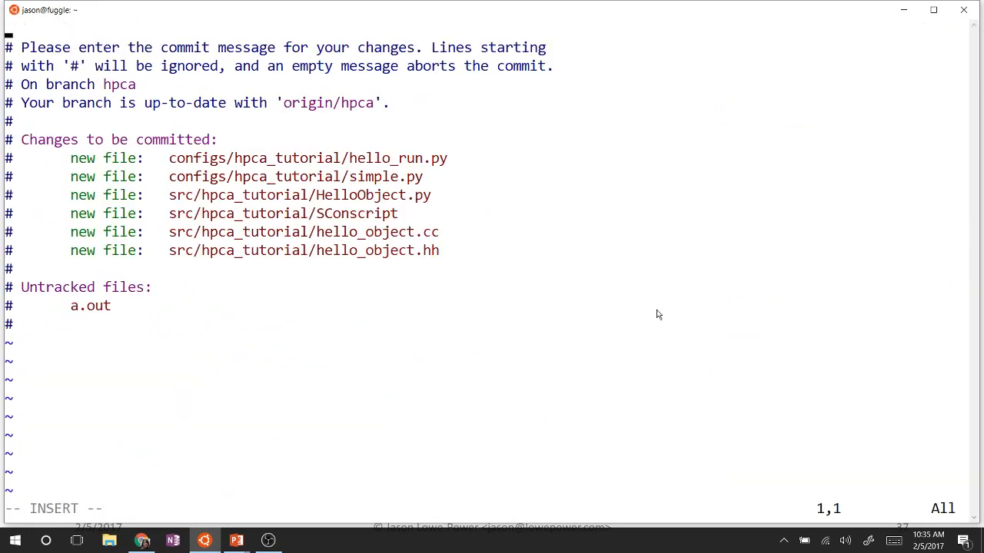
pyautogui.write('misc: added')
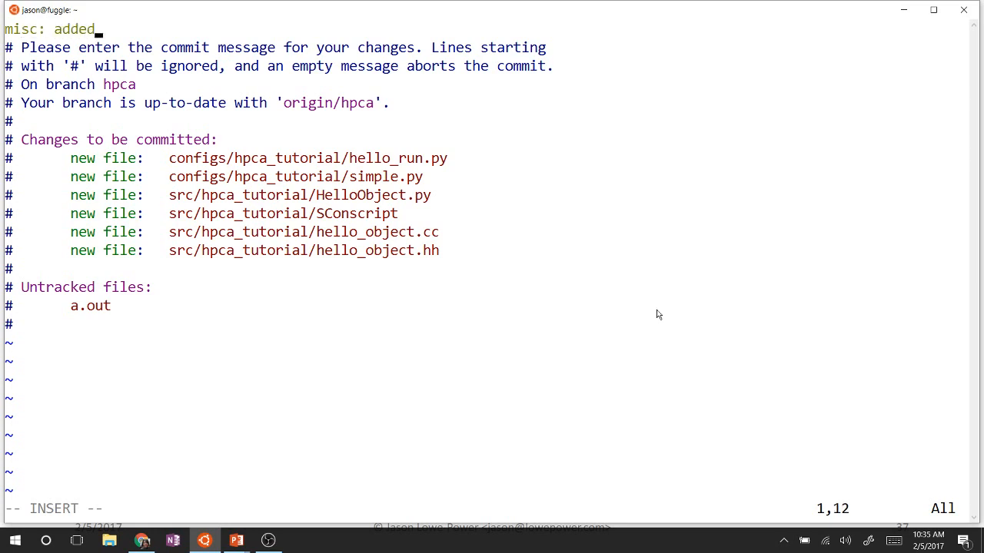
pyautogui.write('some files for th')
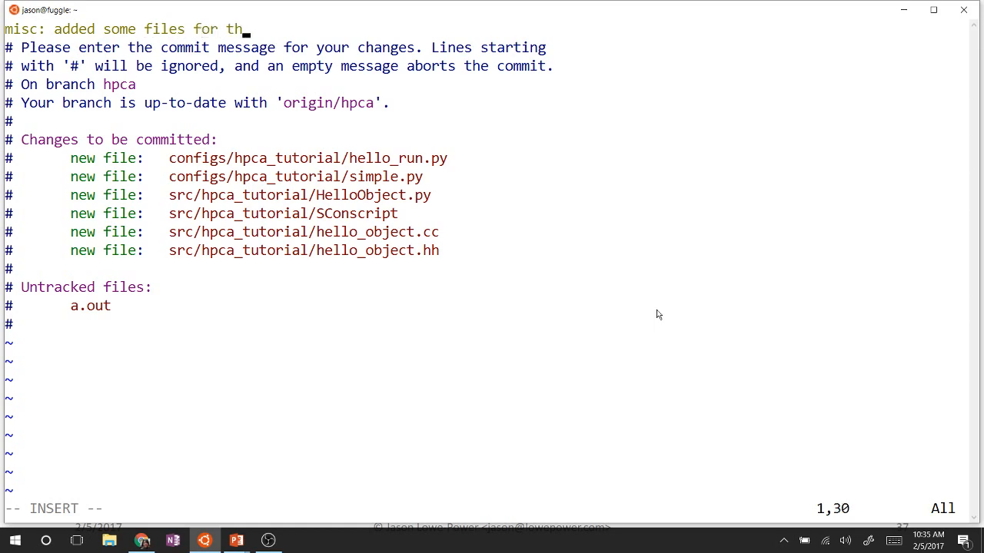
pyautogui.write('e tutorial')
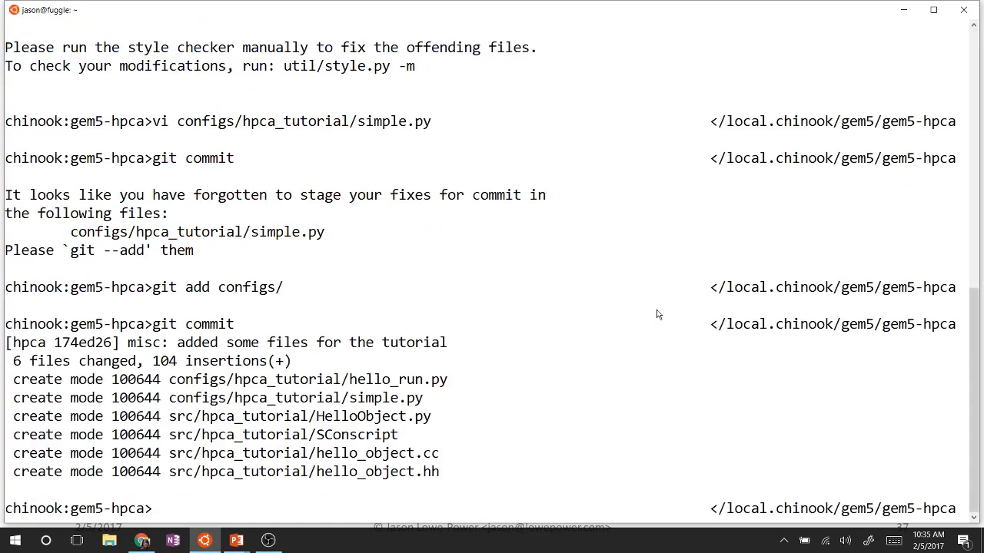
# Attempt git push origin HEAD:hpca, which the remote rejects
pyautogui.write('git pus')
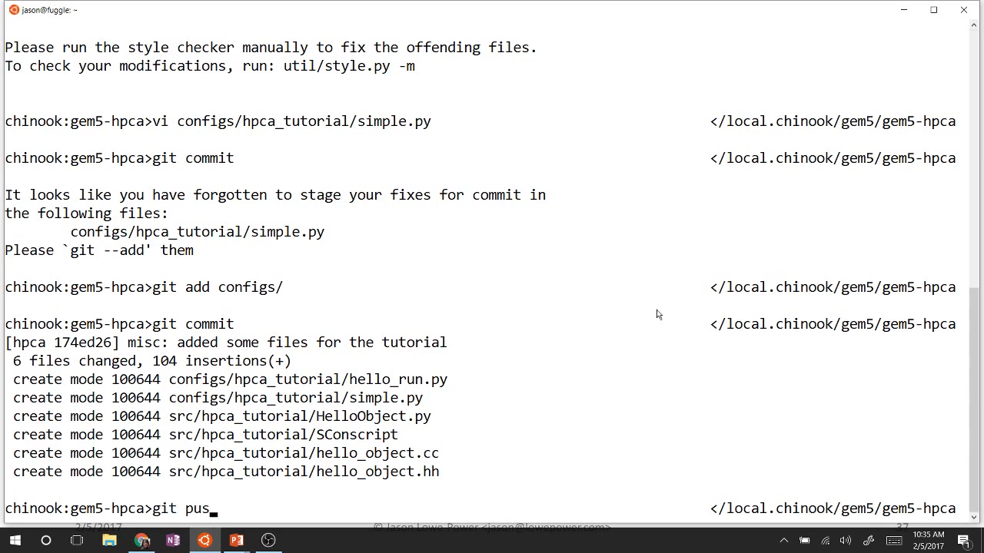
pyautogui.write('h')
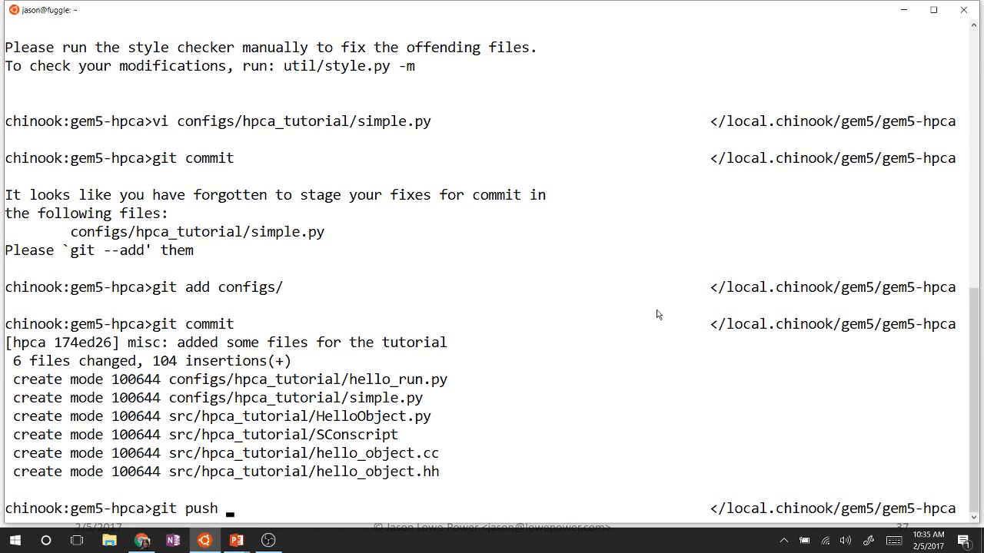
pyautogui.write('or')
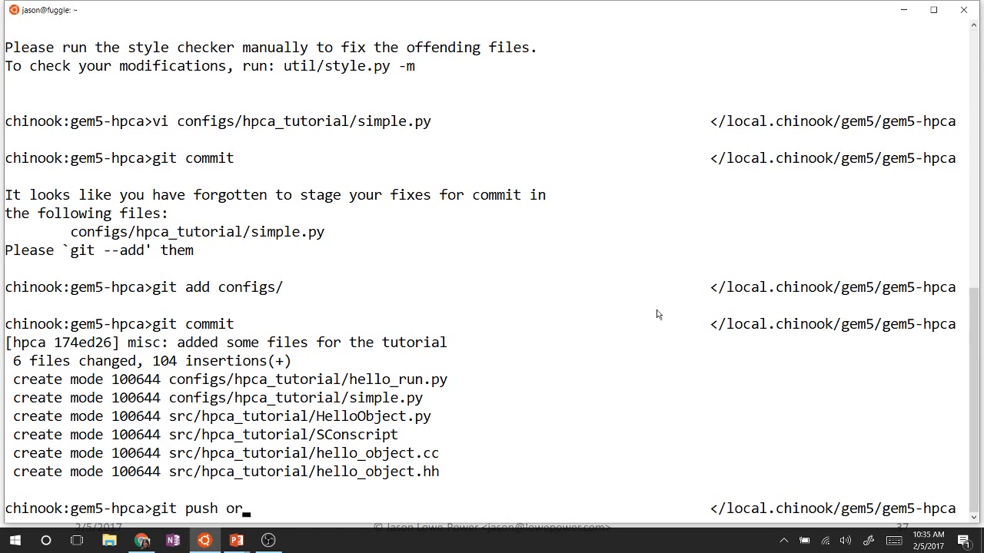
pyautogui.write('in')
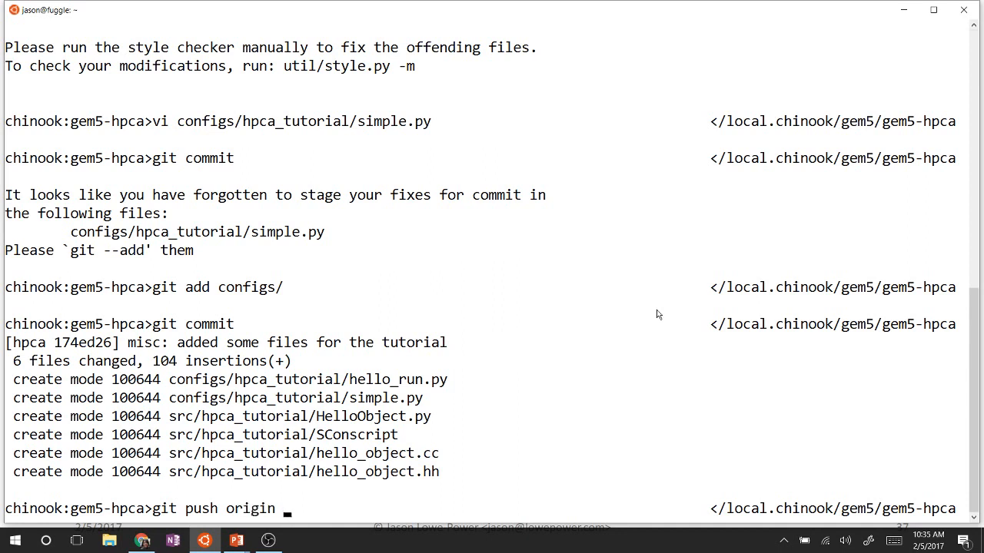
pyautogui.write('HE')
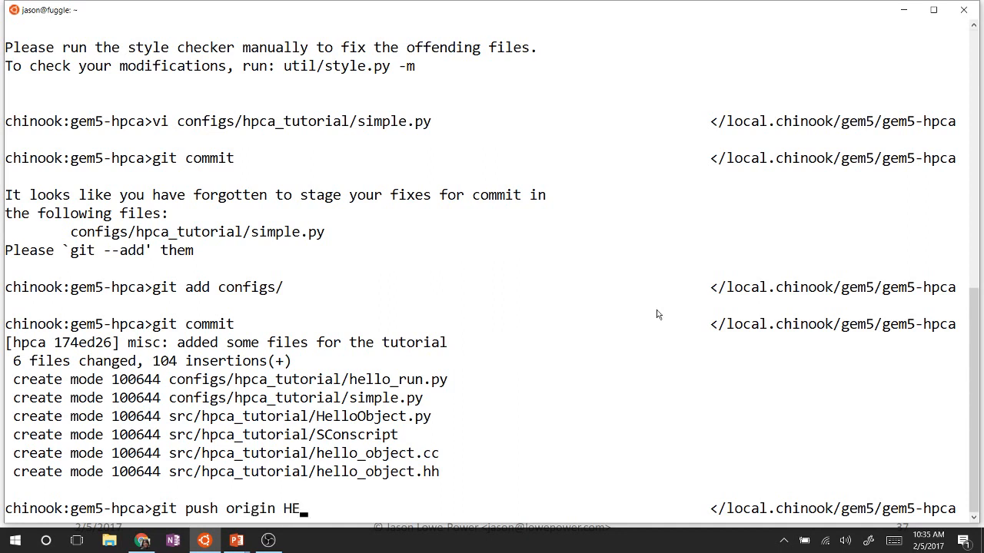
pyautogui.write('AD:/')
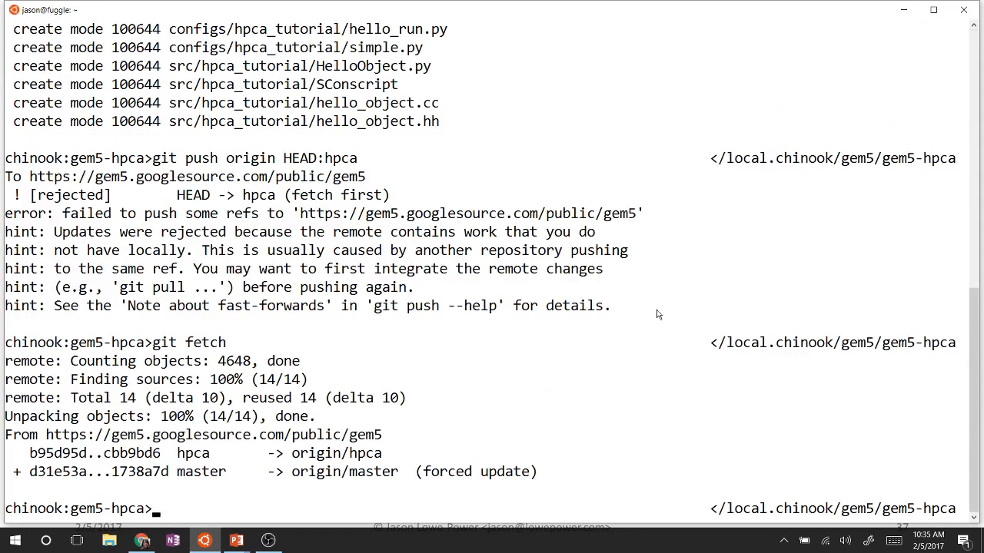
# Rebase onto the fetched remote so the push to hpca succeeds
pyautogui.write('git reba')
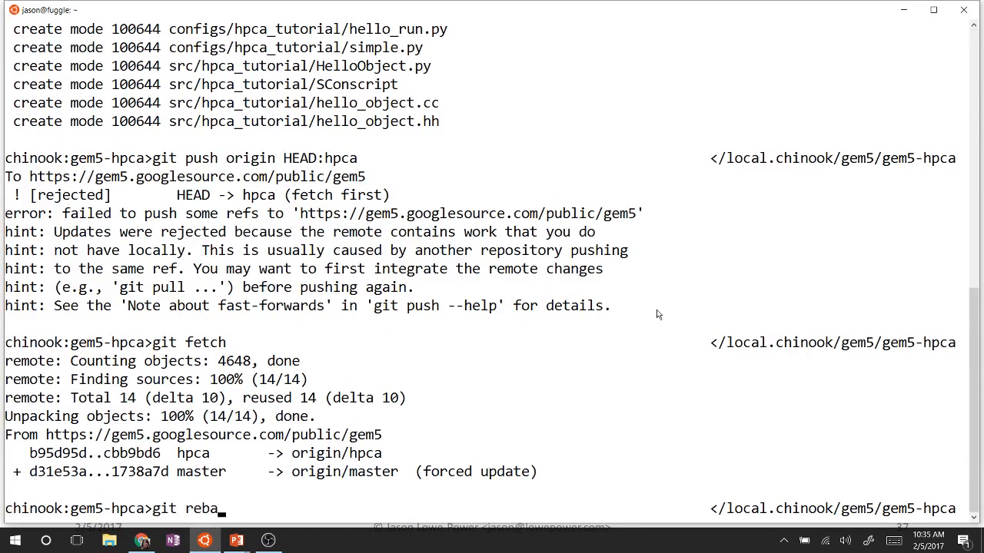
pyautogui.write('se')
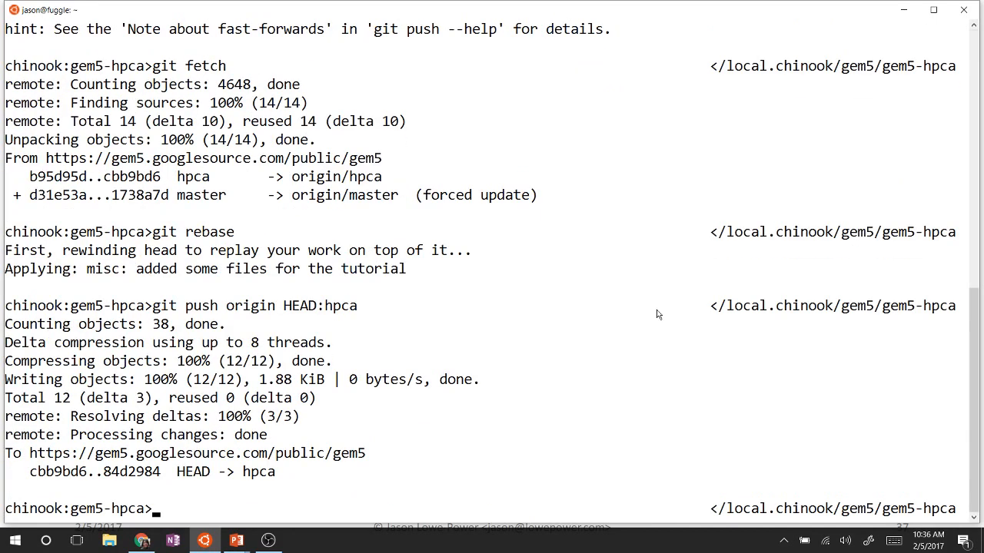
pyautogui.moveTo(661, 314)
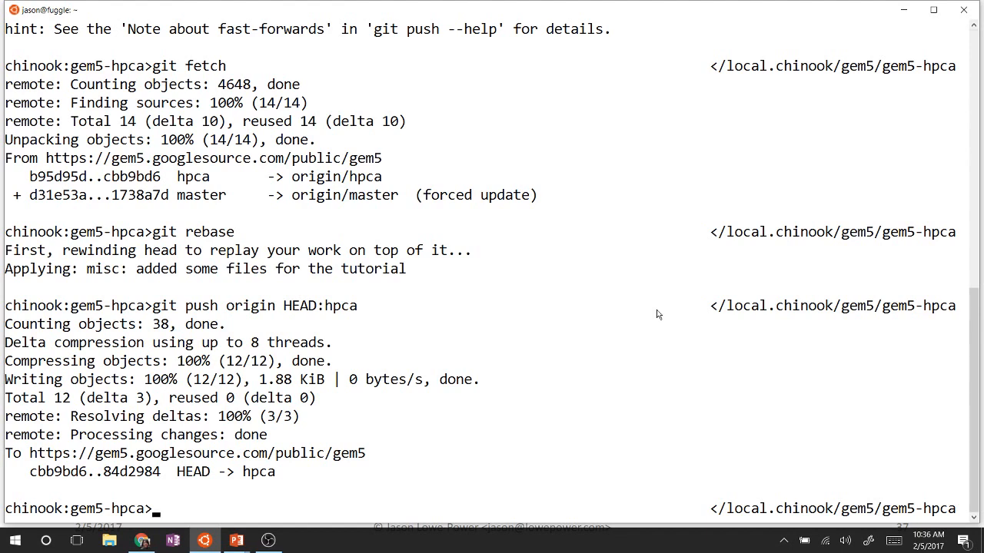
# In src/hpca_tutorial/hello_object.hh add a private section declaring void processEvent();
pyautogui.write('vi sr')
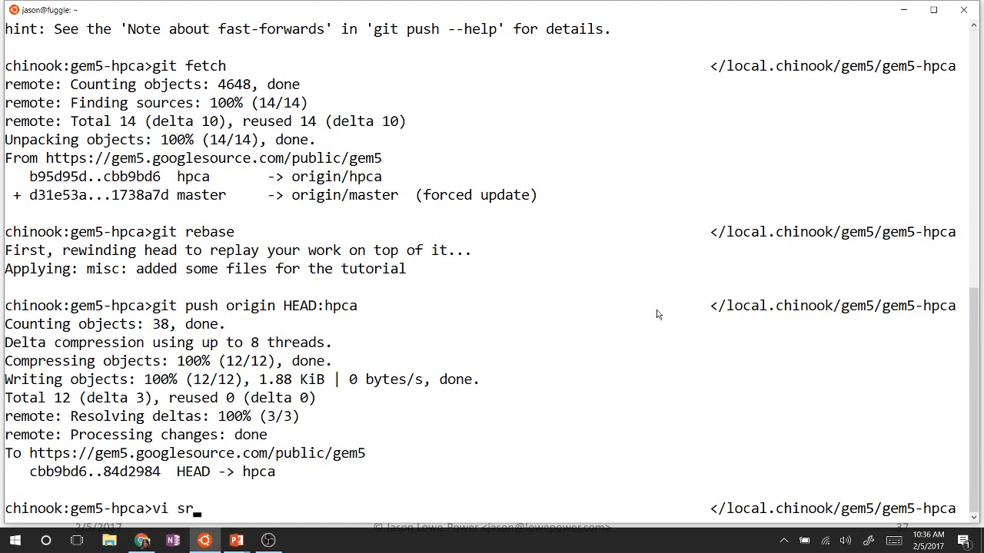
pyautogui.write('c/')
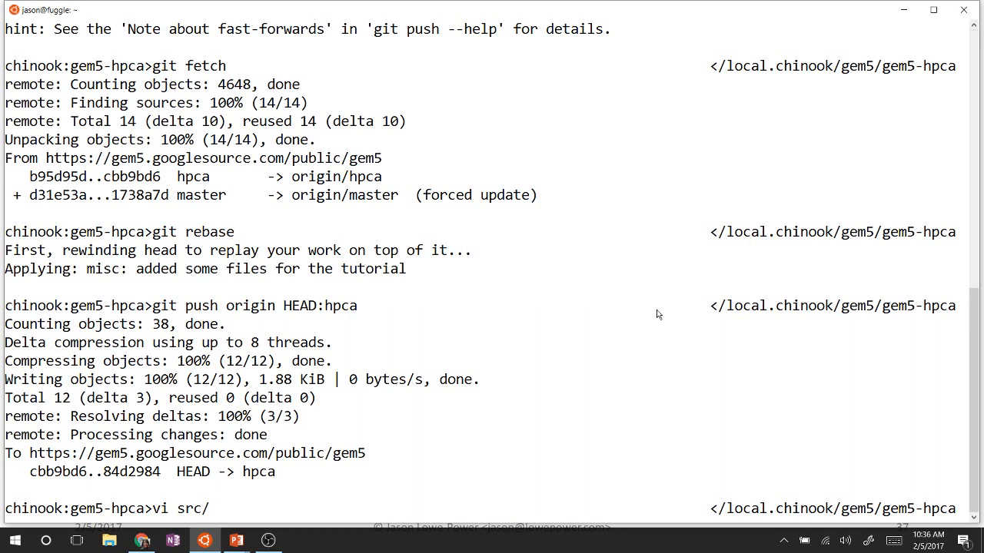
pyautogui.write('hpca_tutorial/h')
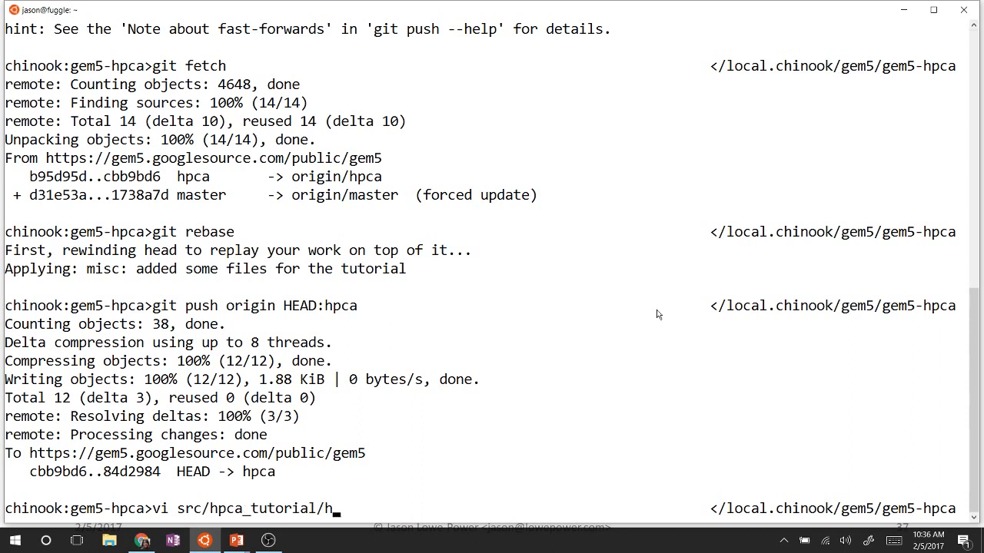
pyautogui.write('ello_object.')
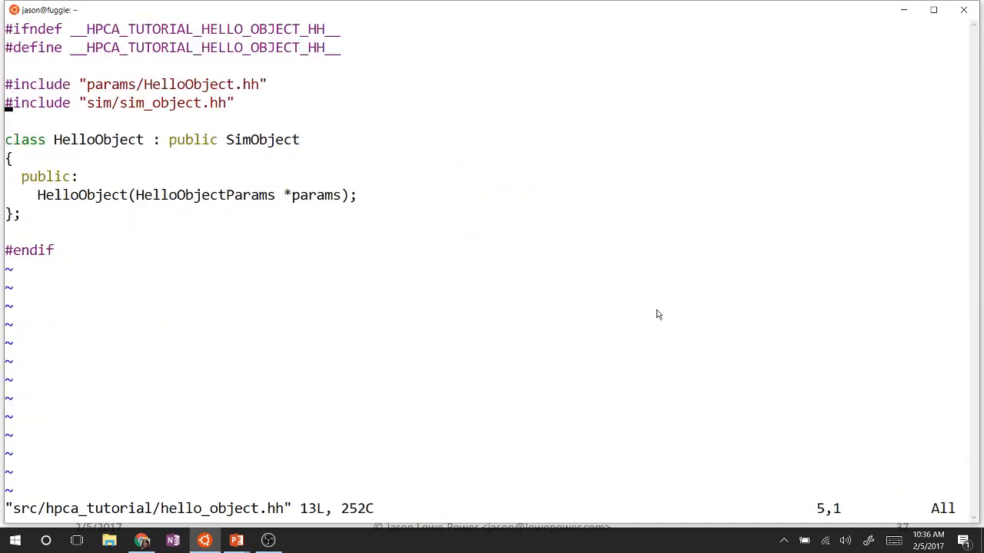
pyautogui.press('Up')
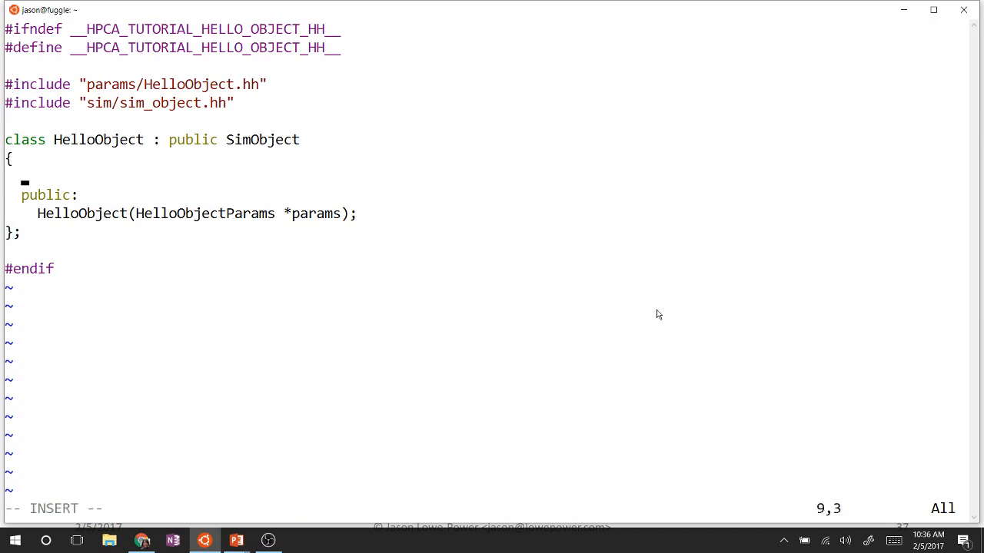
pyautogui.write('pri')
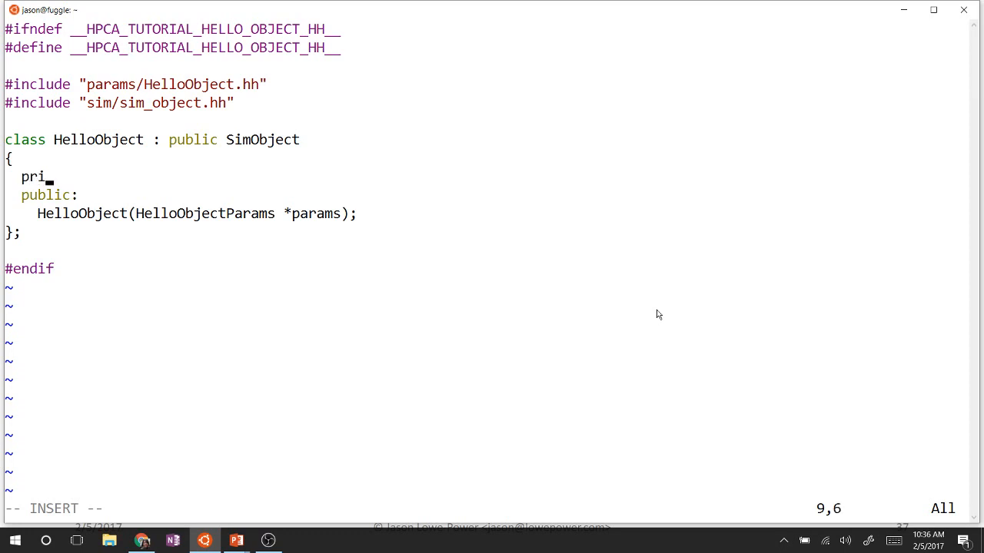
pyautogui.write('vate:')
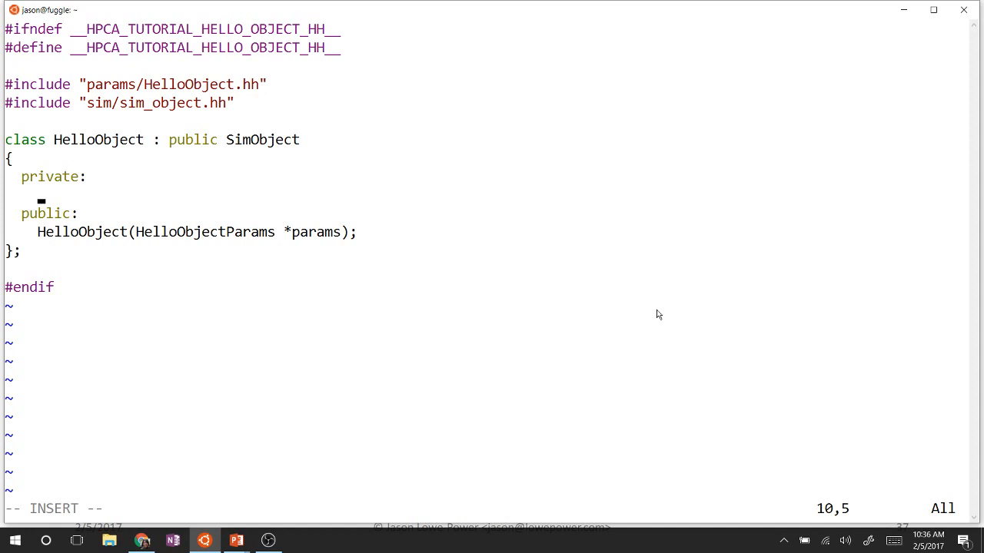
pyautogui.write('void pro')
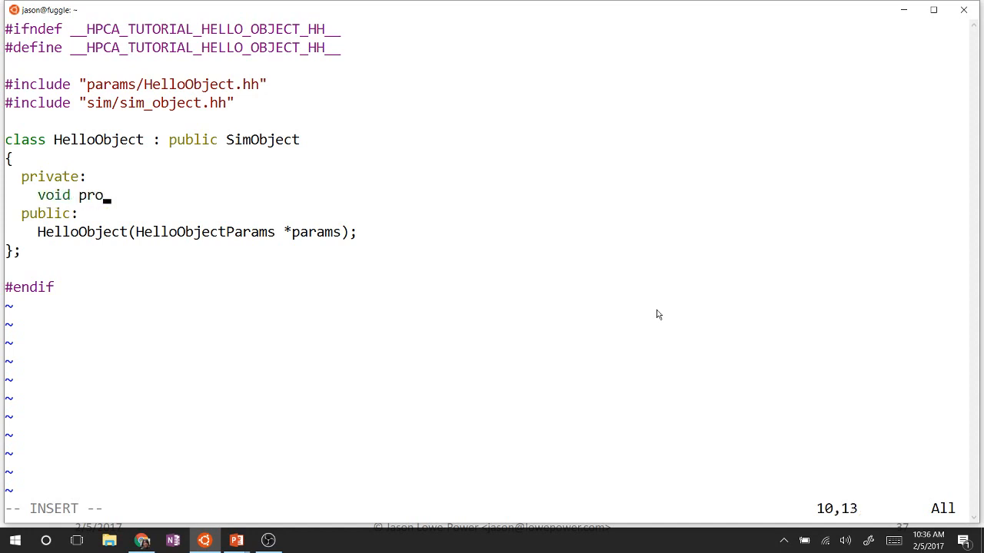
pyautogui.write('cessEvent();')
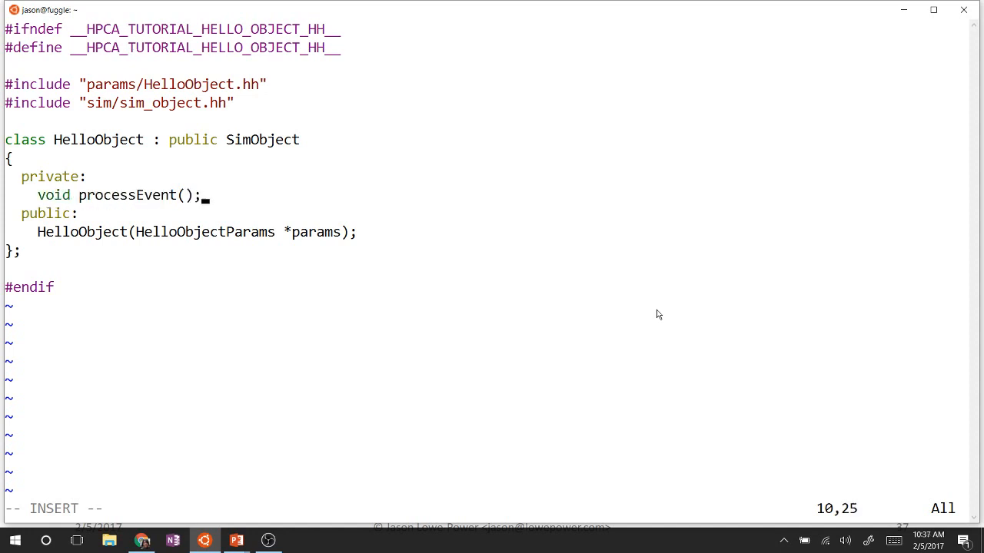
pyautogui.press('Enter')
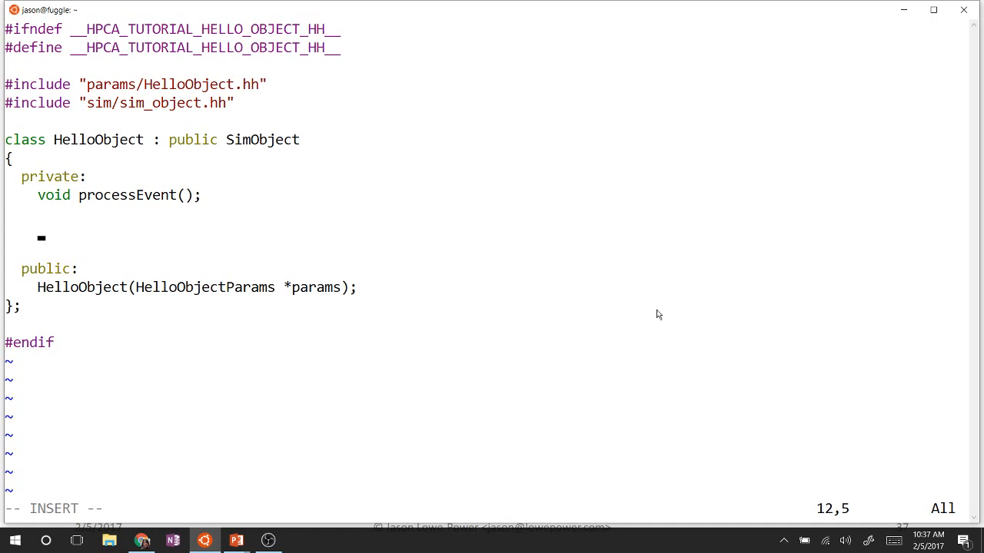
# Declare EventWrapper<HelloObject, &HelloObject::processEvent> event; and save the header
pyautogui.write('EventWri')
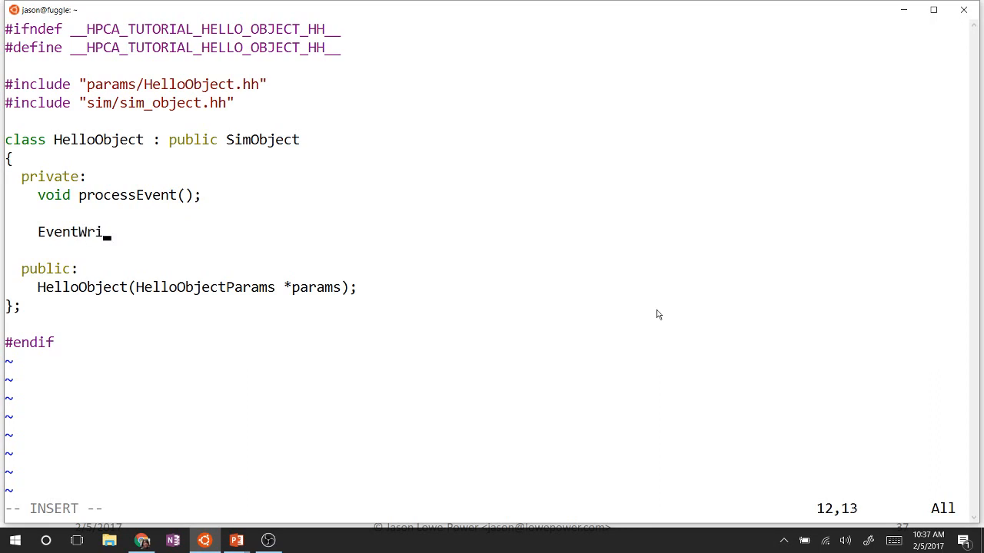
pyautogui.write('pper<')
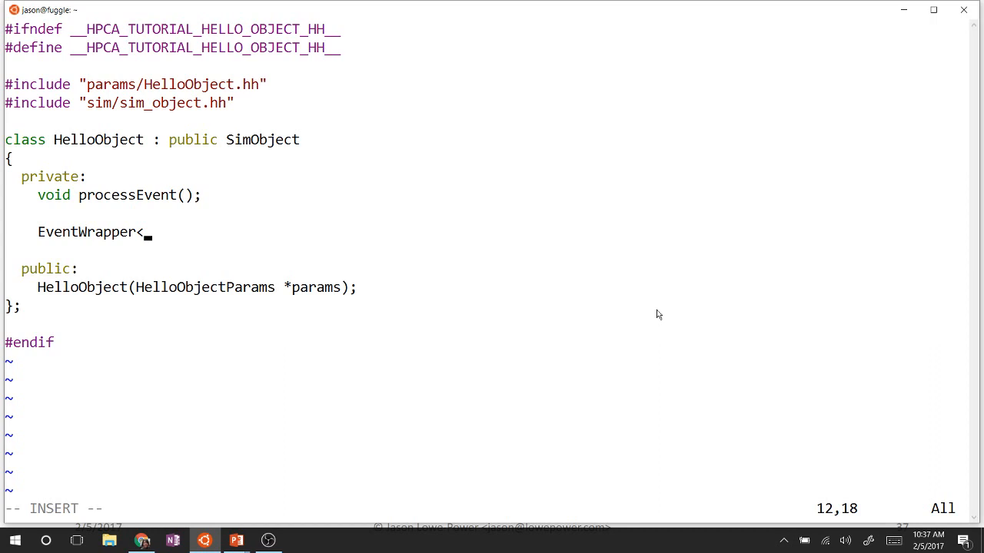
pyautogui.write('Hello')
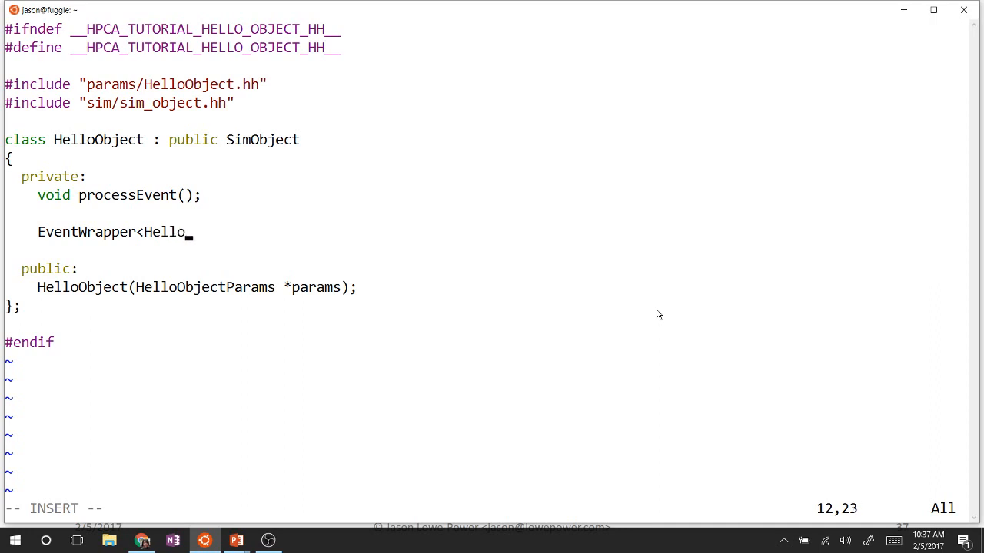
pyautogui.write('Object,')
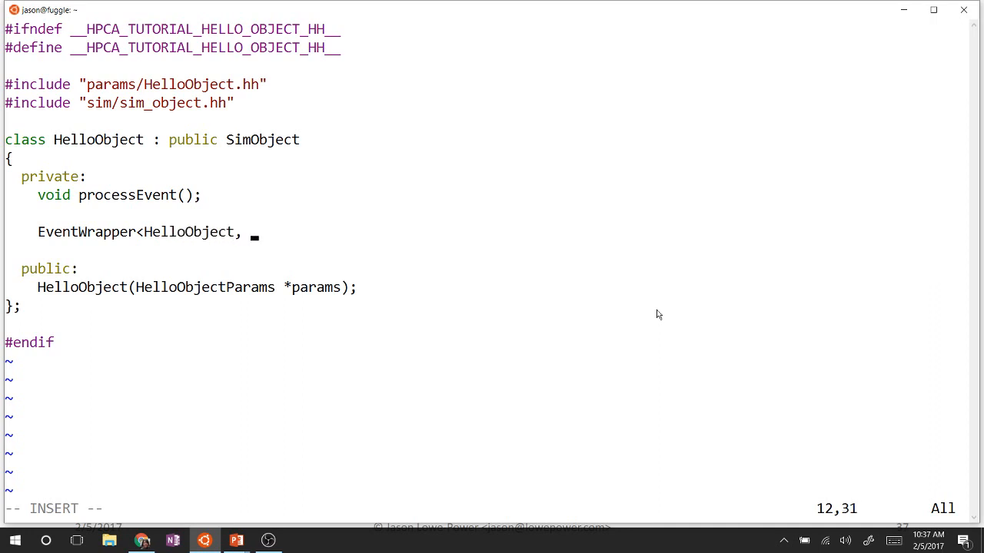
pyautogui.write('&H')
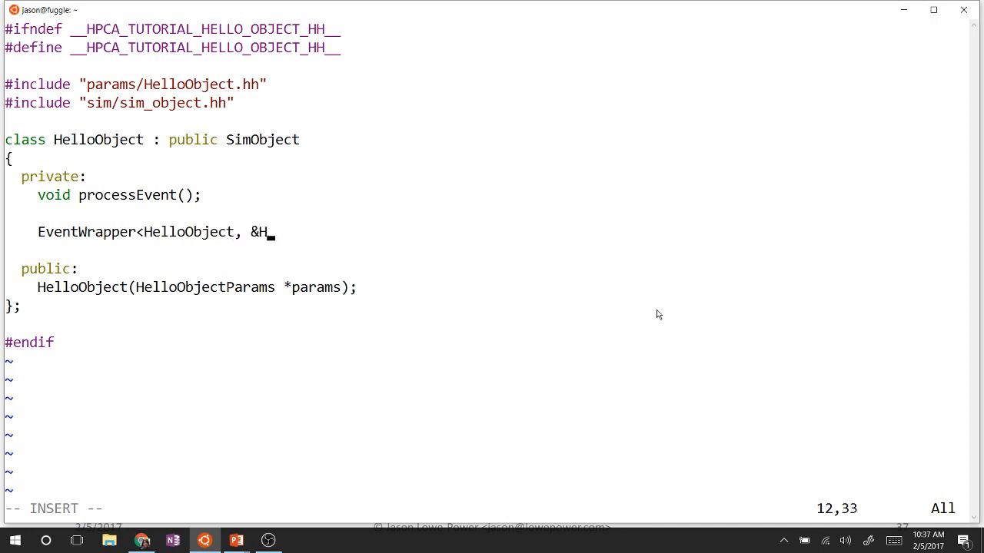
pyautogui.write('elloObject')
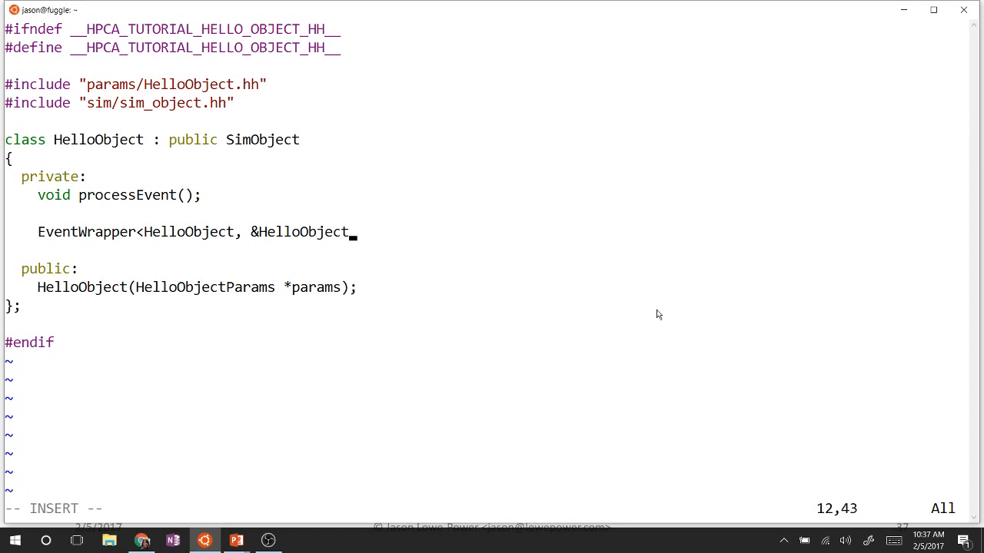
pyautogui.write('::proce')
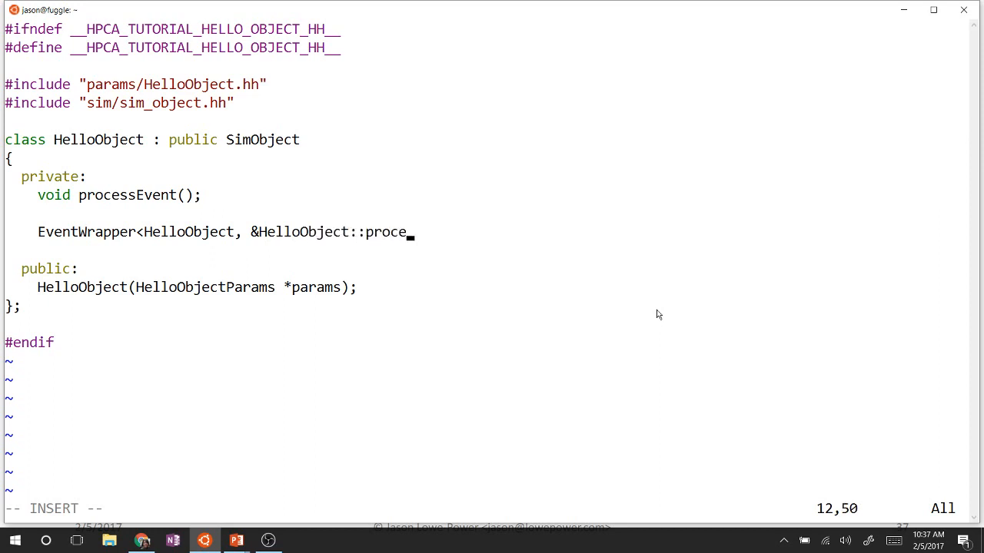
pyautogui.write('ssEvent>')
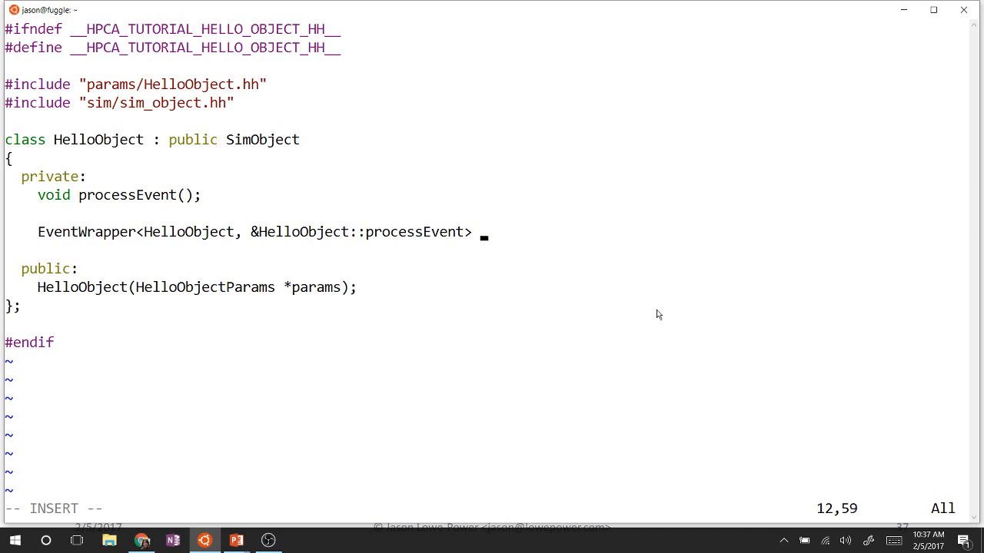
pyautogui.write('event;')
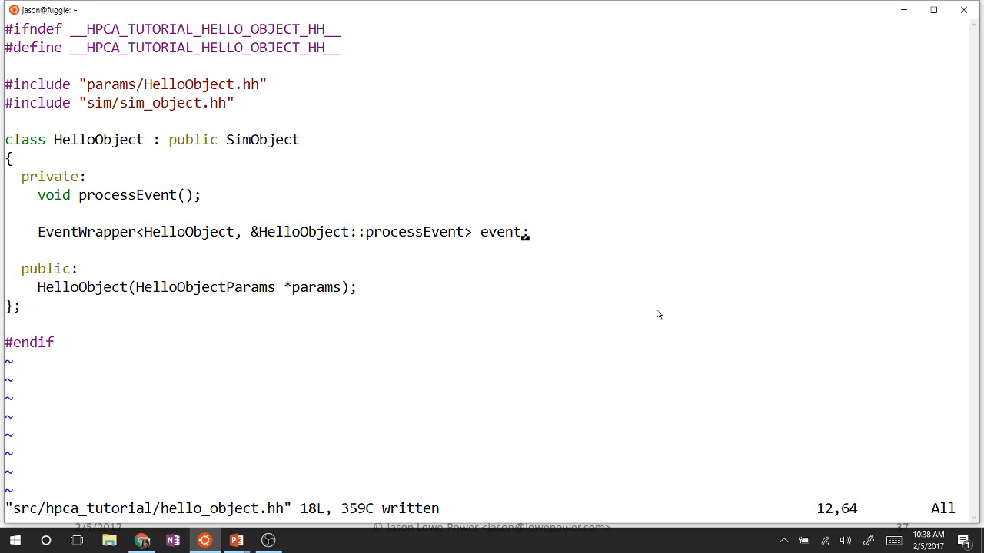
pyautogui.write(':wq')
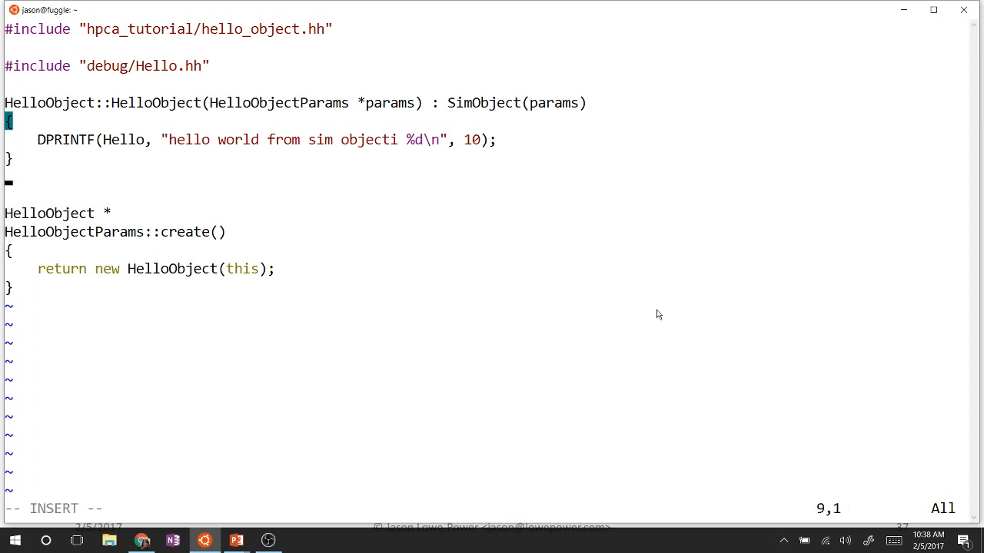
# Define HelloObject::processEvent() with DPRINTF(Hello, "Hello world, processing the event!\n");
pyautogui.write('Hell')
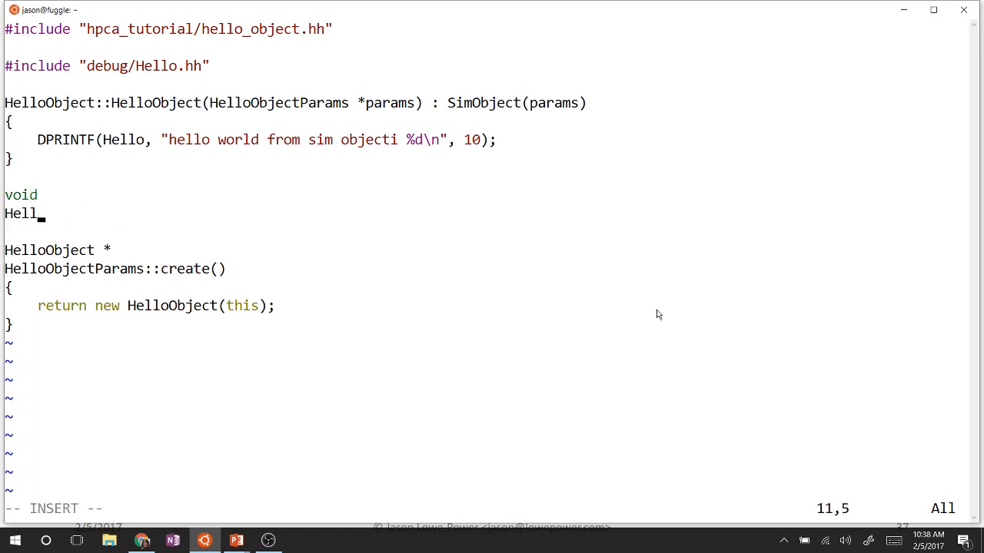
pyautogui.write('oObjec')
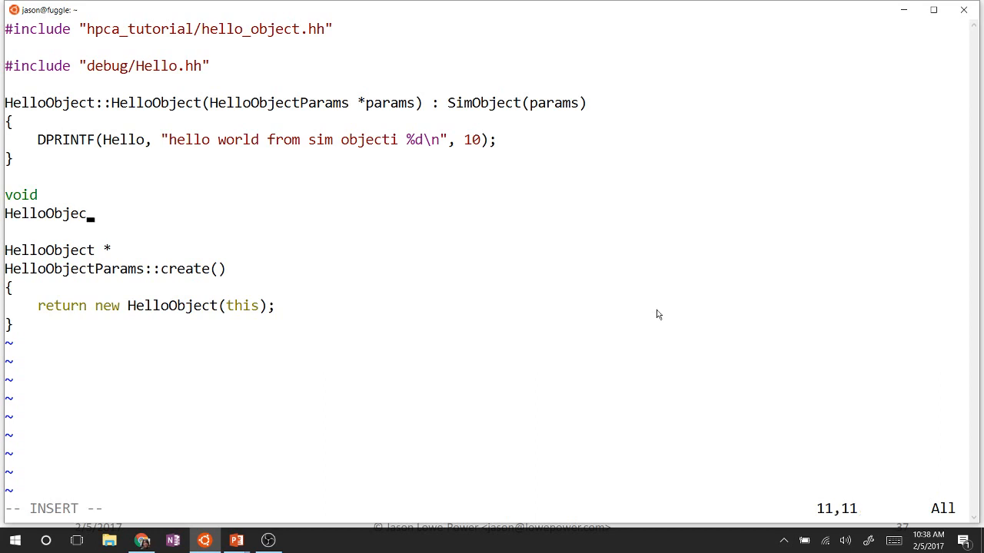
pyautogui.write('t::proce')
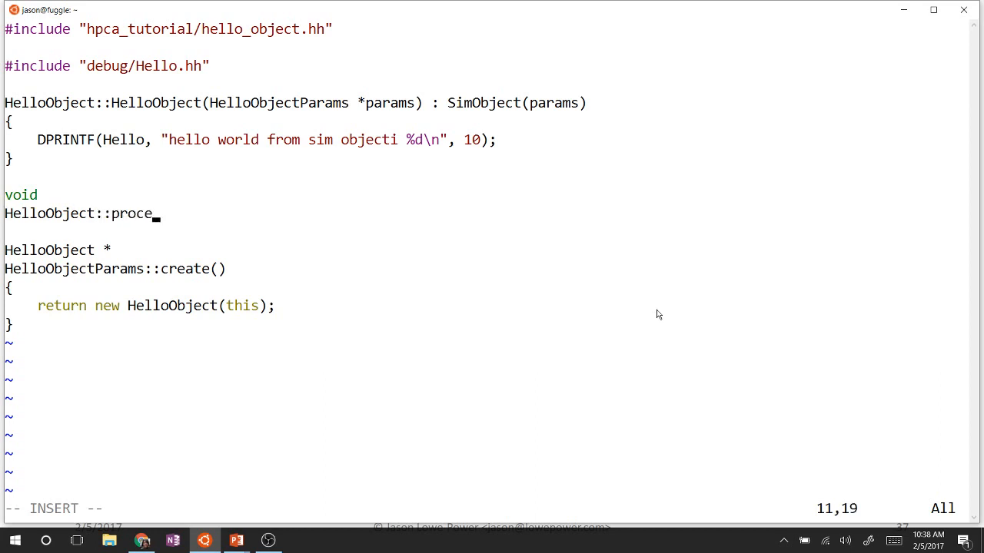
pyautogui.write('ssEvent()')
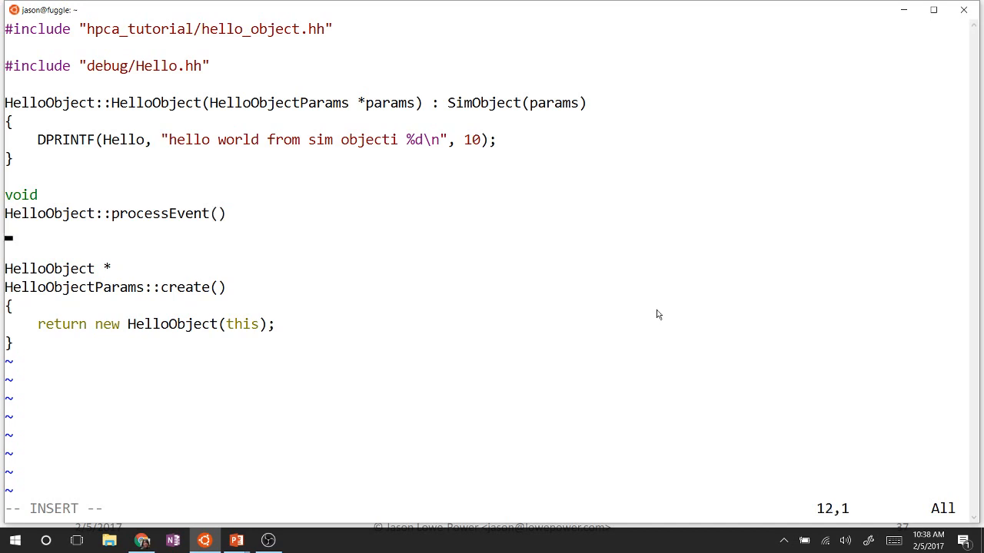
pyautogui.write('DP')
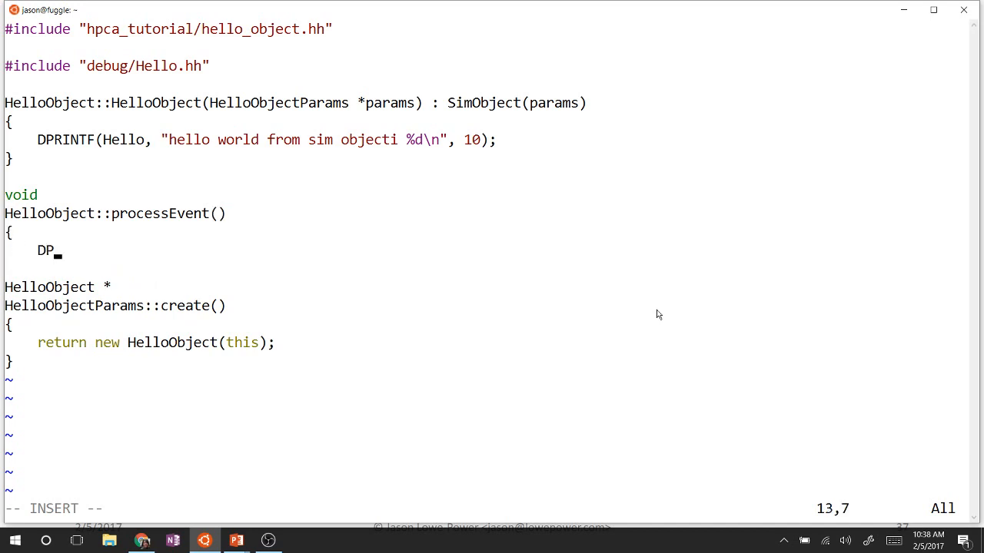
pyautogui.write('RINTF(')
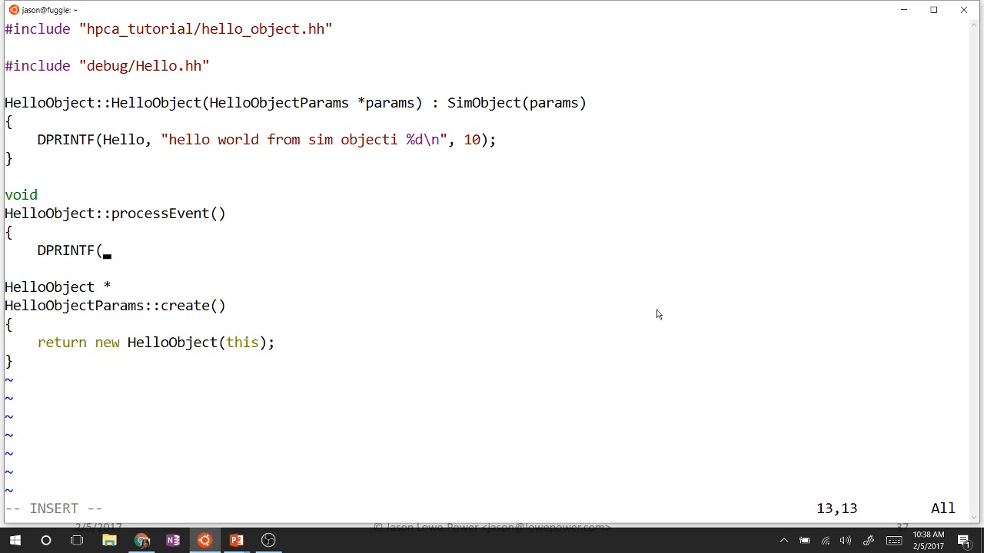
pyautogui.write('Hello,')
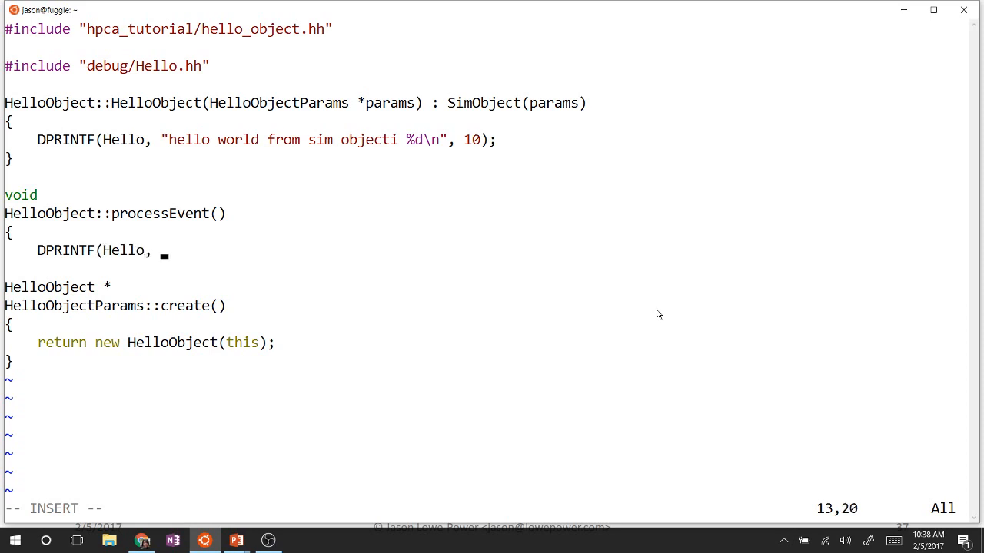
pyautogui.write('"H')
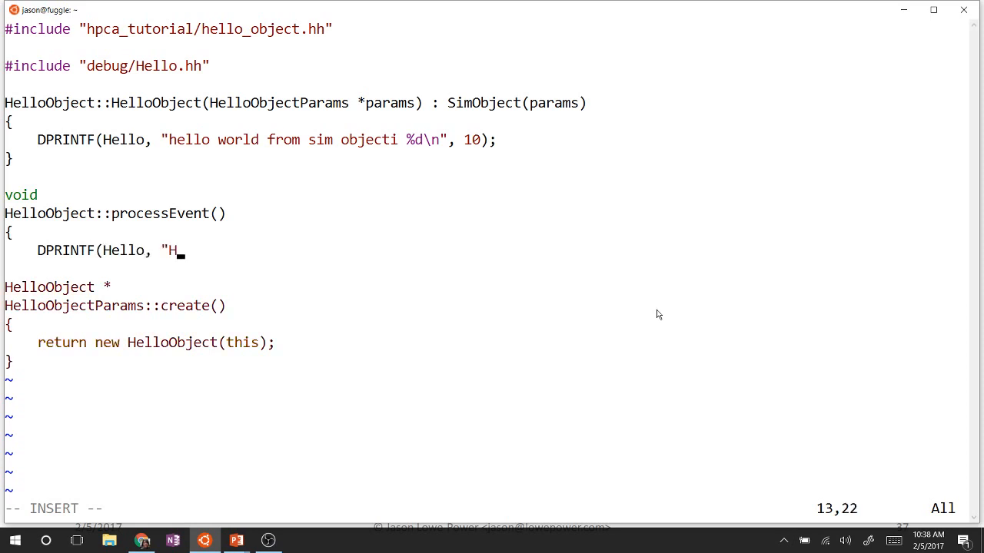
pyautogui.write('ello world,')
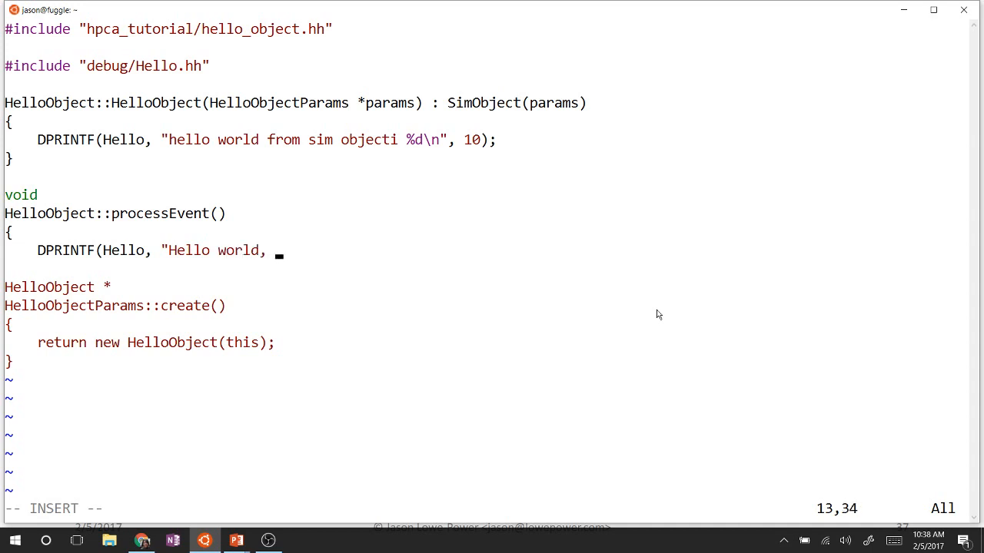
pyautogui.write('processing the')
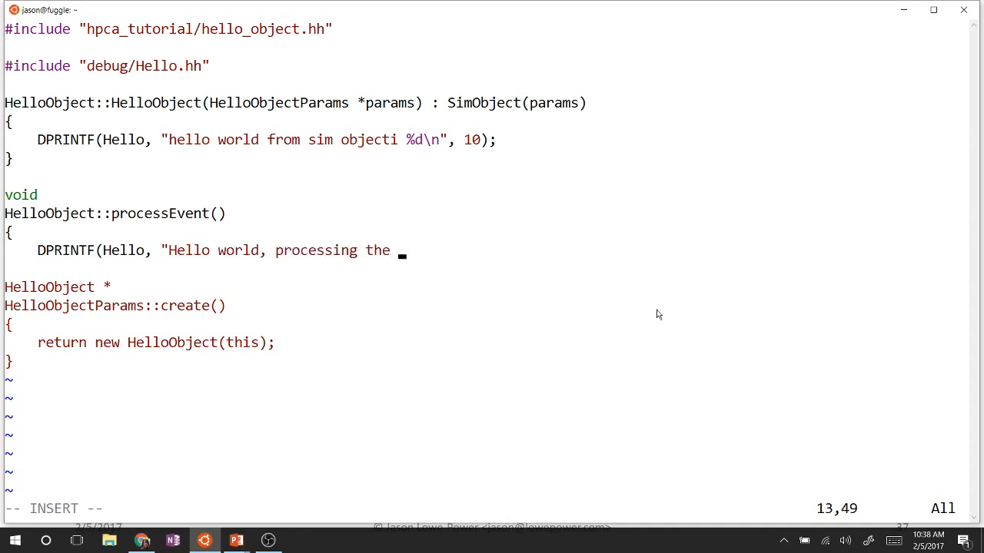
pyautogui.write('event!')
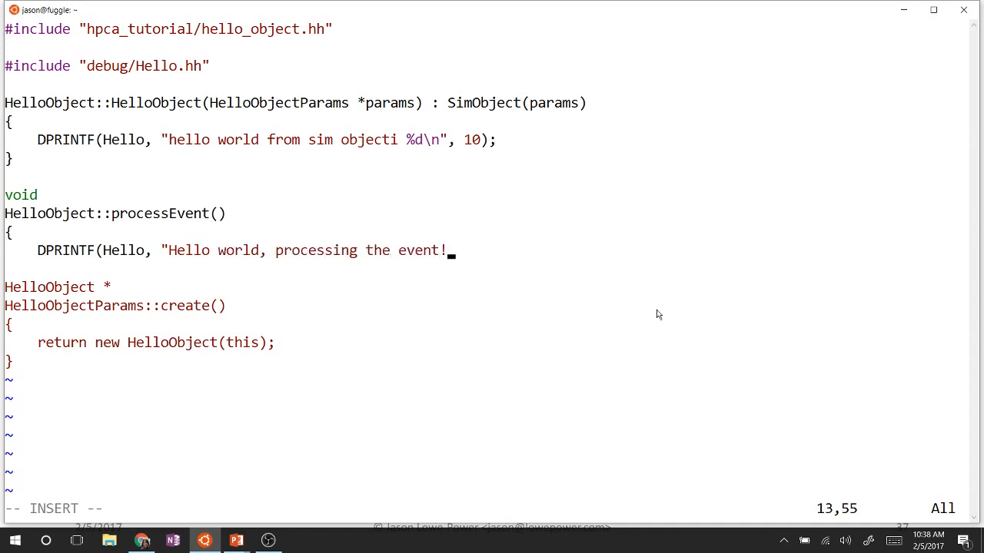
pyautogui.write('\\n");')
pyautogui.write('H')
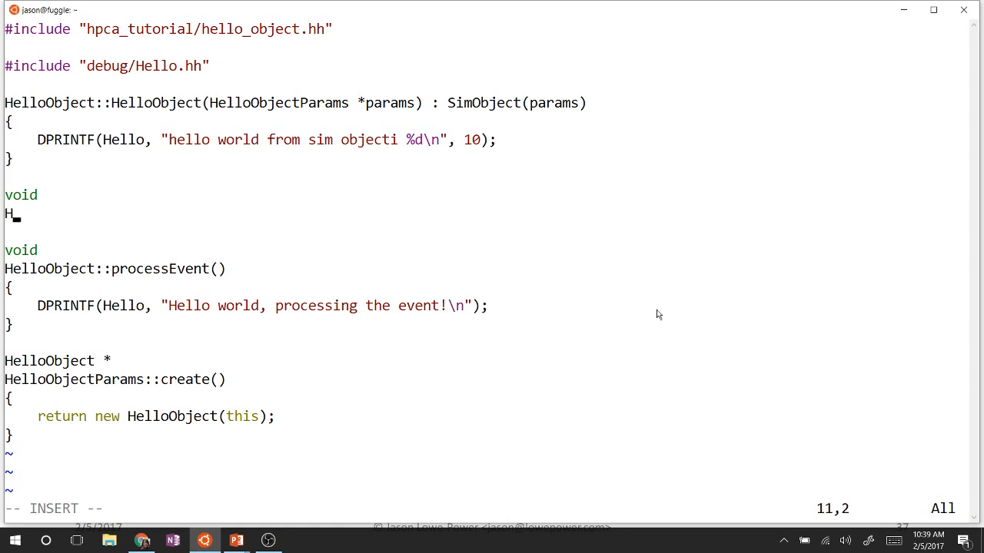
# Define HelloObject::startup() whose body calls schedule(event, 100);
pyautogui.write('elloObjec')
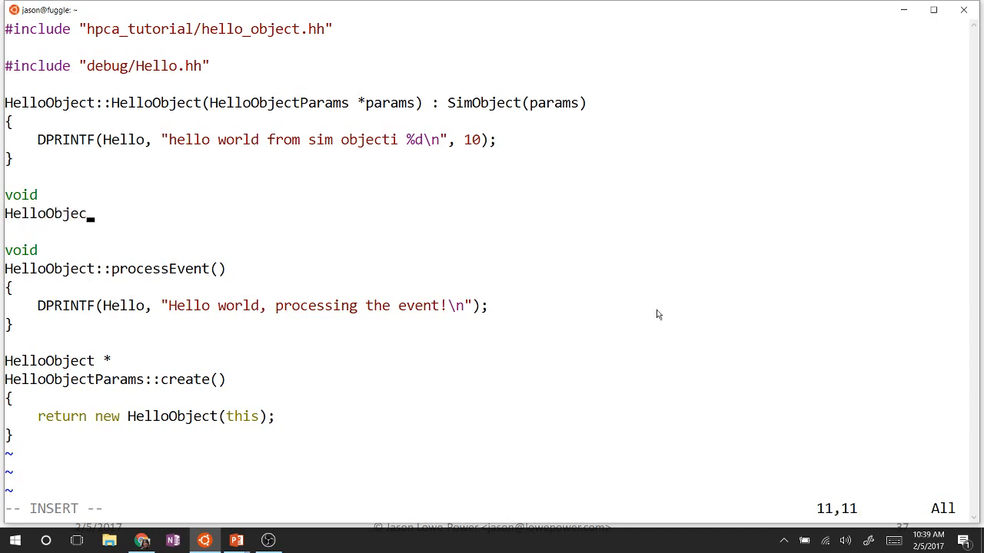
pyautogui.write('t::startup(')
pyautogui.click(484, 232)
pyautogui.write('{')
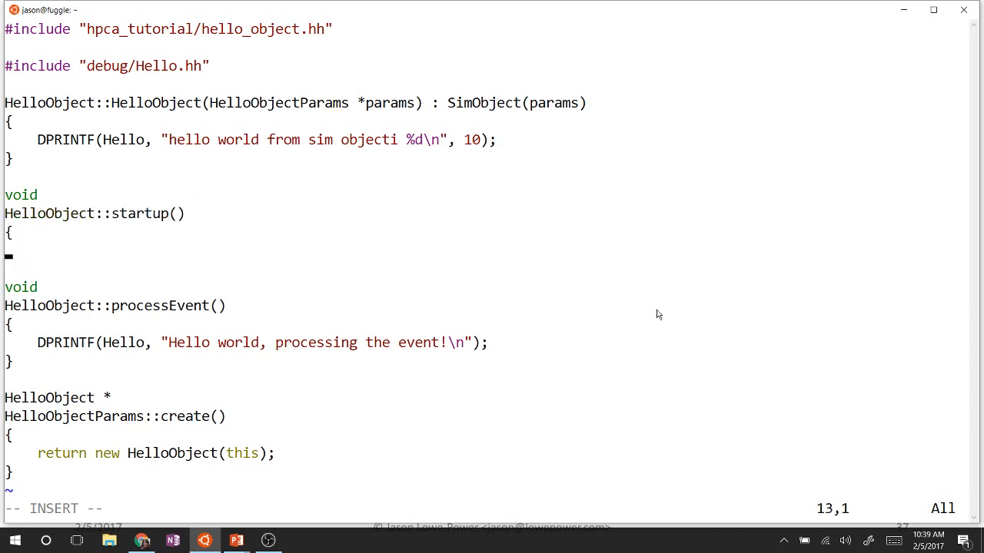
pyautogui.press('Return')
pyautogui.write('}')
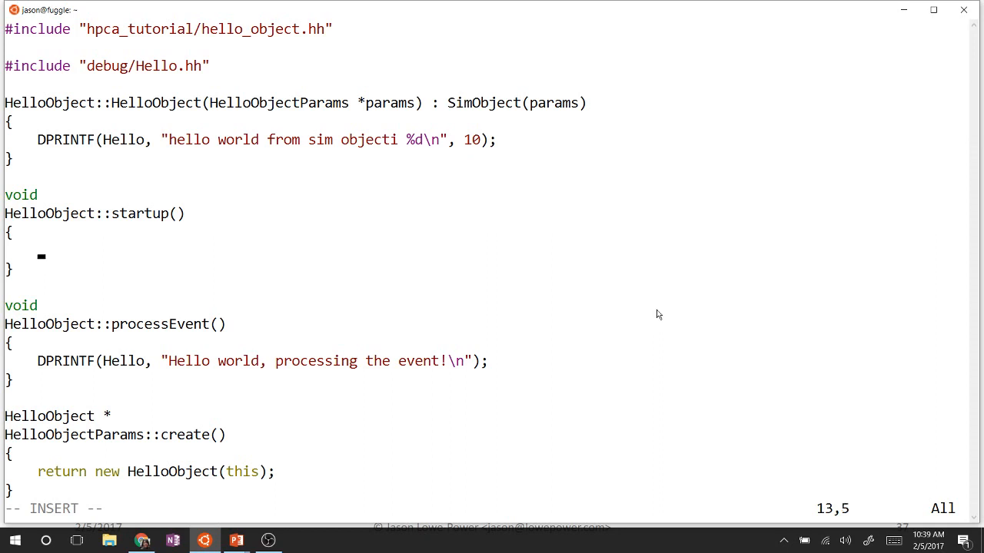
pyautogui.write('s')
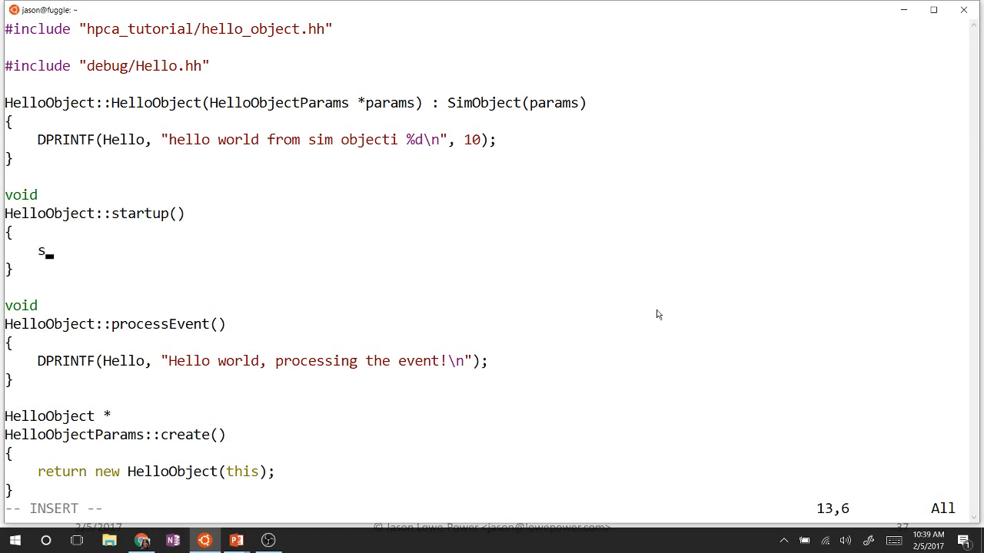
pyautogui.write('ced')
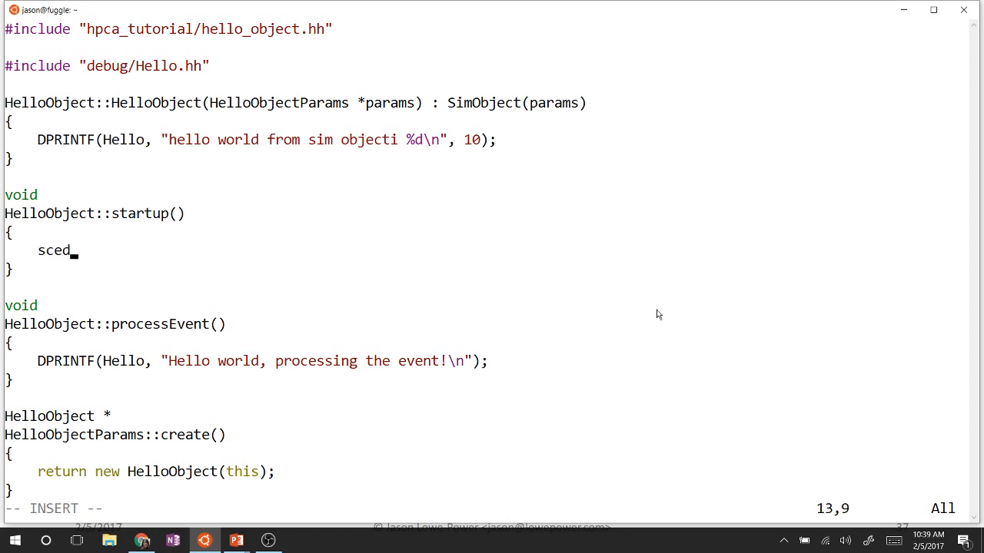
pyautogui.write('he')
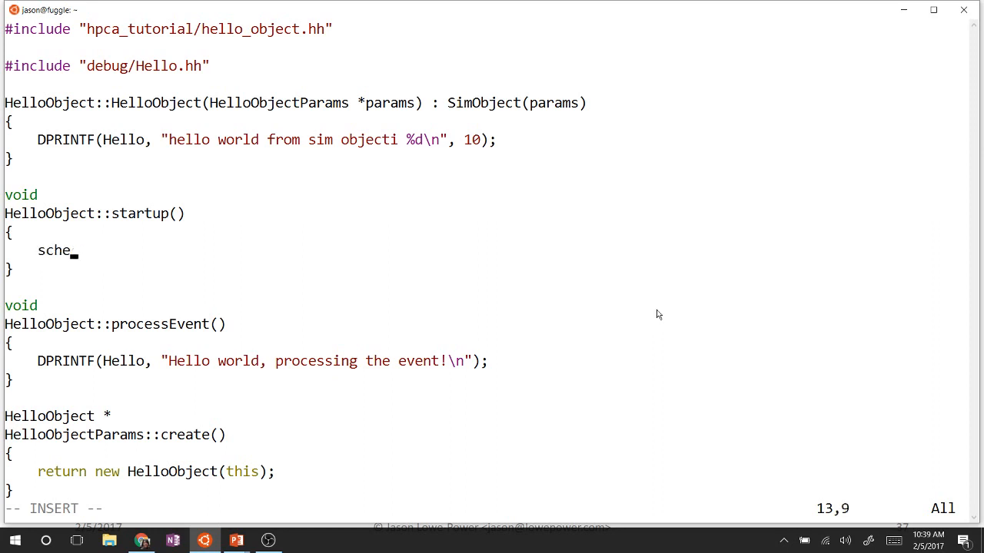
pyautogui.write('dule(en')
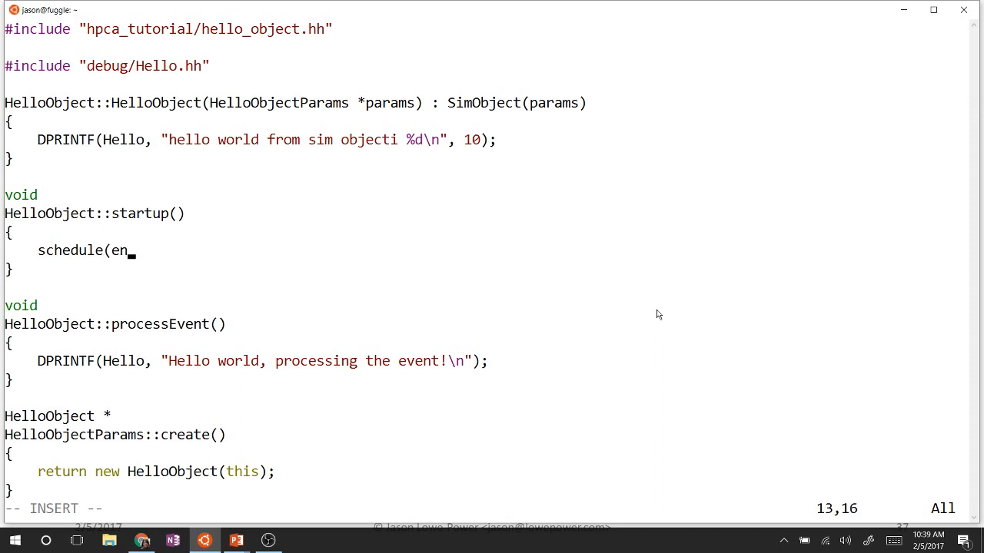
pyautogui.write('vent,')
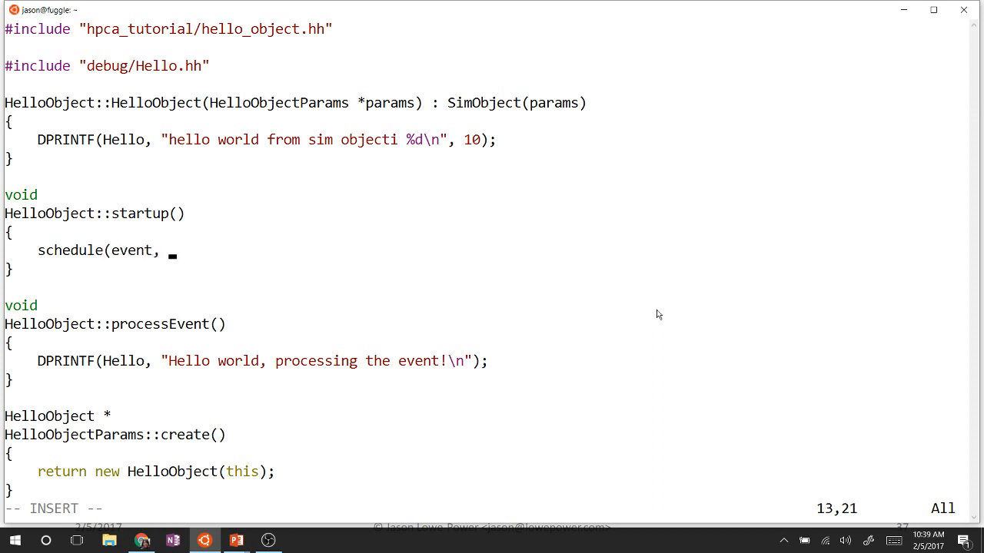
pyautogui.write('100);')
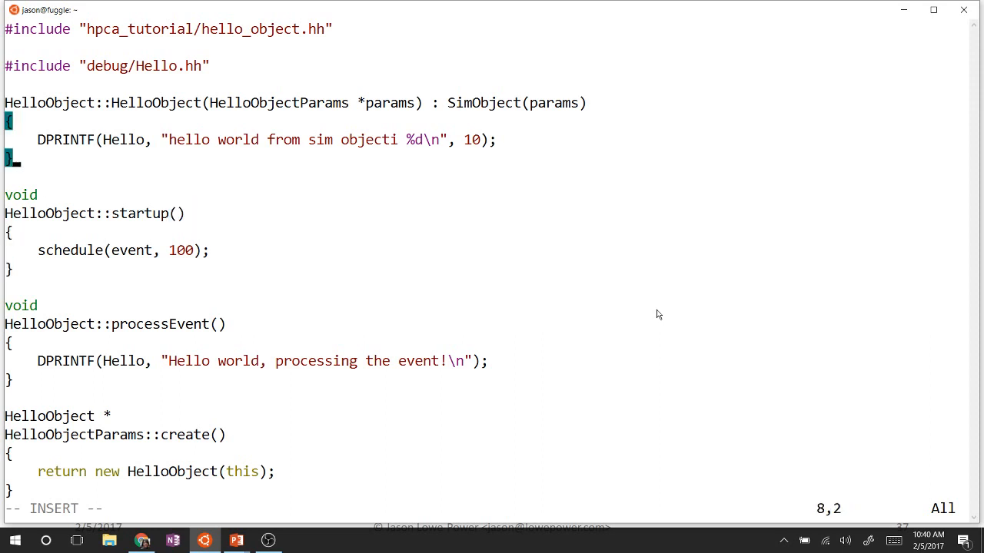
# Append event(*this) to the constructor's initializer list after SimObject(params)
pyautogui.click(286, 102)
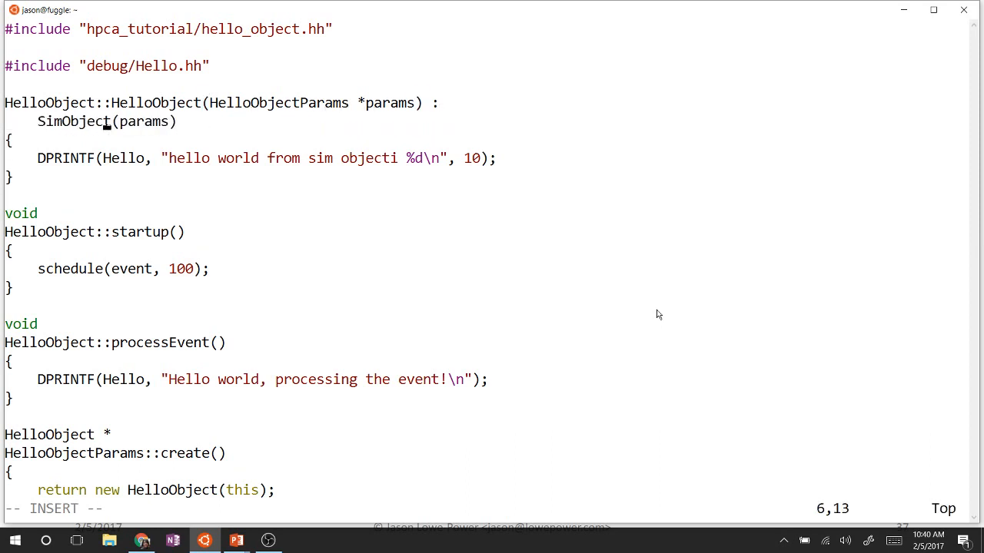
pyautogui.write(',')
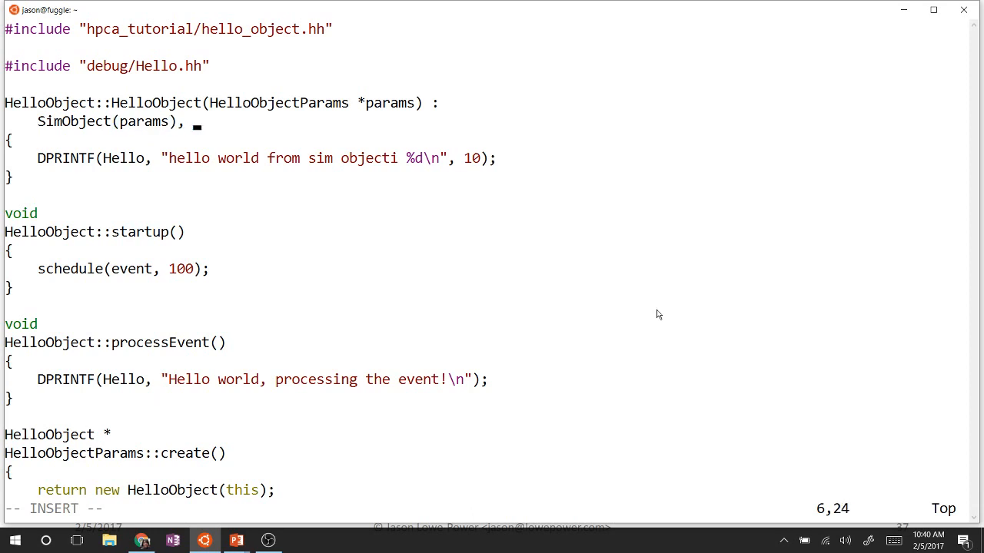
pyautogui.write('event(*')
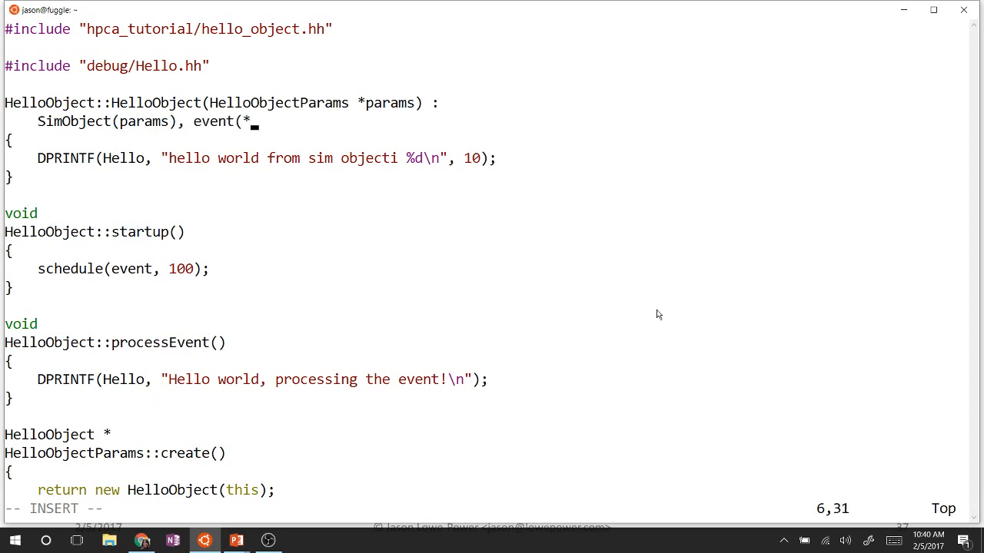
pyautogui.write('this')
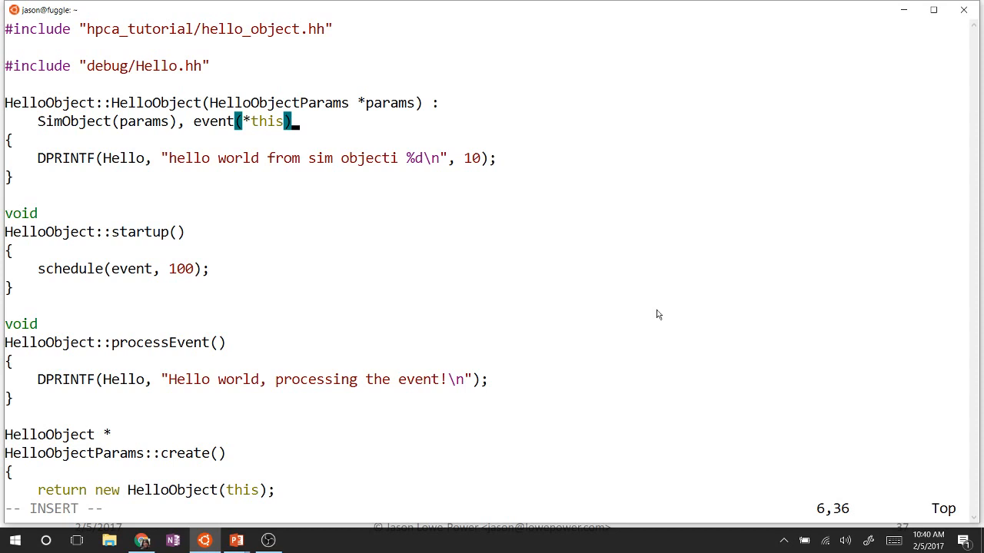
pyautogui.press('Escape')
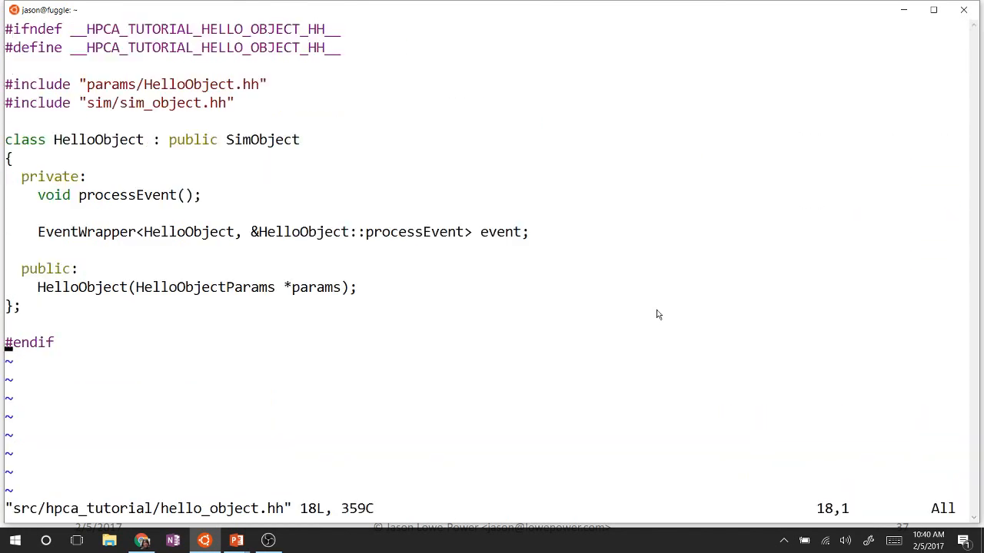
# Add void startup() override; under the constructor declaration and save hello_object.hh
pyautogui.press('o')
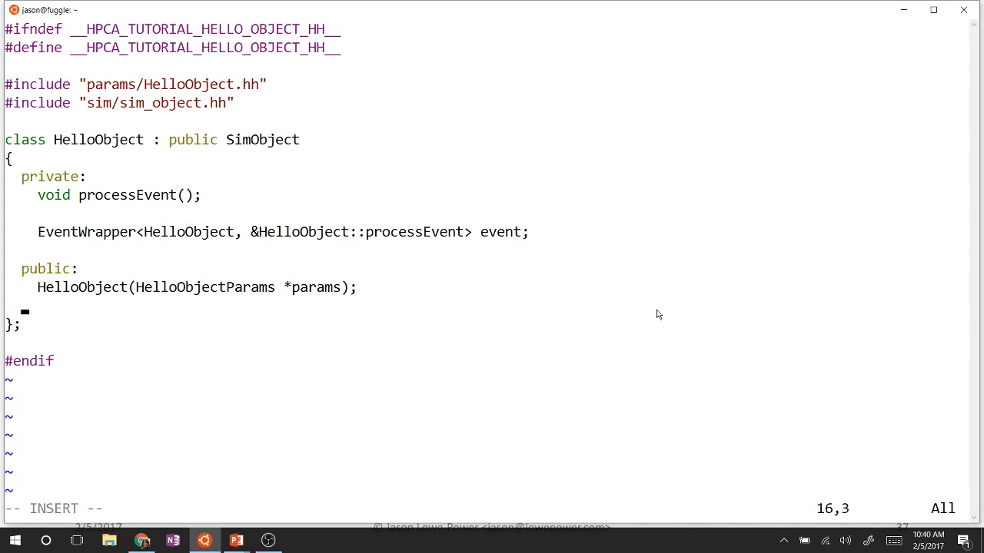
pyautogui.write('void st')
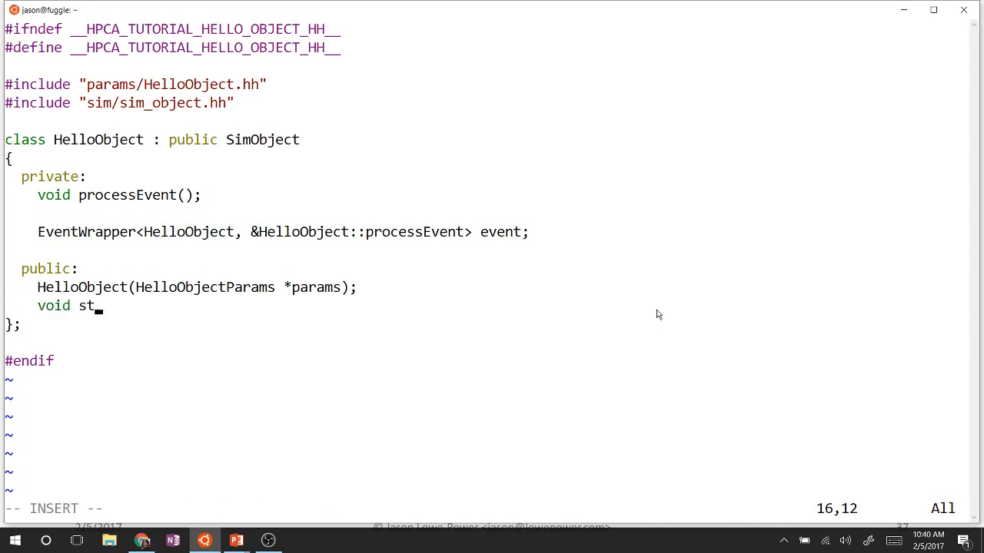
pyautogui.write('artup() over')
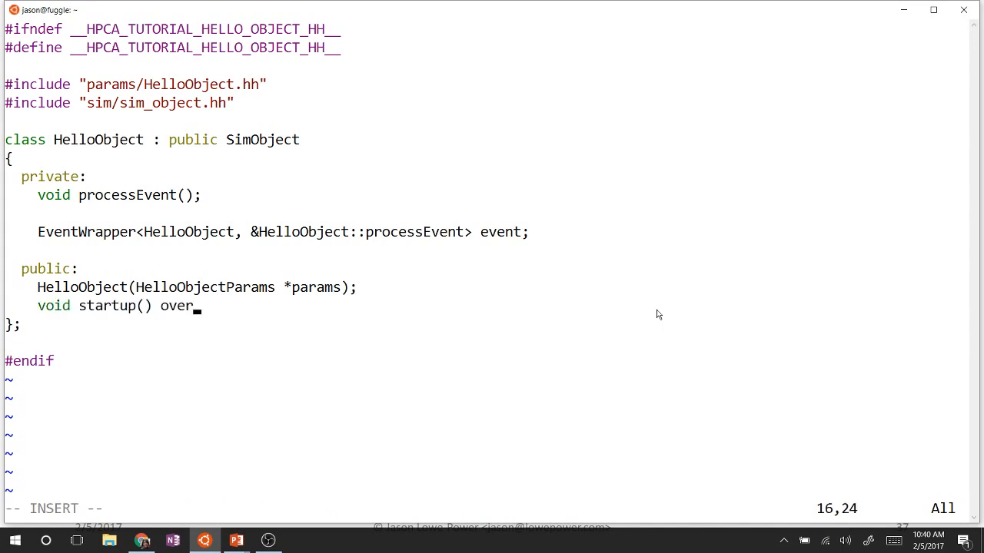
pyautogui.write('ride;')
pyautogui.click(488, 508)
pyautogui.write(':w')
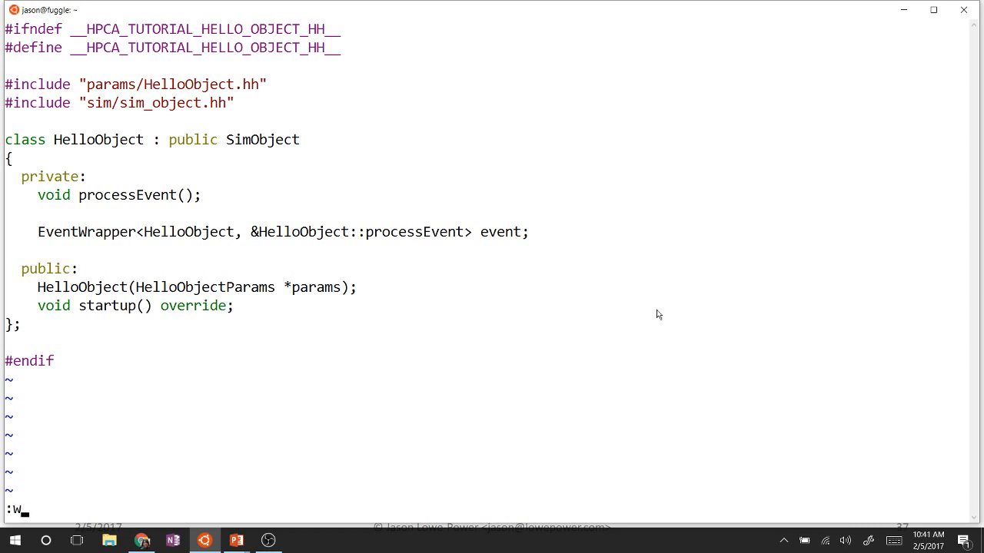
pyautogui.write('q')
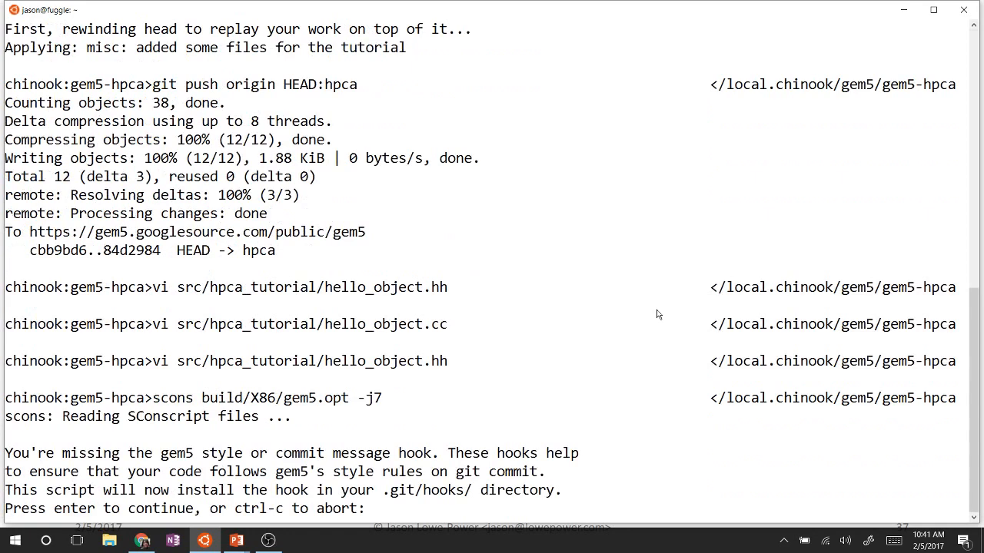
# Build with scons build/X86/gem5.opt -j7 and run hello_run.py with --debug-flags=Hello
pyautogui.press('Return')
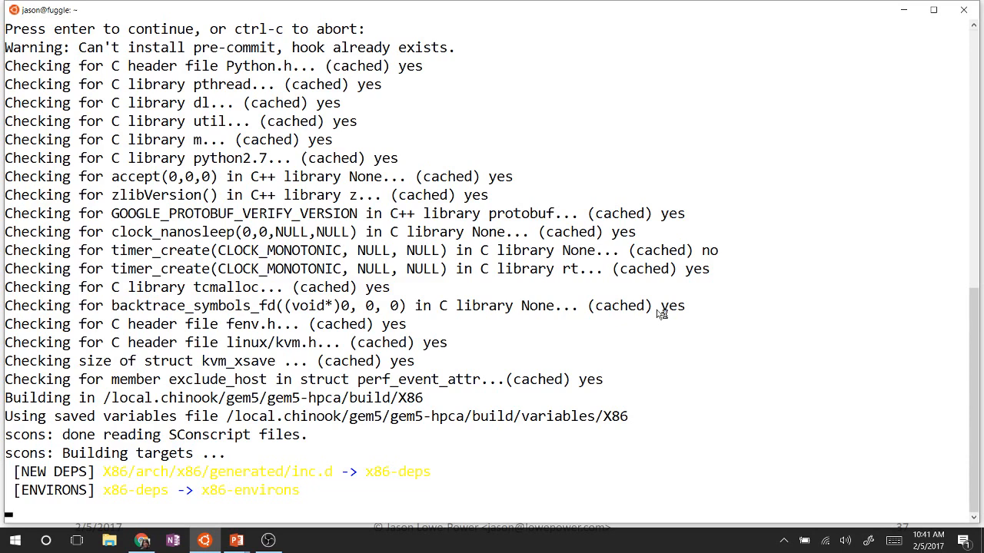
pyautogui.moveTo(664, 313)
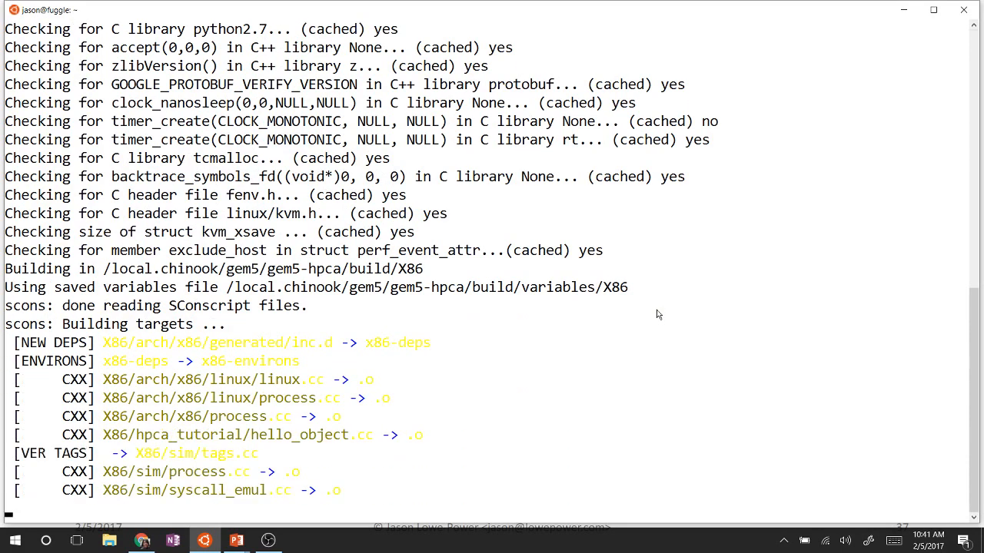
pyautogui.scroll(-3)
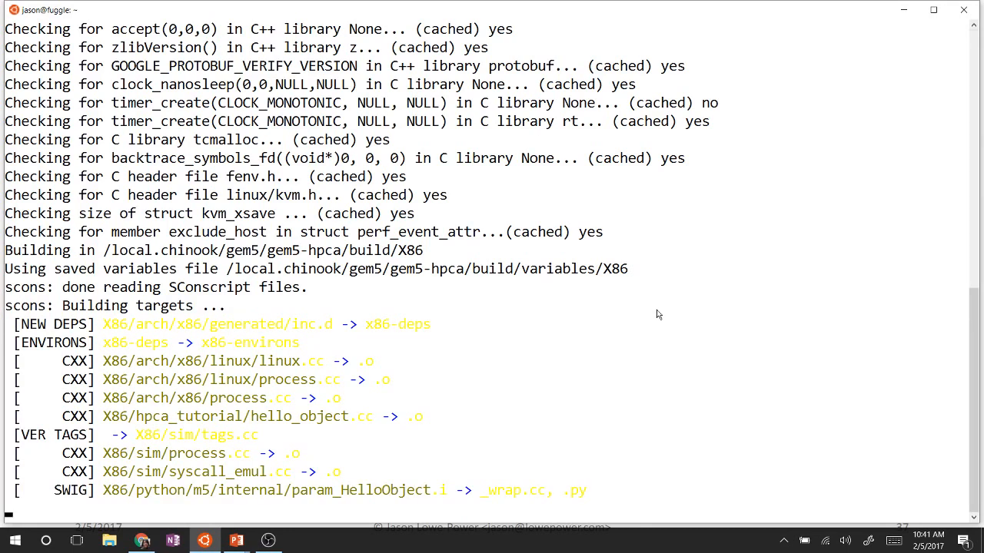
pyautogui.scroll(-3)
pyautogui.write('build/X86/gem5.opt --debug-flags=Hello configs/hpca_tutorial/hello_run.py')
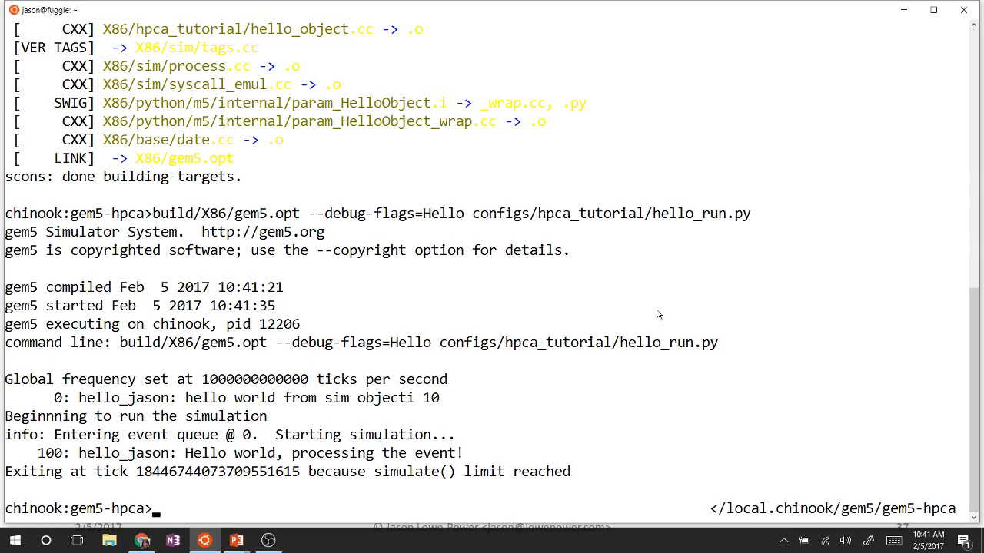
pyautogui.write('scons build/X86/gem5.opt -j7')
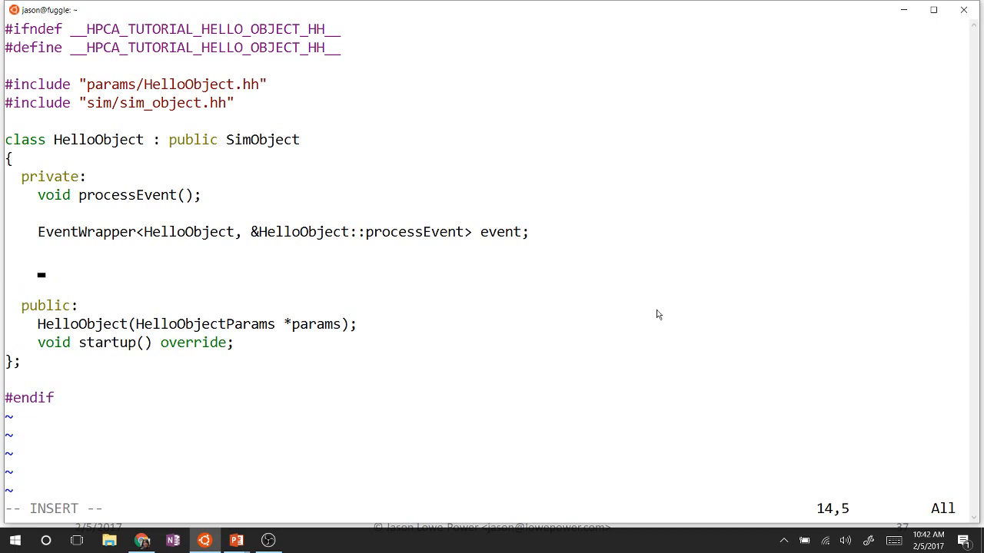
# Declare Tick latency and int timesLeft members in the HelloObject header, then save and quit
pyautogui.write('Tick latency;')
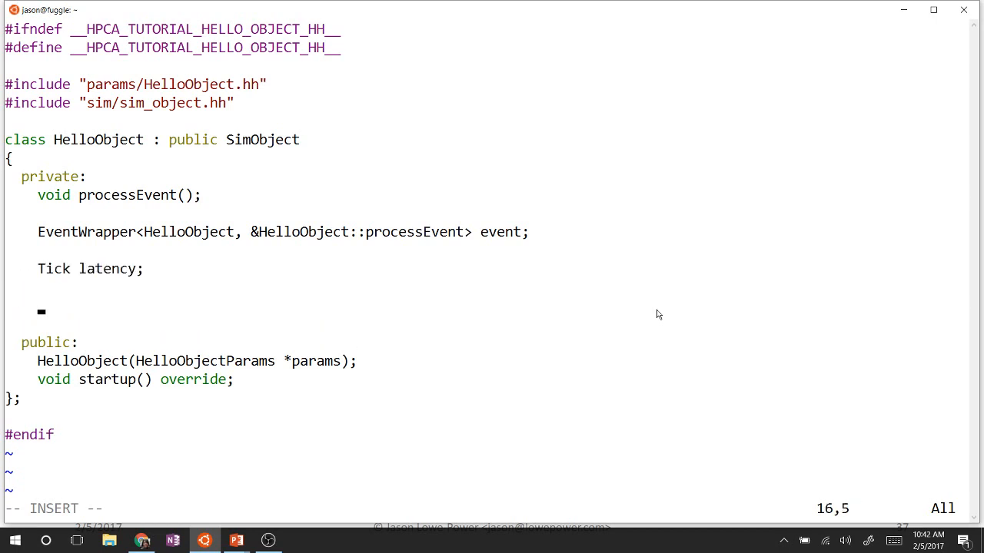
pyautogui.write('int times')
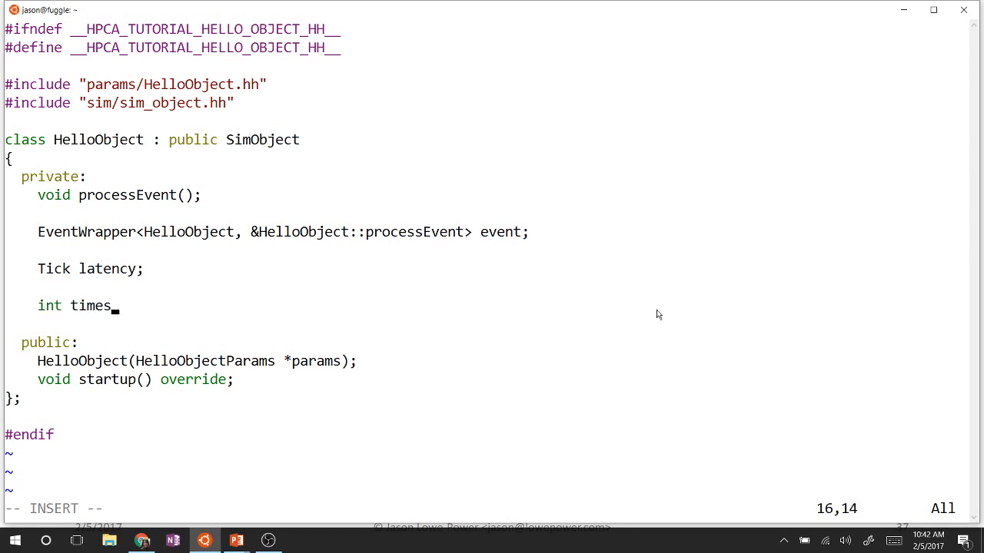
pyautogui.write('Left;')
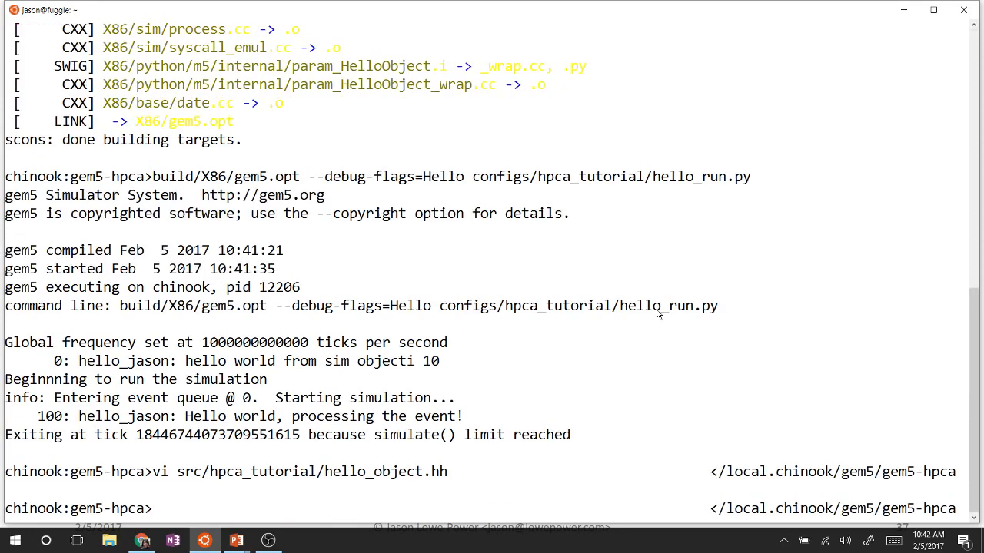
# Initialise latency(100) and timesLeft(10) in the constructor and schedule the event with latency
pyautogui.write('scons build/X86/gem5.opt -j7')
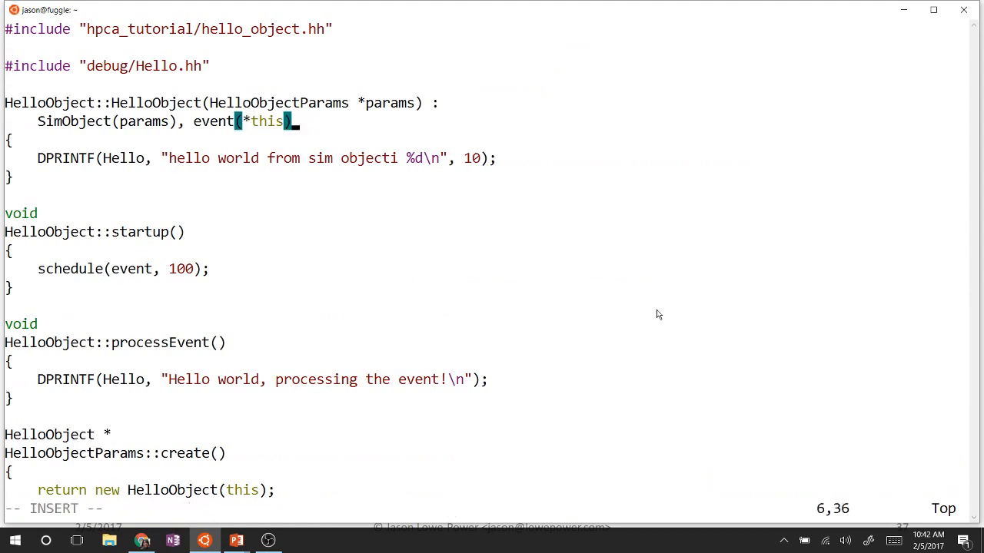
pyautogui.write(',')
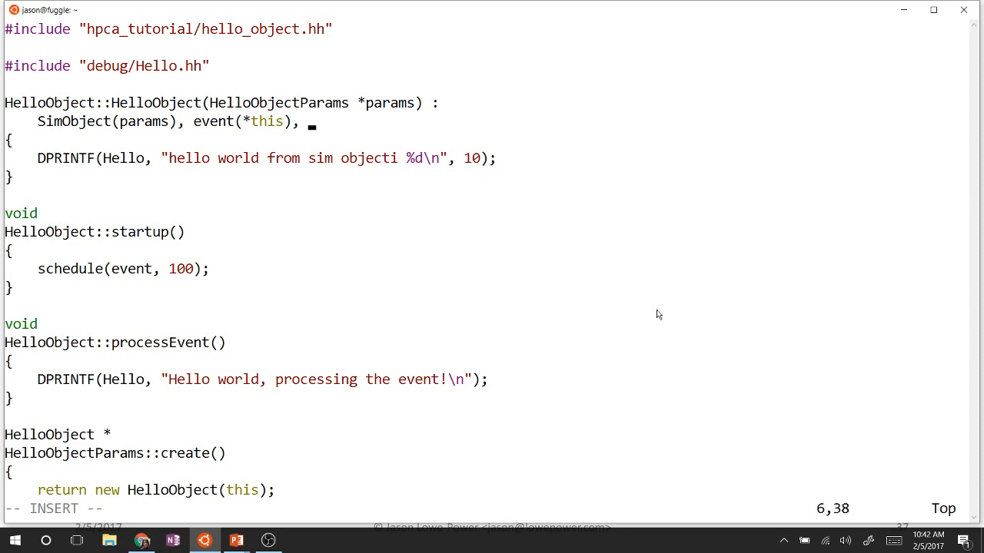
pyautogui.write('latency(100),')
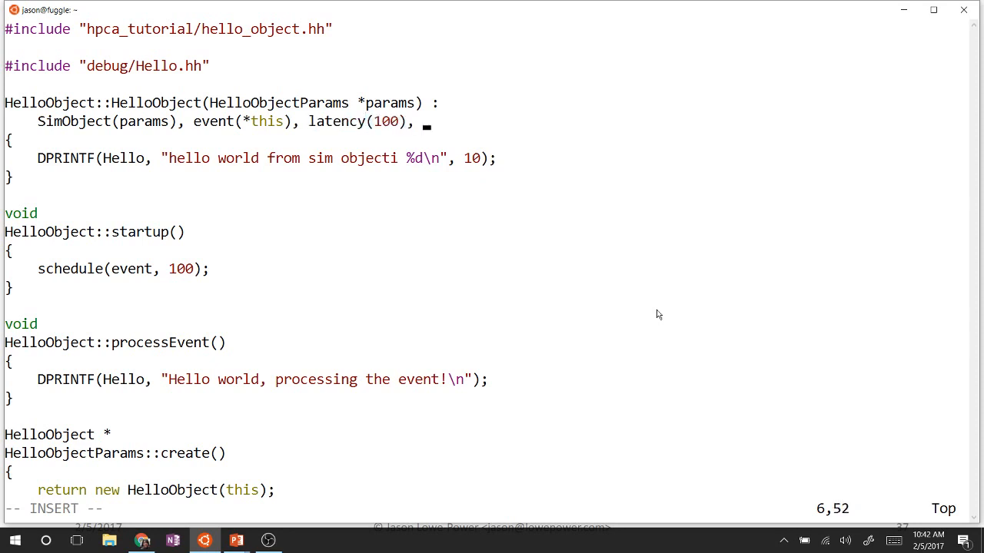
pyautogui.write('timesLeft(10')
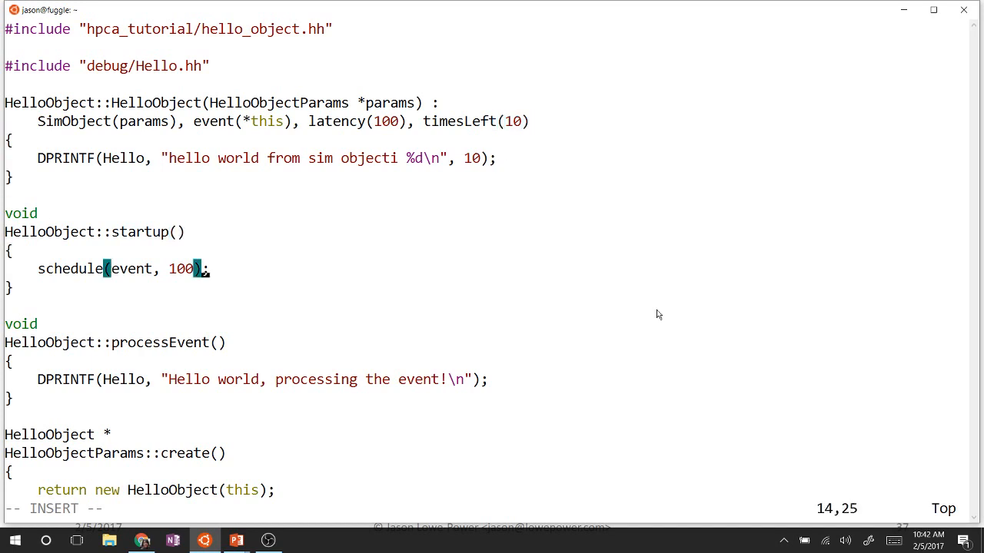
pyautogui.write('lete')
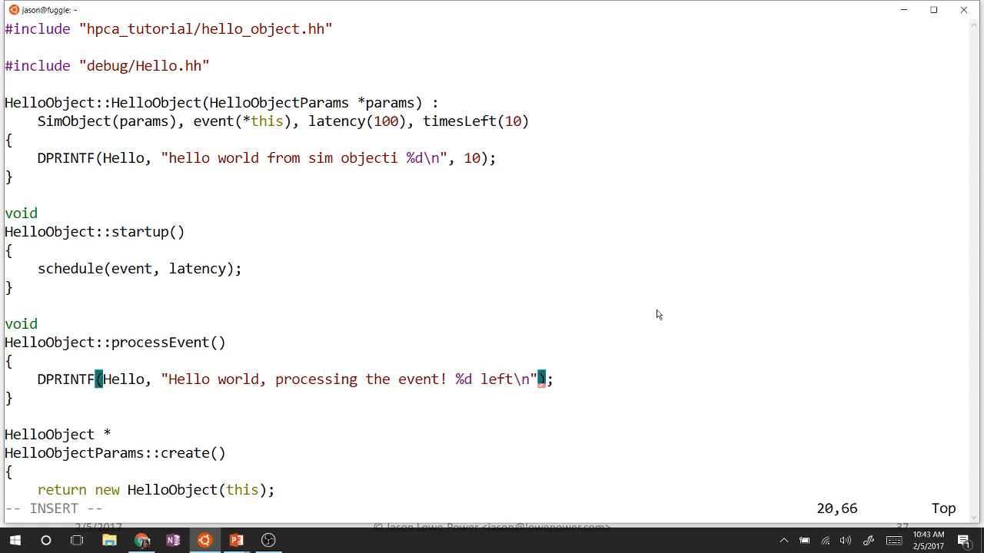
# Add '%d left' with timesLeft to the processEvent DPRINTF message
pyautogui.write('tim')
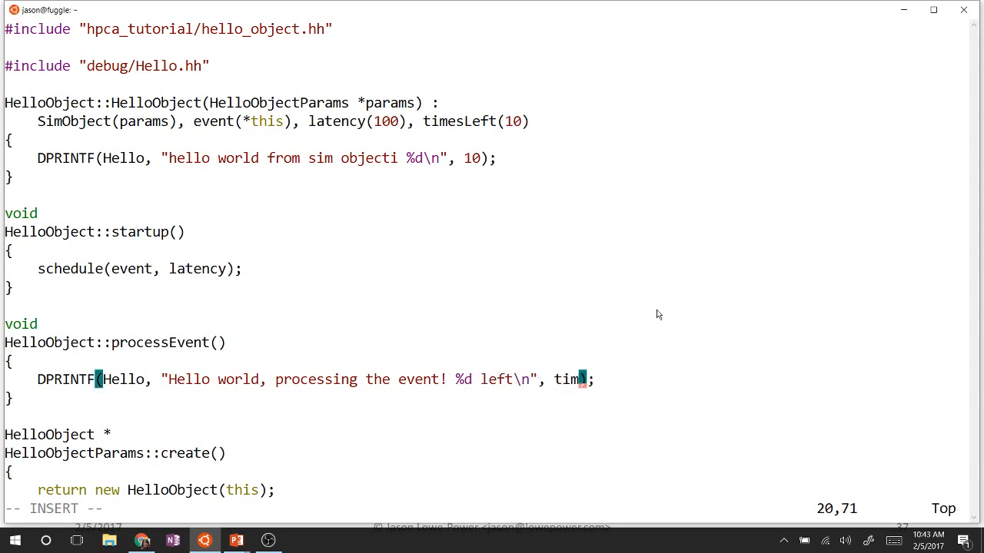
pyautogui.write('esLeft')
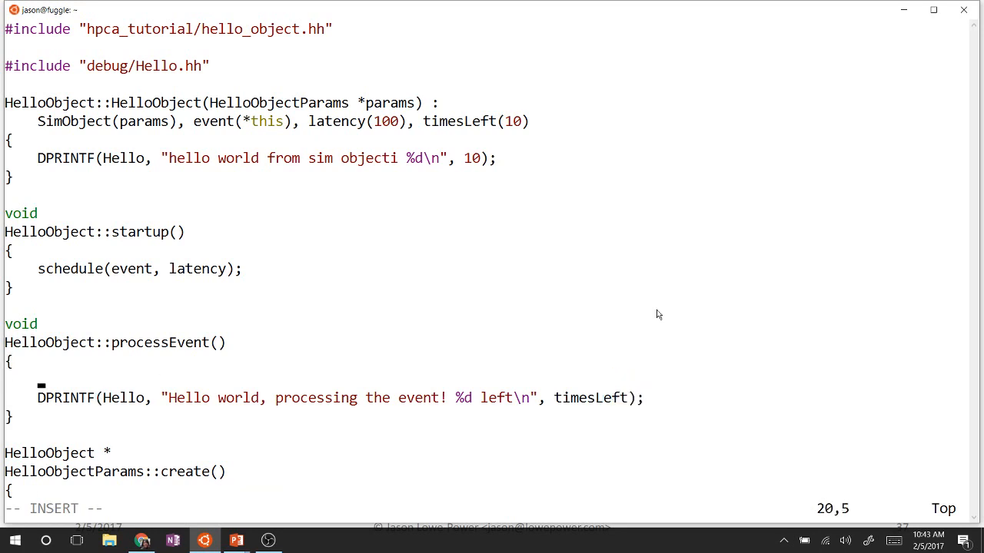
# Decrement timesLeft and print "Done firing!" when timesLeft <= 0
pyautogui.write('timesLeft--;')
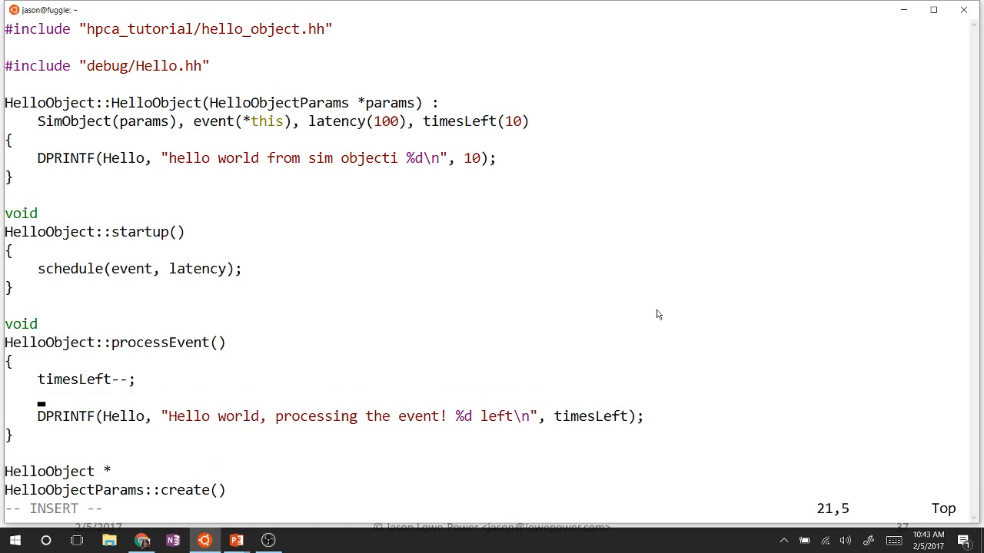
pyautogui.write('if (')
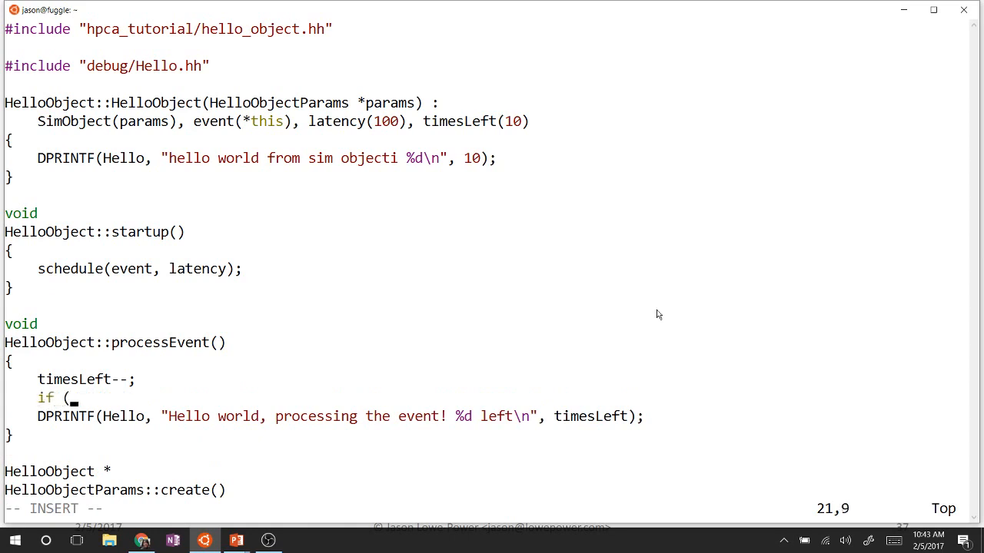
pyautogui.write('timesLeft')
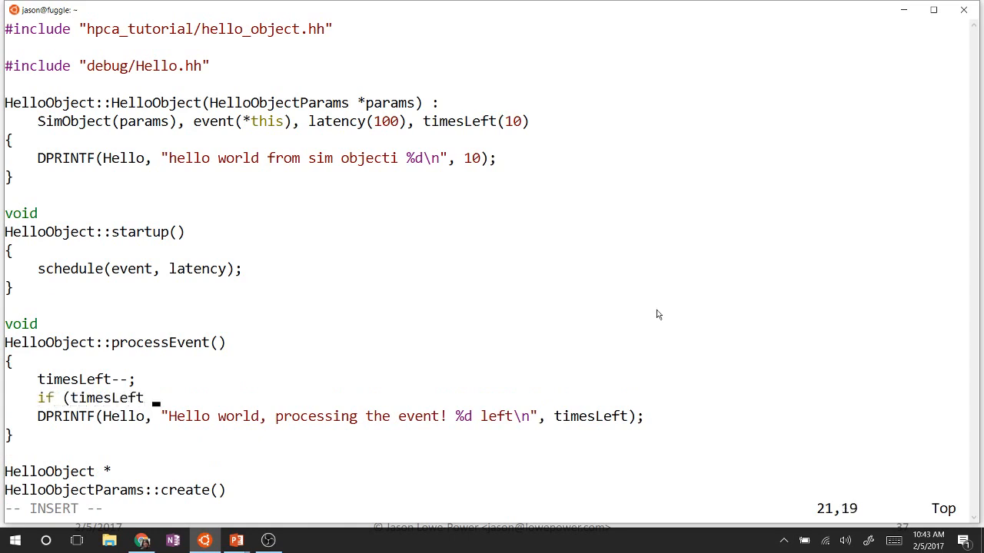
pyautogui.write('<=')
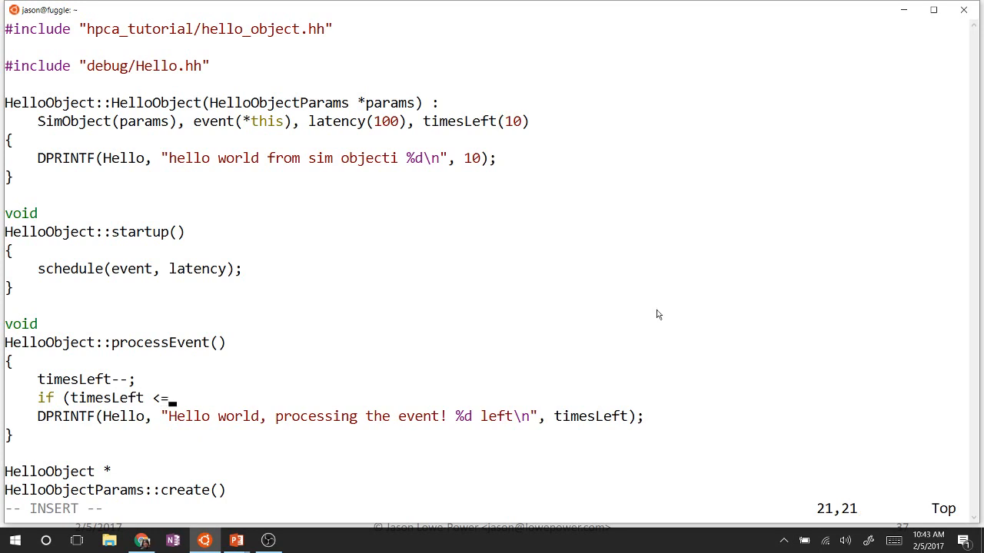
pyautogui.write('0) {')
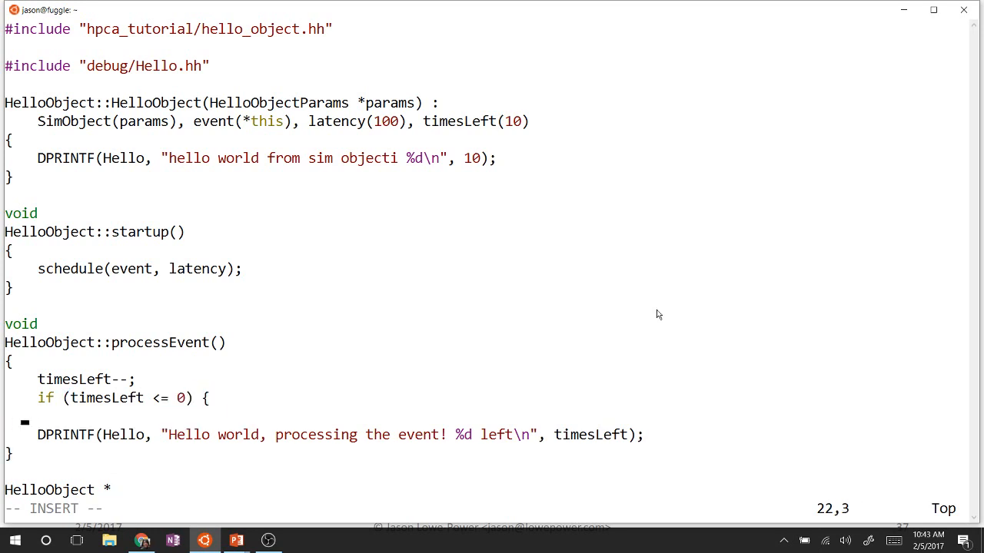
pyautogui.write('D')
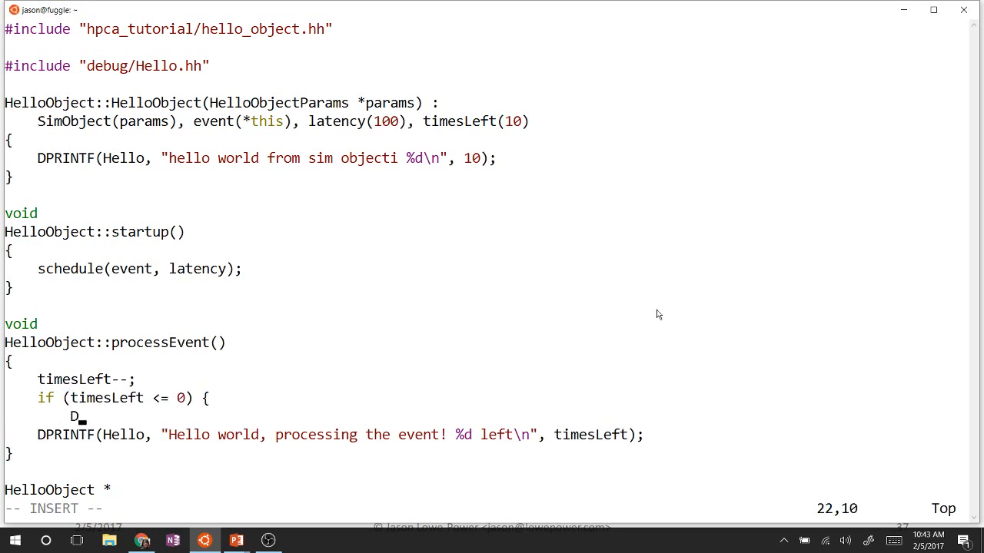
pyautogui.write('PRINTF("')
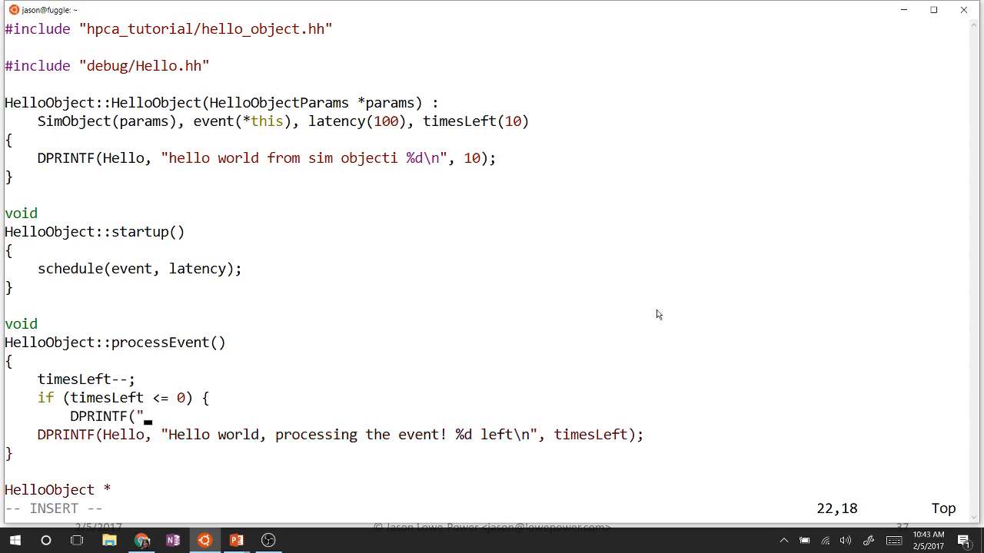
pyautogui.write('Do')
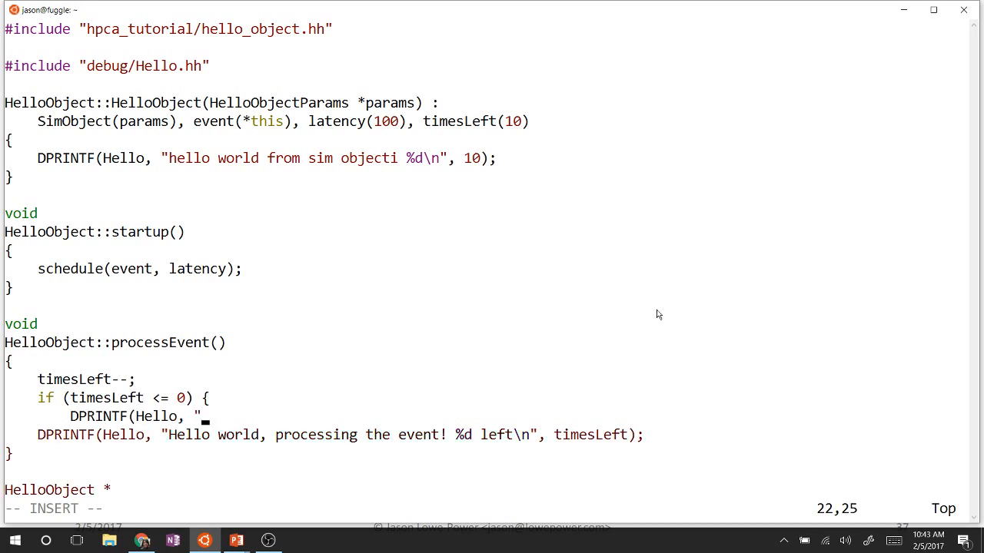
pyautogui.write('Done firing')
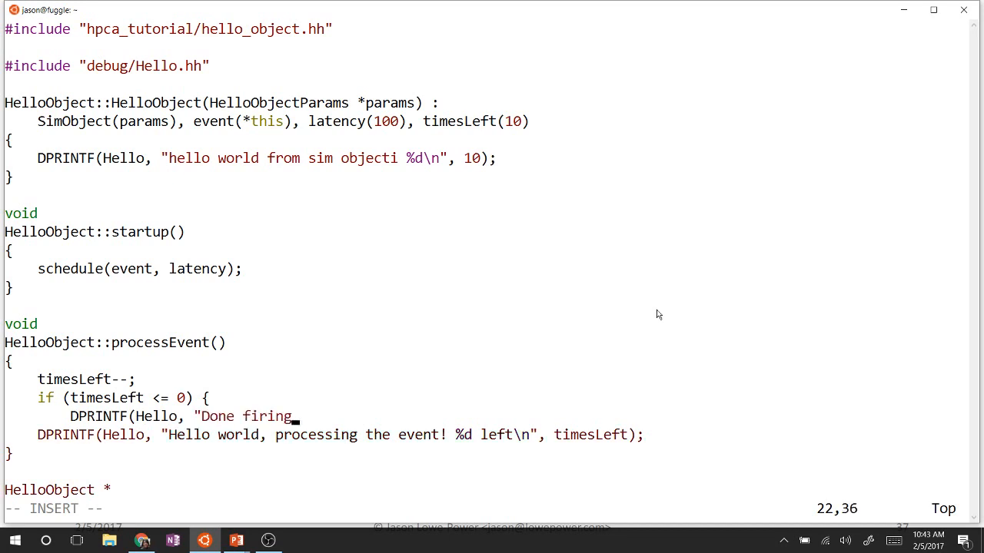
pyautogui.write('!\\n");')
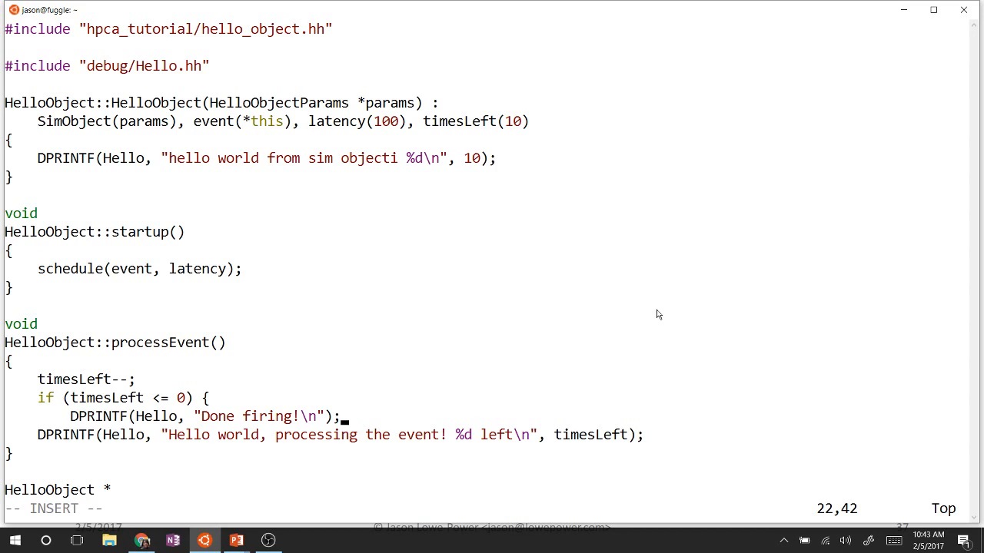
pyautogui.press('Enter')
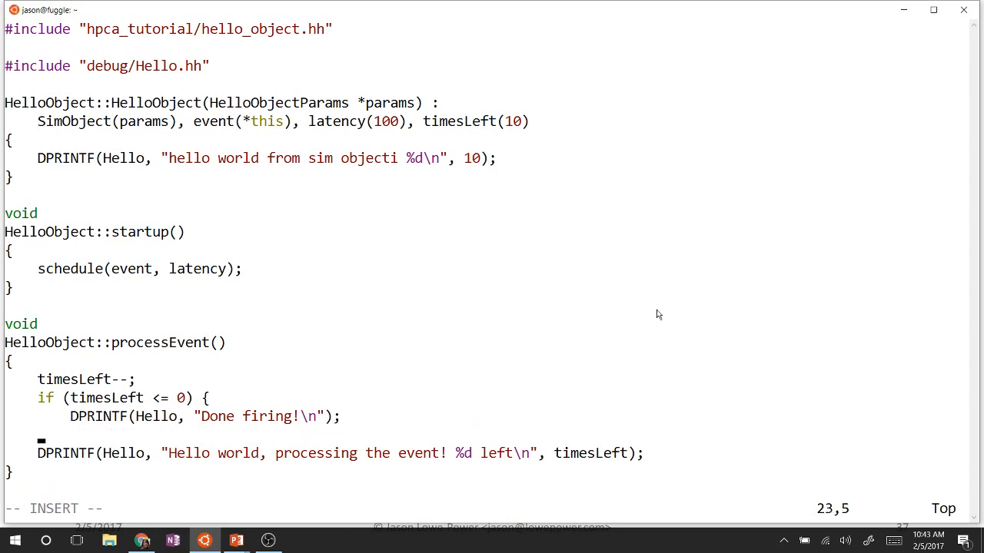
# Add an else branch rescheduling the event at curTick() + latency
pyautogui.write('} else {')
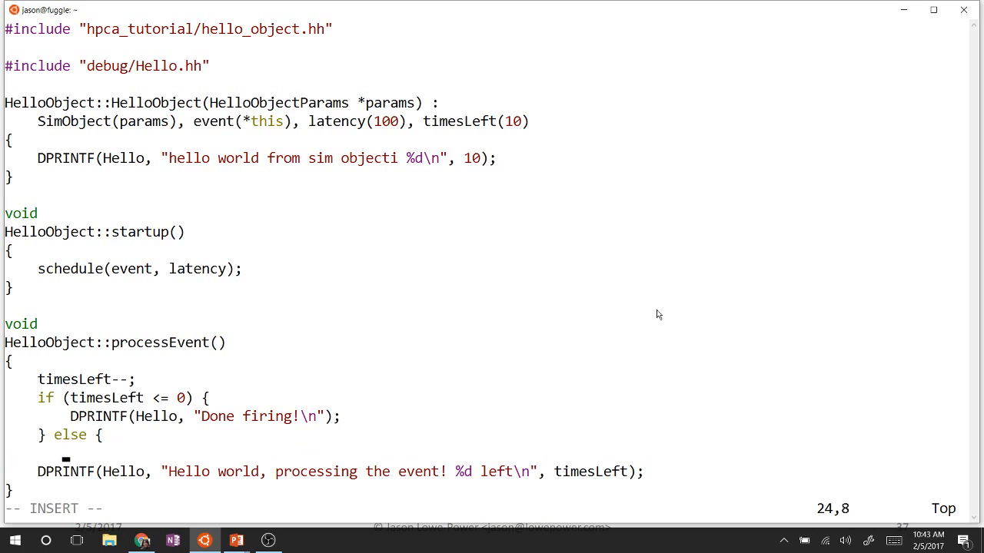
pyautogui.press('right')
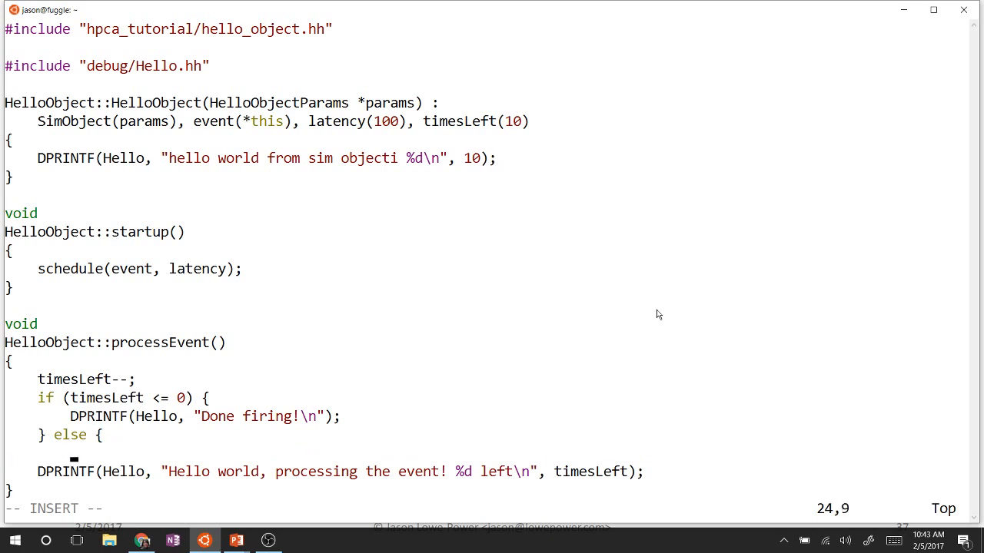
pyautogui.write('sc')
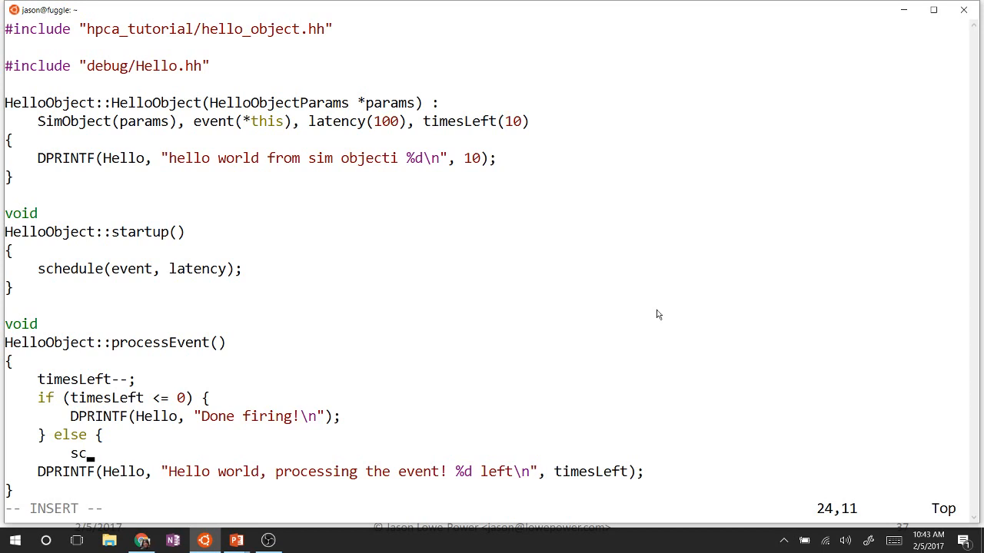
pyautogui.write('hedule')
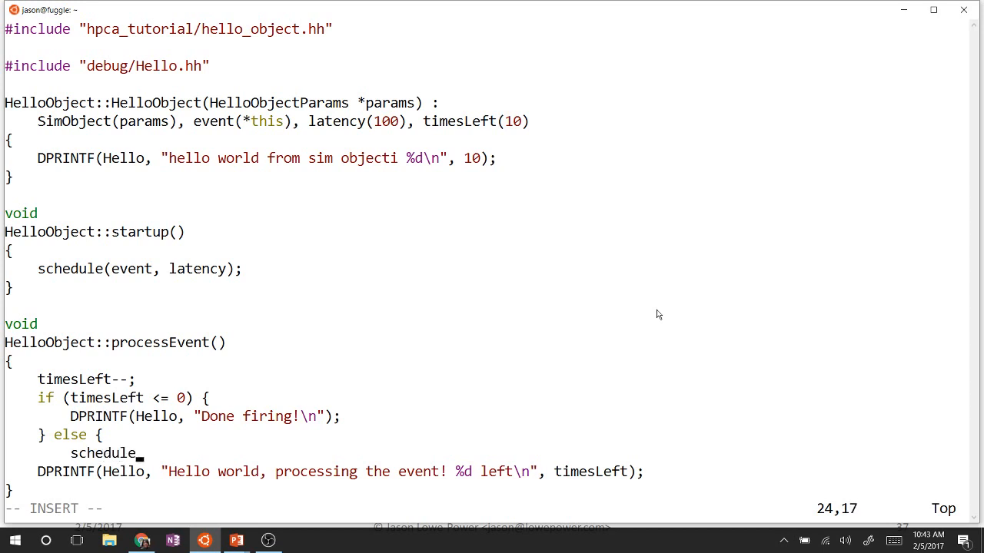
pyautogui.write('(even')
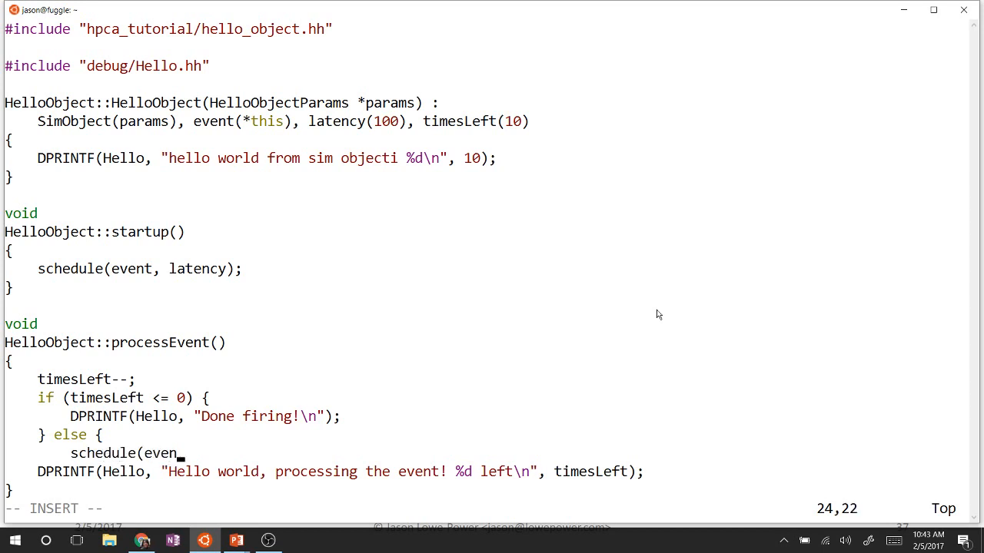
pyautogui.write(', curTick() + latenc')
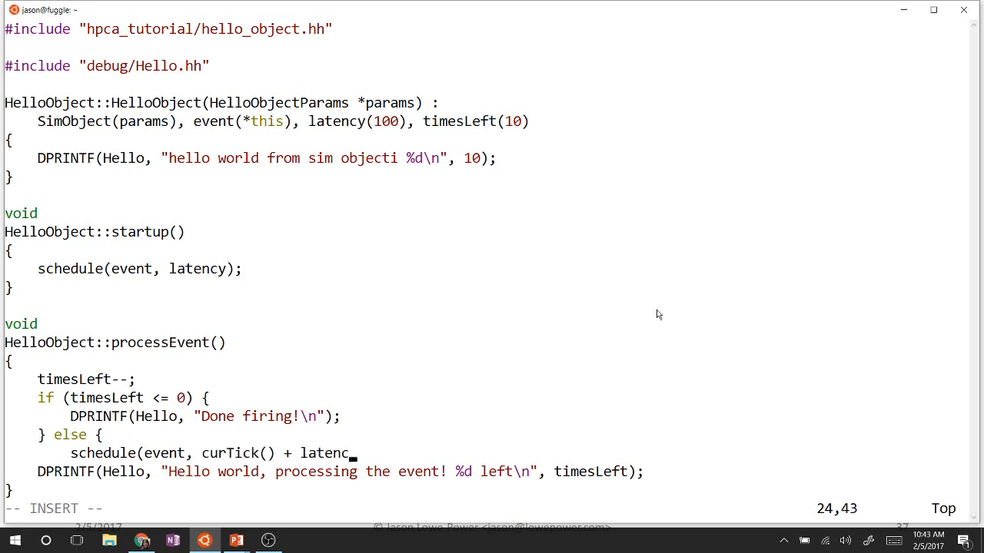
# Finish the schedule line, move the countdown DPRINTF above the if, and save hello_object.cc
pyautogui.write('y);')
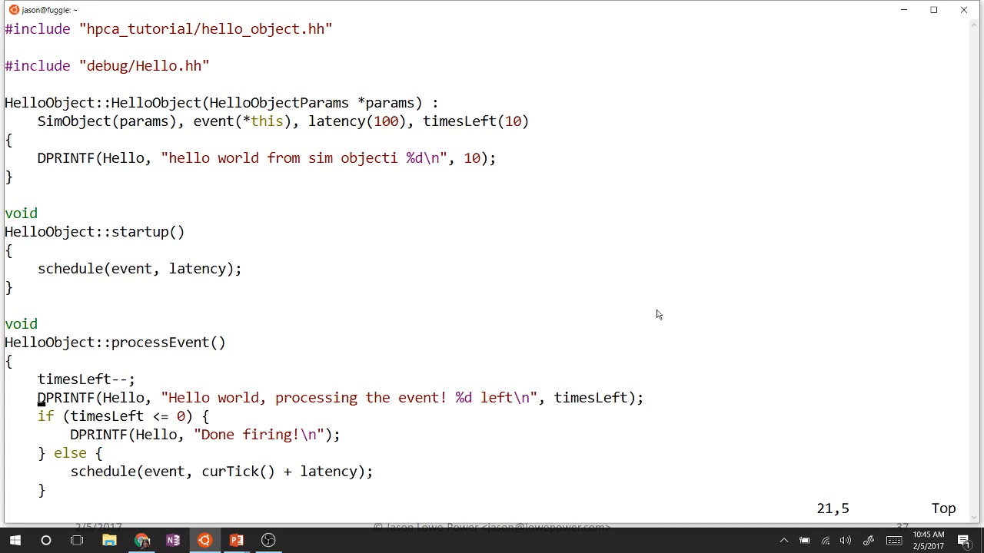
pyautogui.scroll(-3)
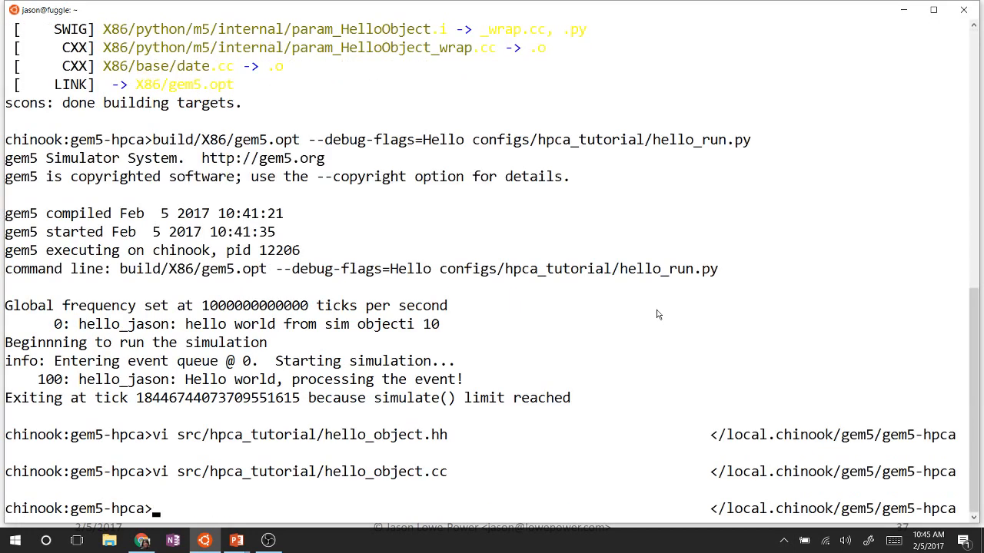
# Run scons build/X86/gem5.opt -j7 until it reports done building targets
pyautogui.write('scons build/X86/gem5.opt -j7')
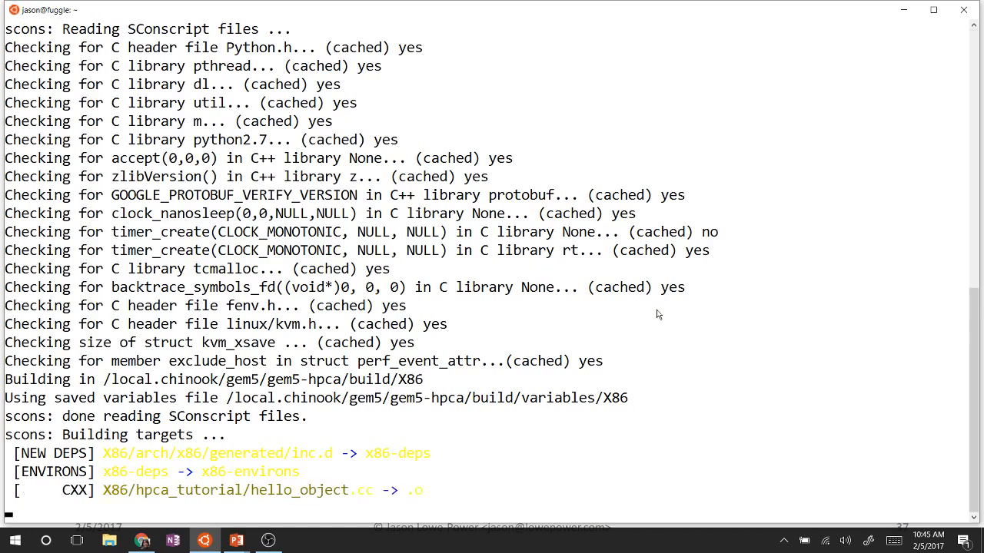
pyautogui.scroll(-3)
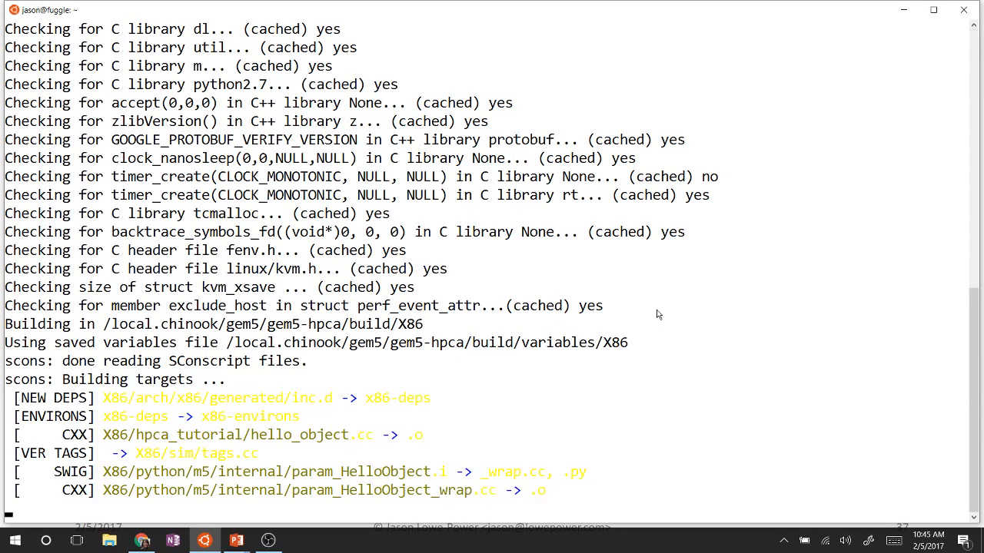
pyautogui.scroll(-3)
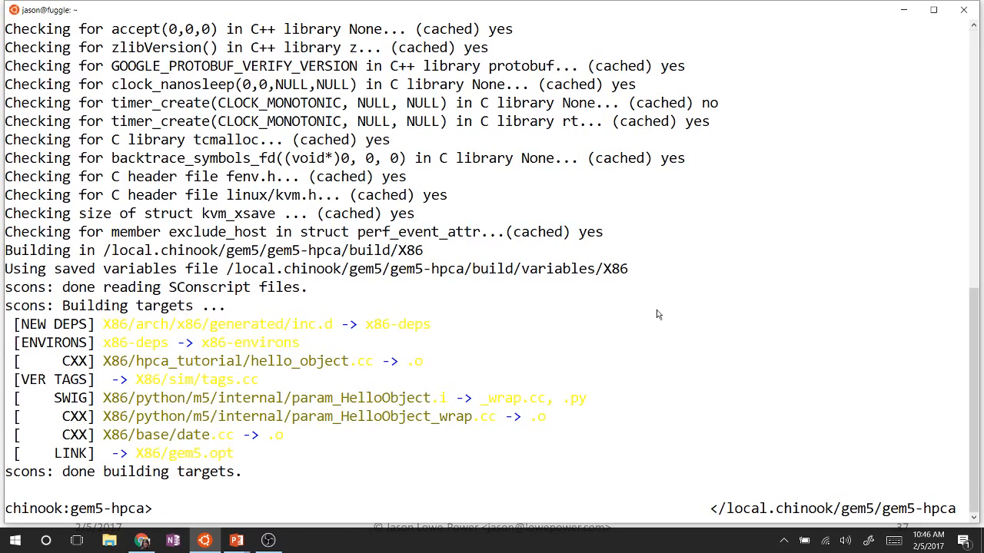
# Run gem5.opt --debug-flags=Hello on hello_run.py, showing the countdown ending in Done firing!
pyautogui.write('build/X86/gem5.opt --debug-flags=Hello configs/hpca_tutorial/hello_run.py')
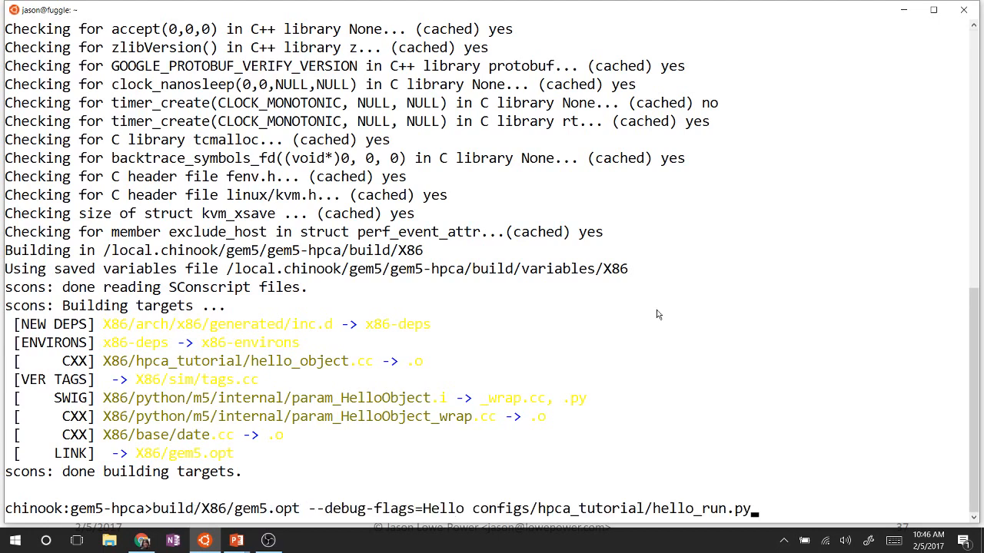
pyautogui.press('Return')
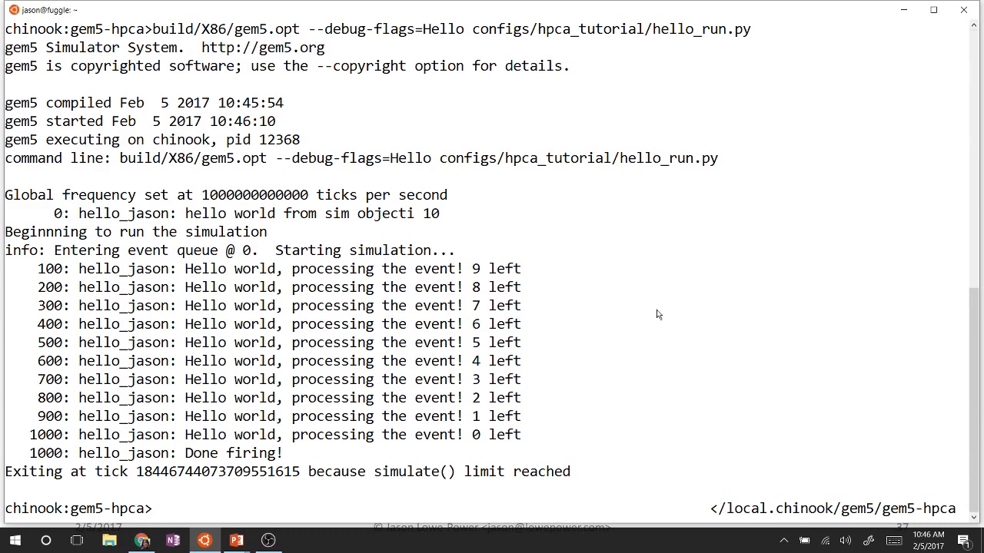
pyautogui.press('alt+tab')
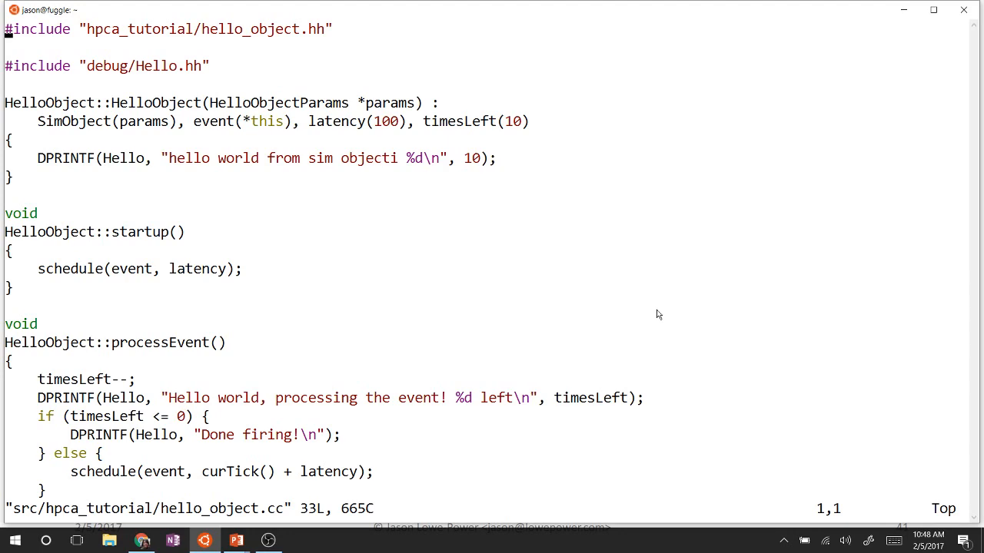
# Quit hello_object.cc and open src/hpca_tutorial/HelloObject.py in vi
pyautogui.write(':q')
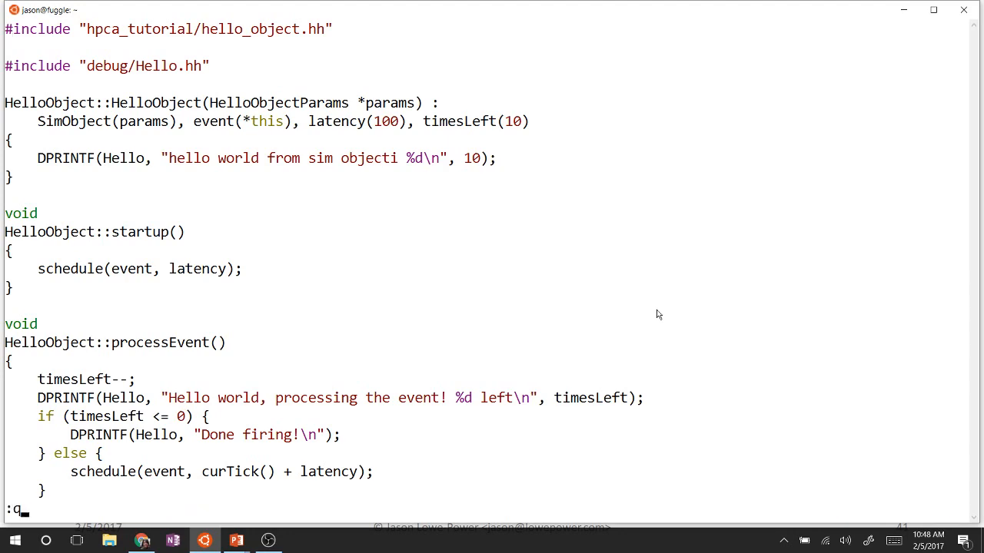
pyautogui.press('Return')
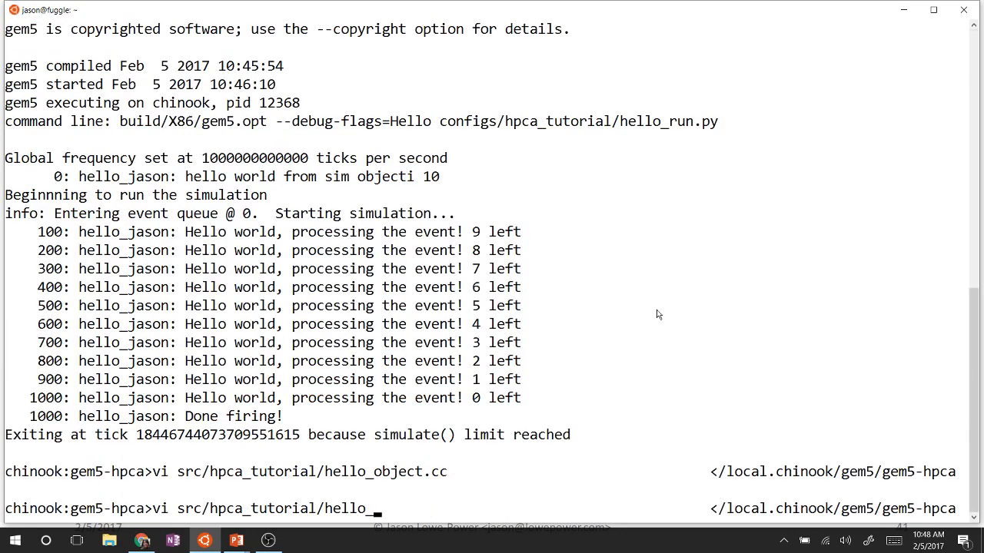
pyautogui.write('HelloObject.py')
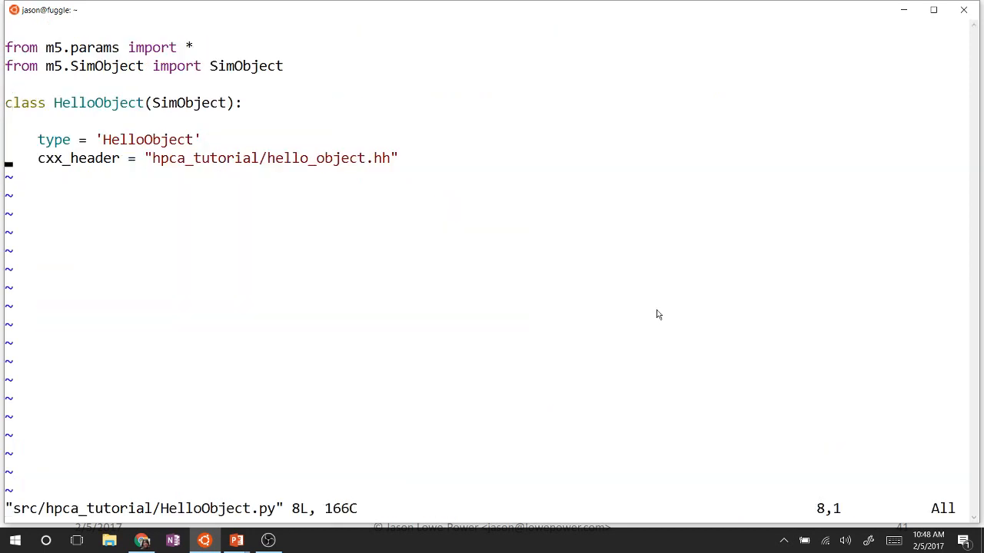
# Add time_to_wait = Param.Latency("Time between events firing")
pyautogui.press('o')
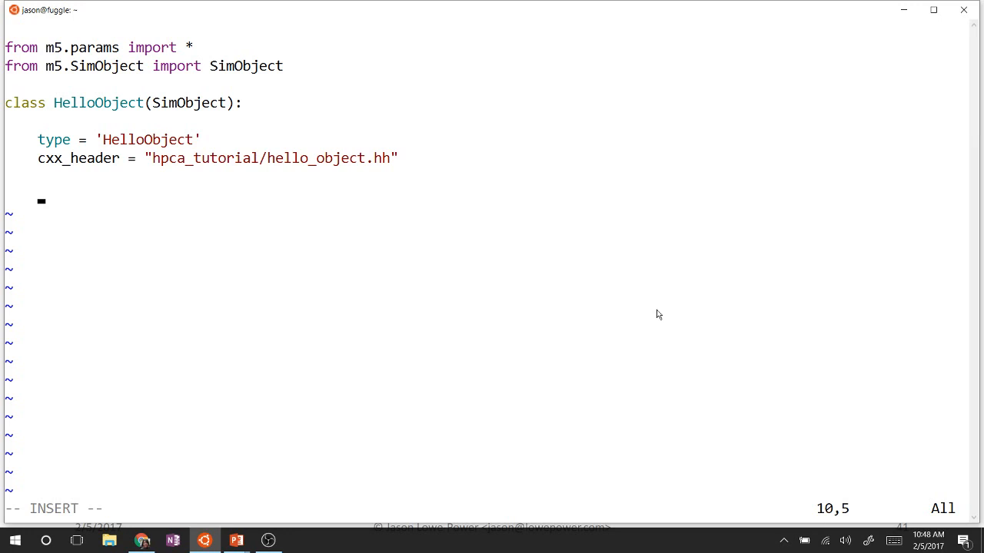
pyautogui.write('time_to_')
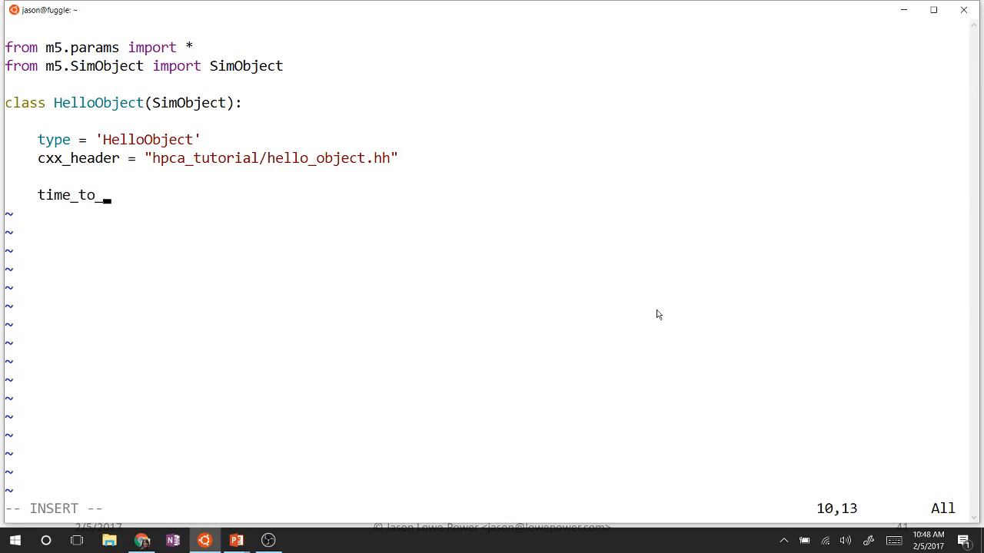
pyautogui.write('wait =')
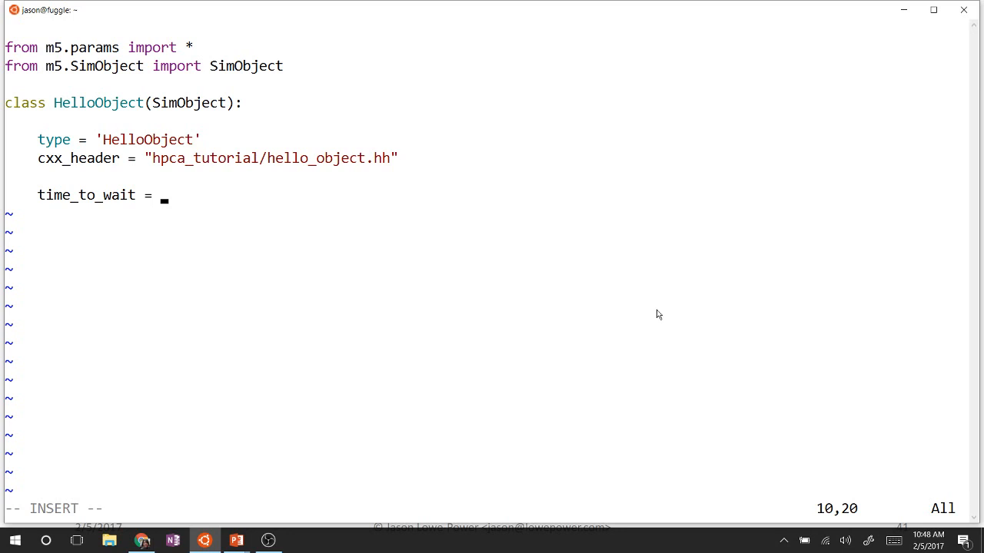
pyautogui.write('Param')
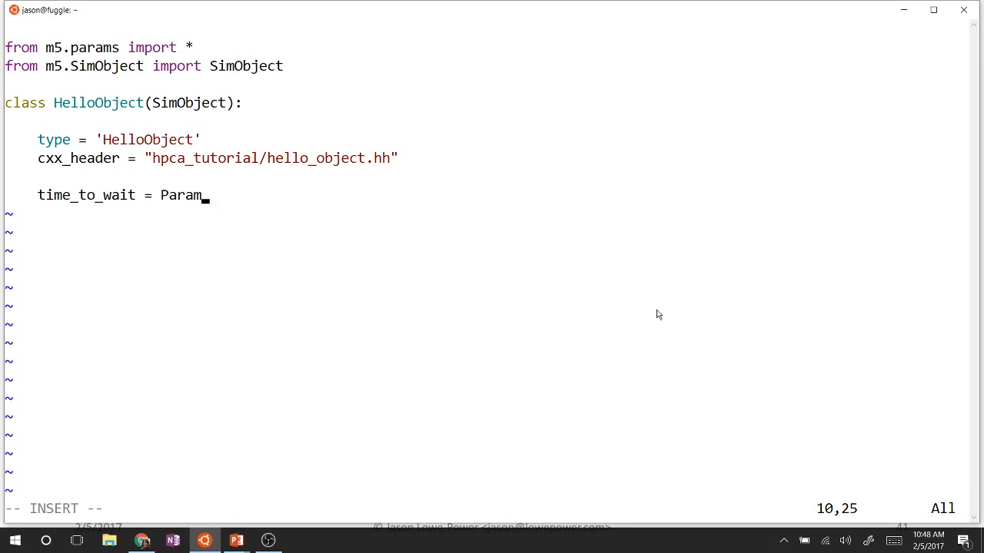
pyautogui.write('.Latency(')
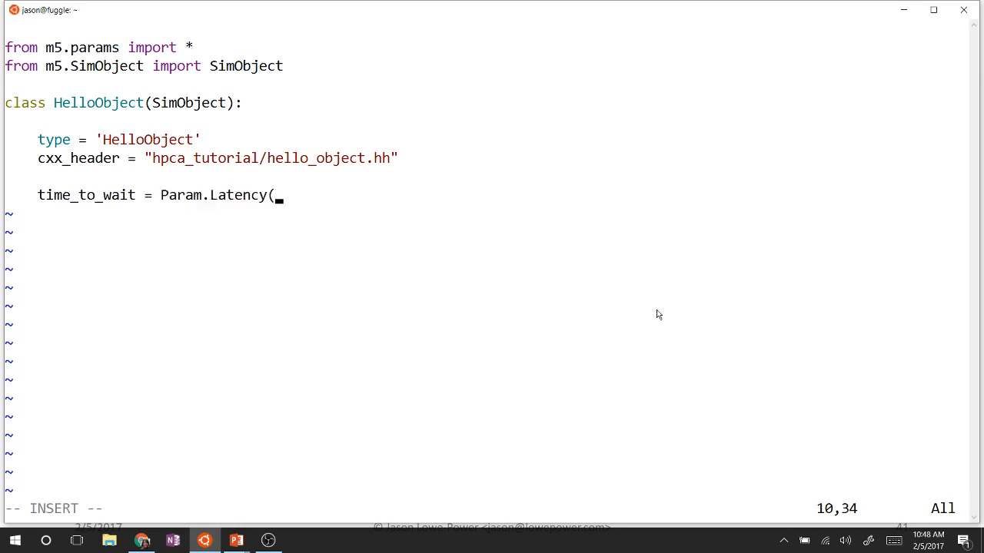
pyautogui.write('"T')
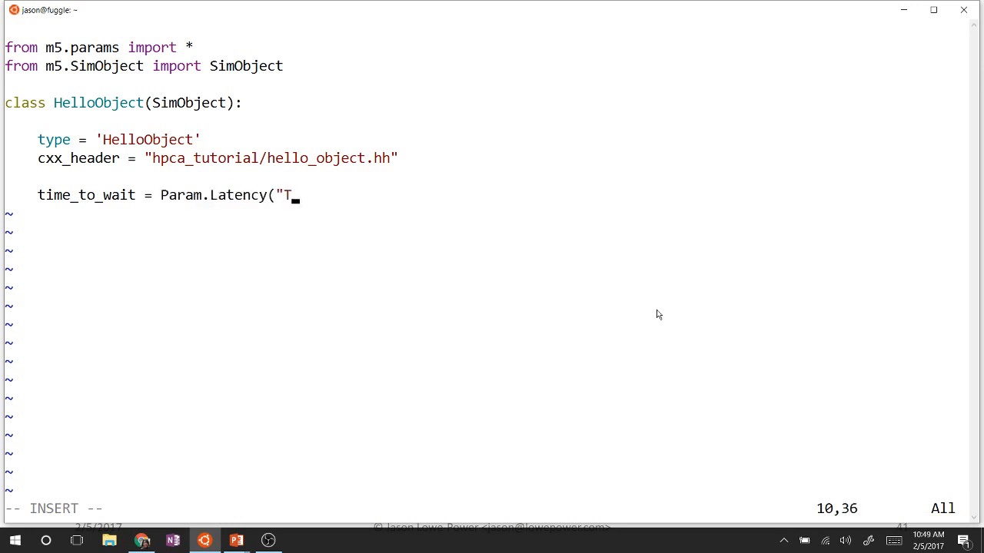
pyautogui.write('ime to fire')
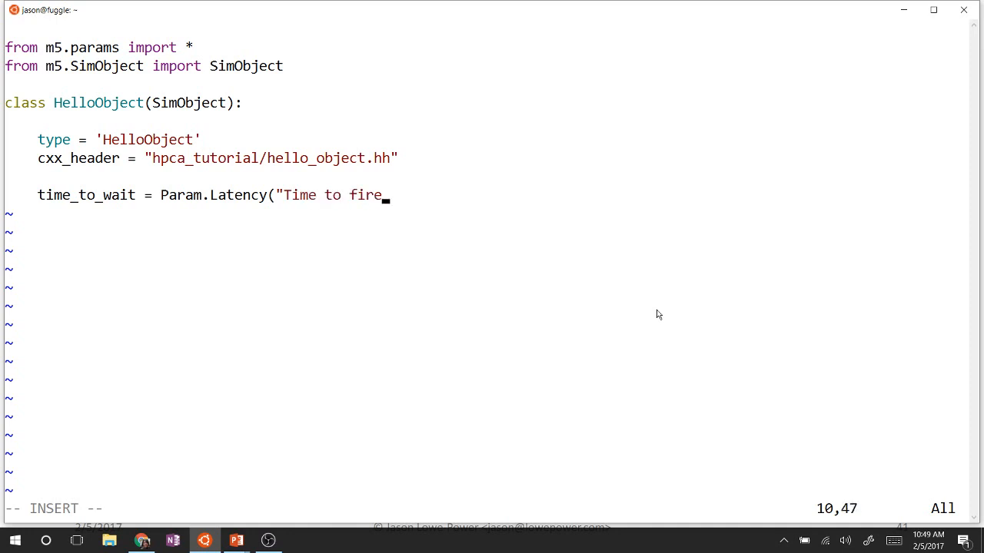
pyautogui.press('BackSpace')
pyautogui.write('betw')
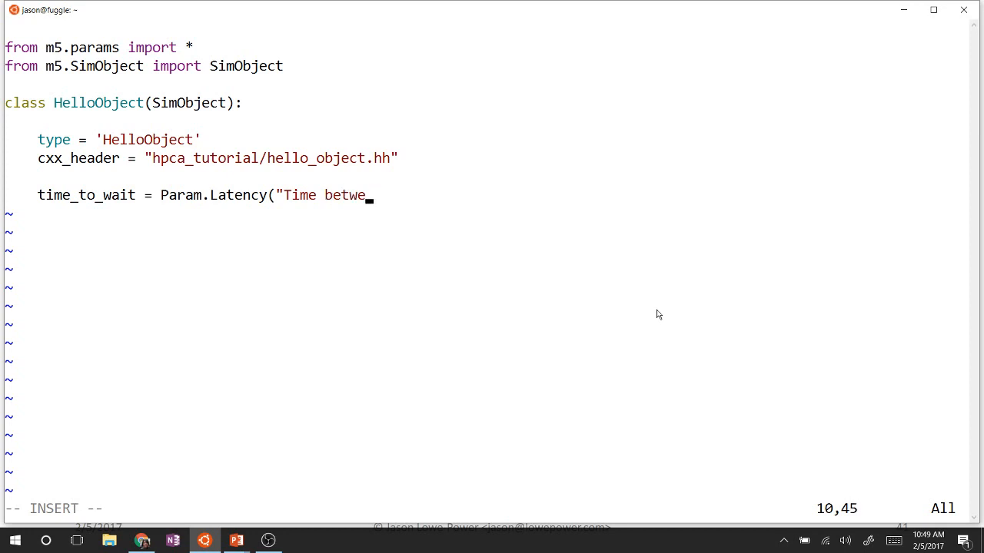
pyautogui.write('en events firi')
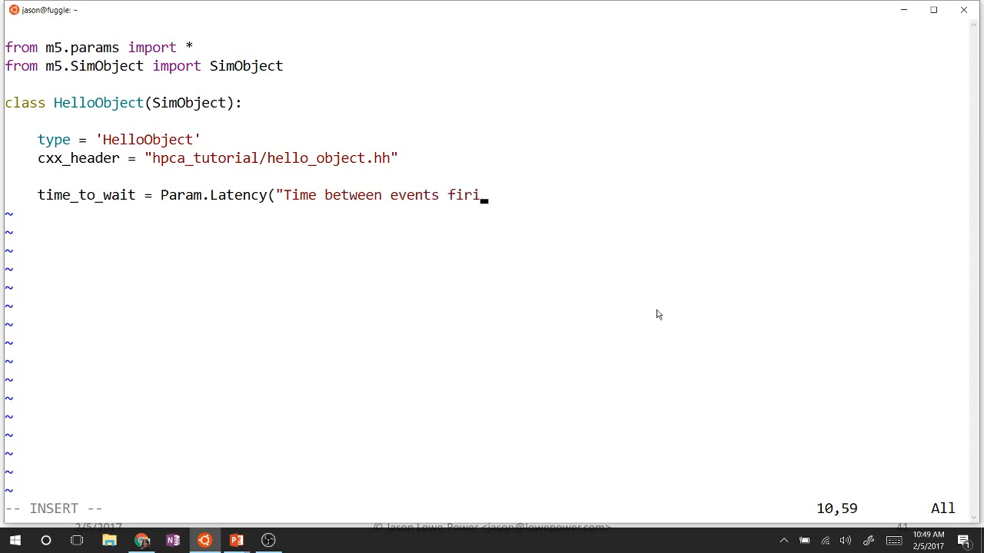
pyautogui.write('ng")')
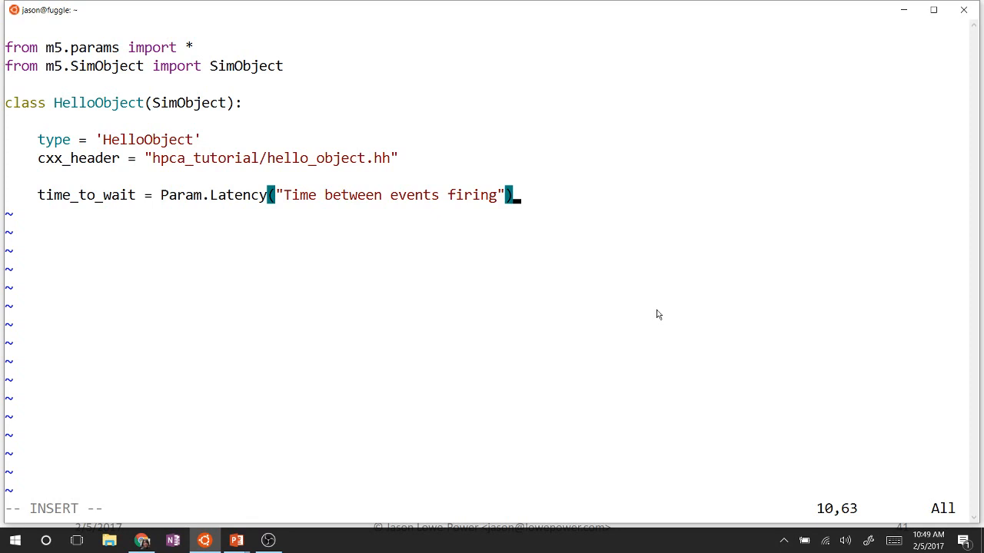
# Add number_of_fires = Param.Int(1, "Num of time to fire the event")
pyautogui.press('enter')
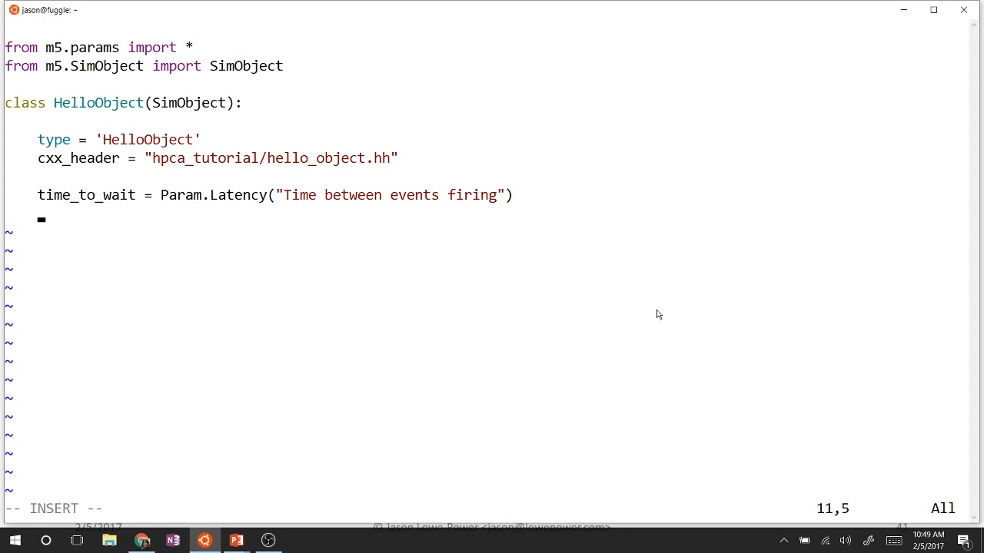
pyautogui.write('number_of')
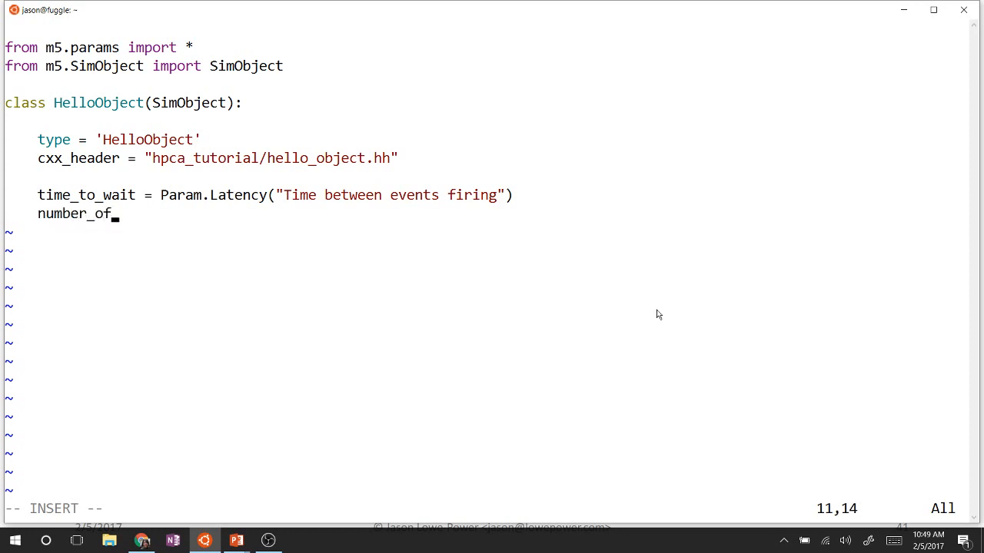
pyautogui.write('fires =')
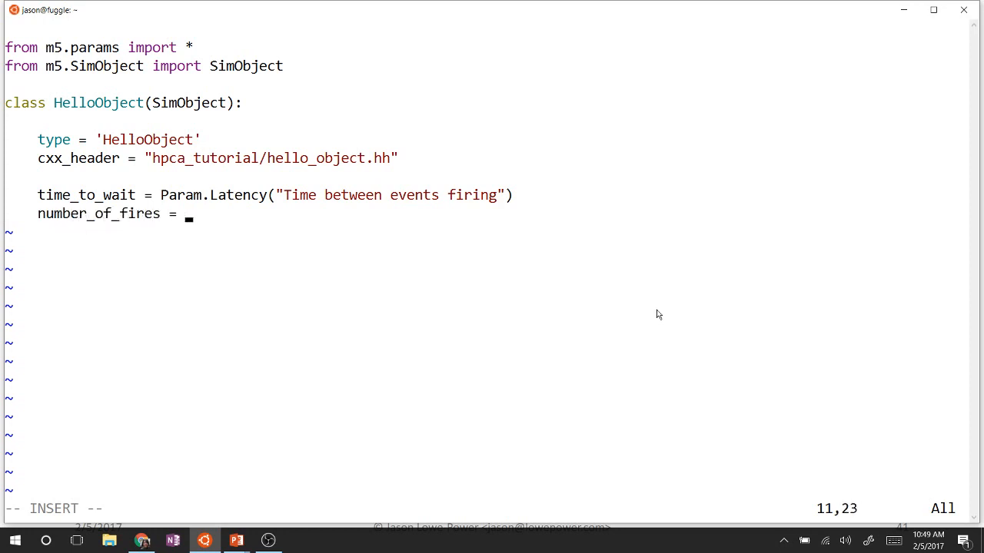
pyautogui.write('Param')
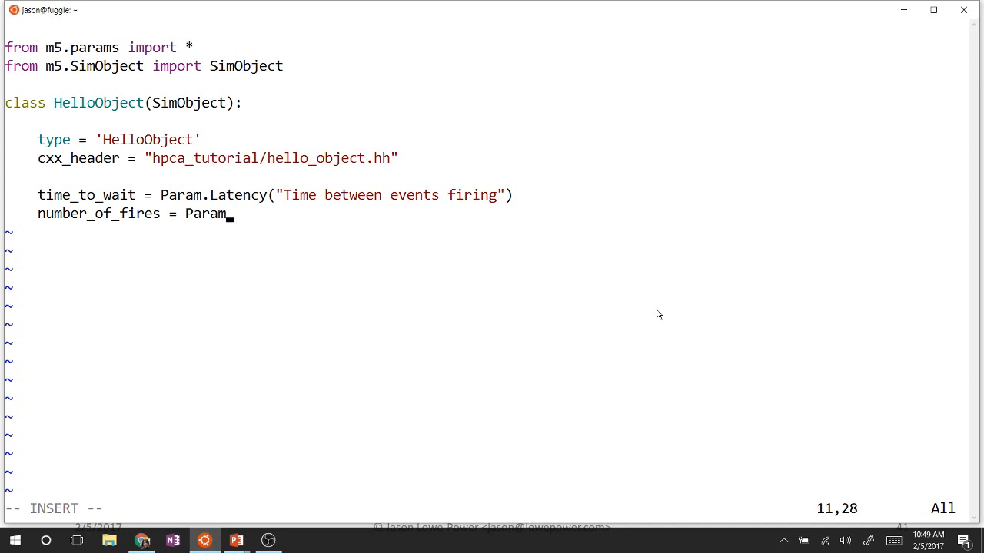
pyautogui.write('.Int(')
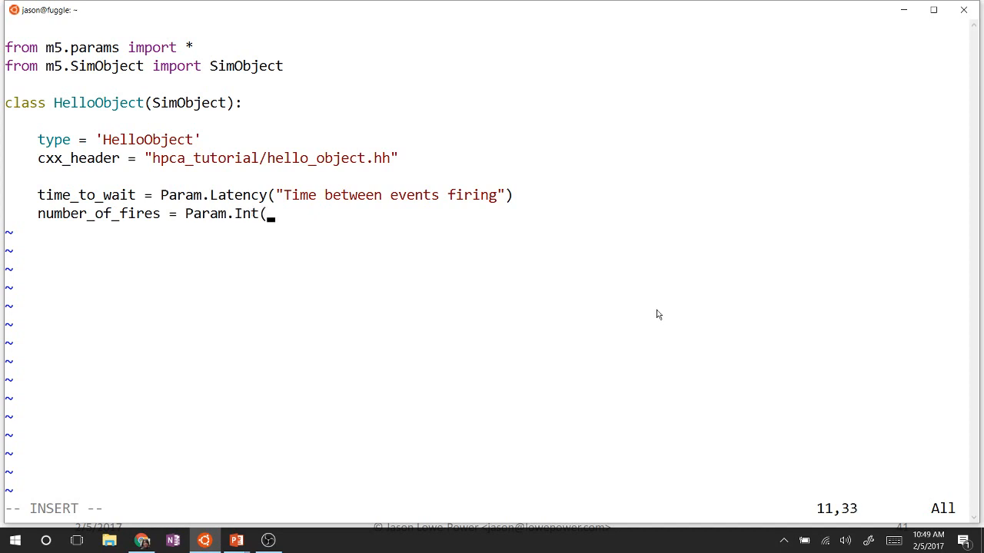
pyautogui.write('1,')
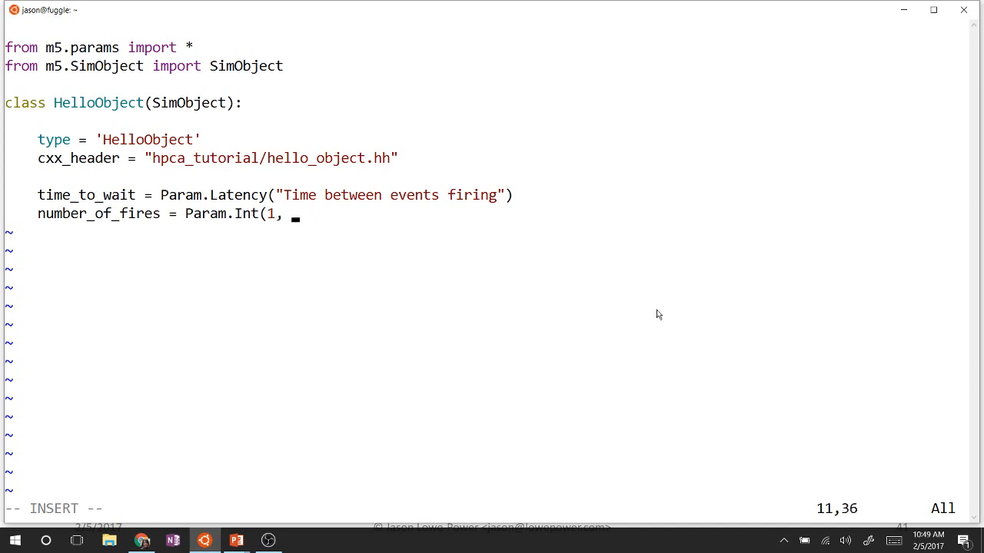
pyautogui.write('"Number')
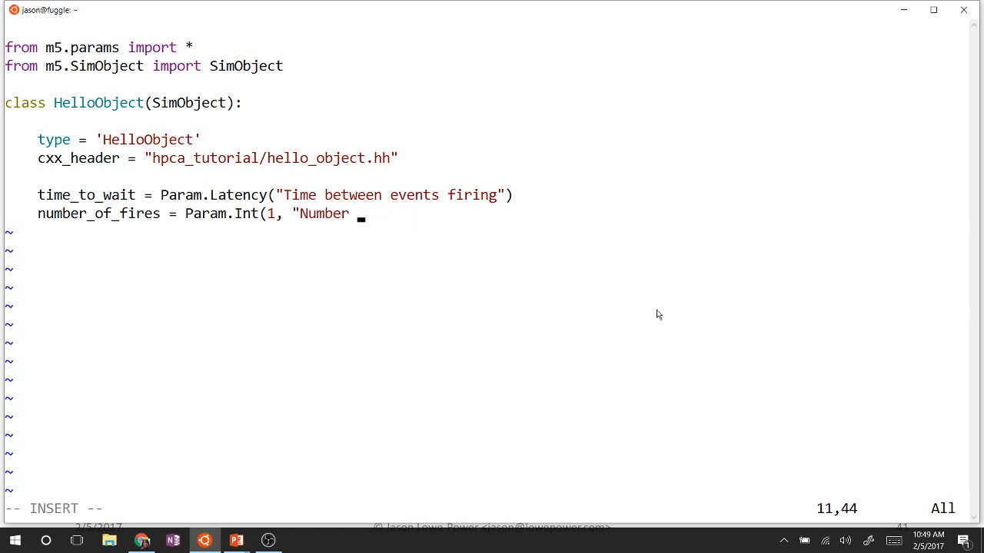
pyautogui.write('of time to fire t')
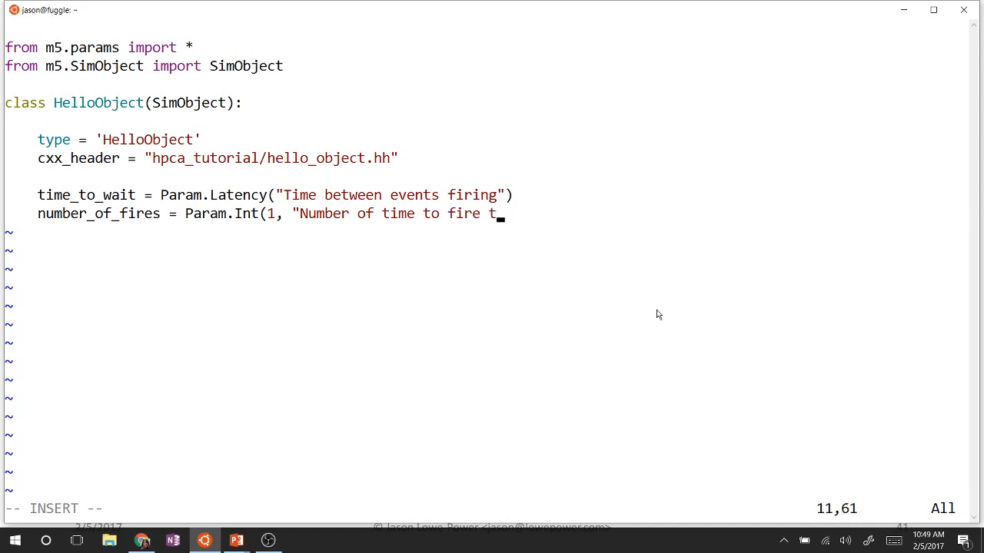
pyautogui.write('he event"')
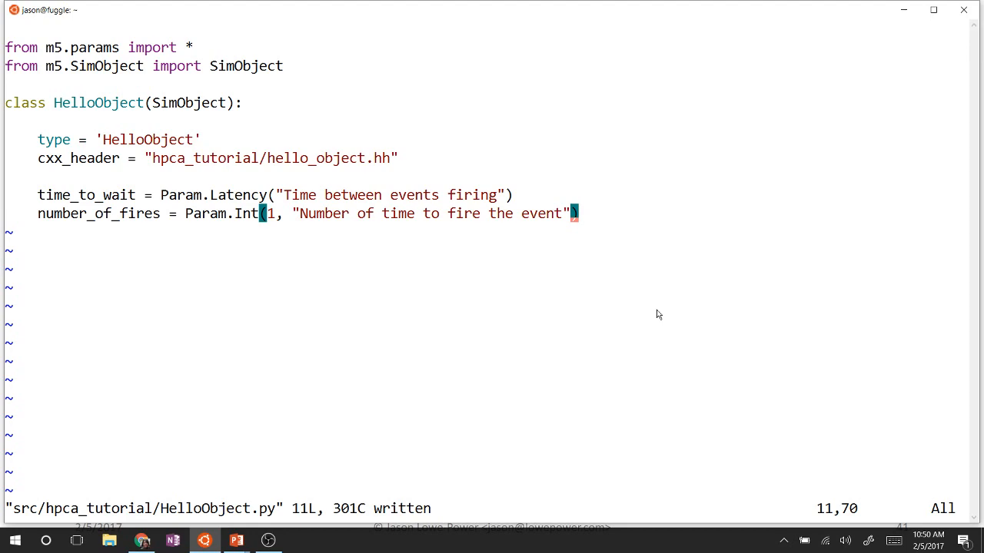
# Save HelloObject.py, then initialise latency from params->time_to_wait in the constructor
pyautogui.write(':wq')
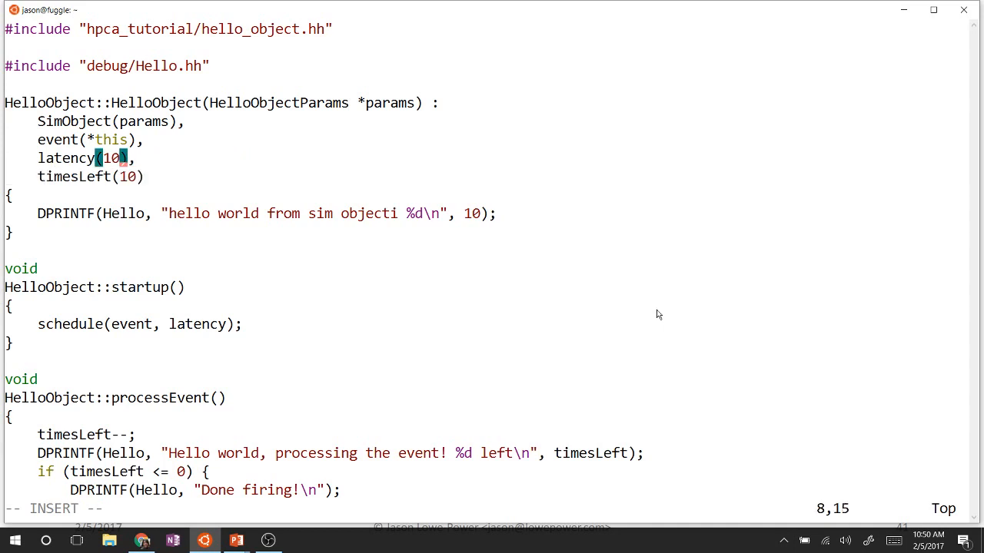
pyautogui.write('params')
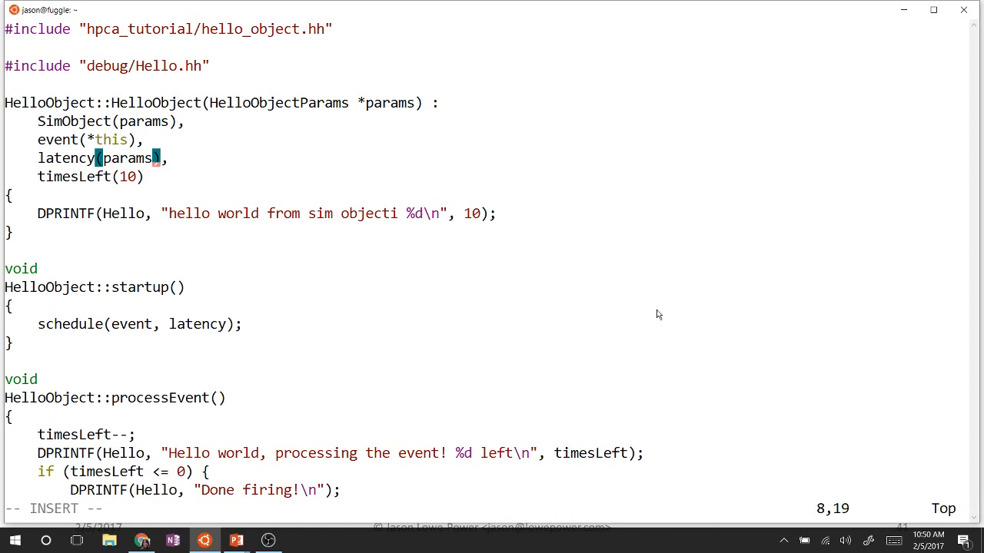
pyautogui.write('->')
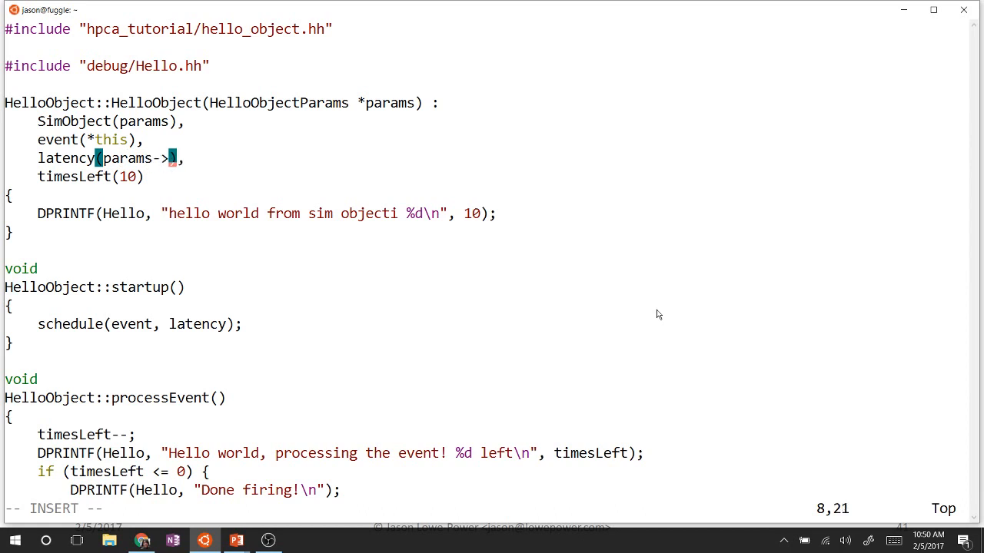
pyautogui.write('time_to_w')
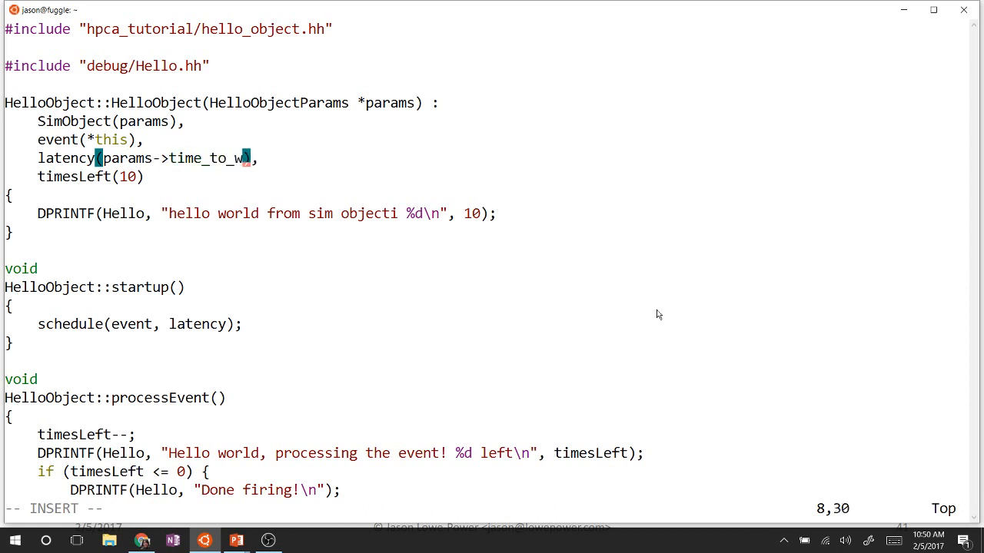
pyautogui.write('ait')
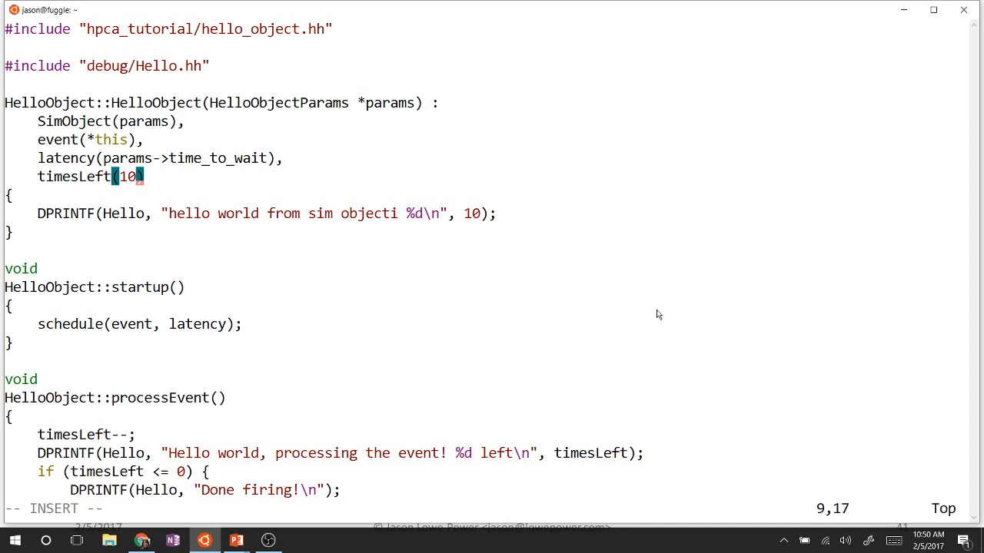
# Initialise timesLeft from params->number_of_fires
pyautogui.write('params')
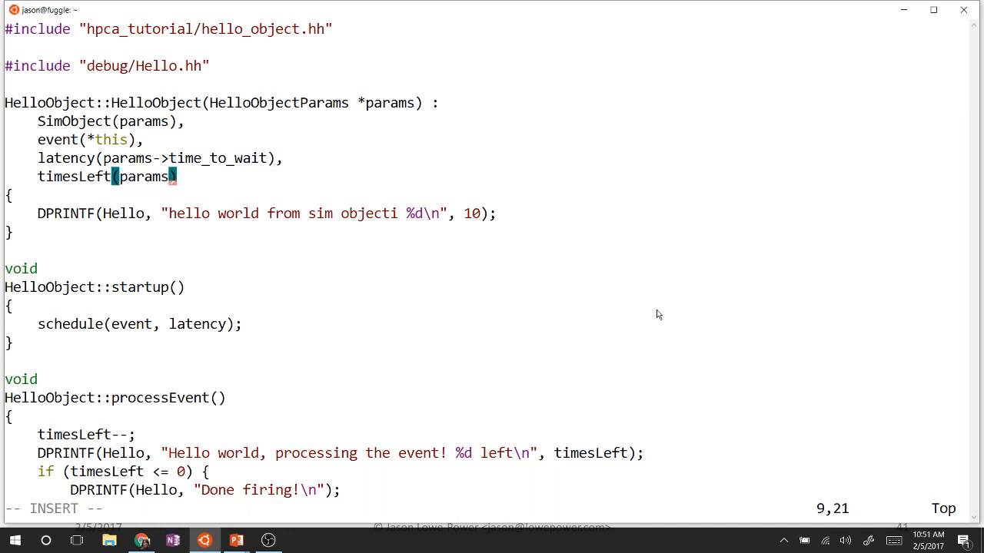
pyautogui.write('->')
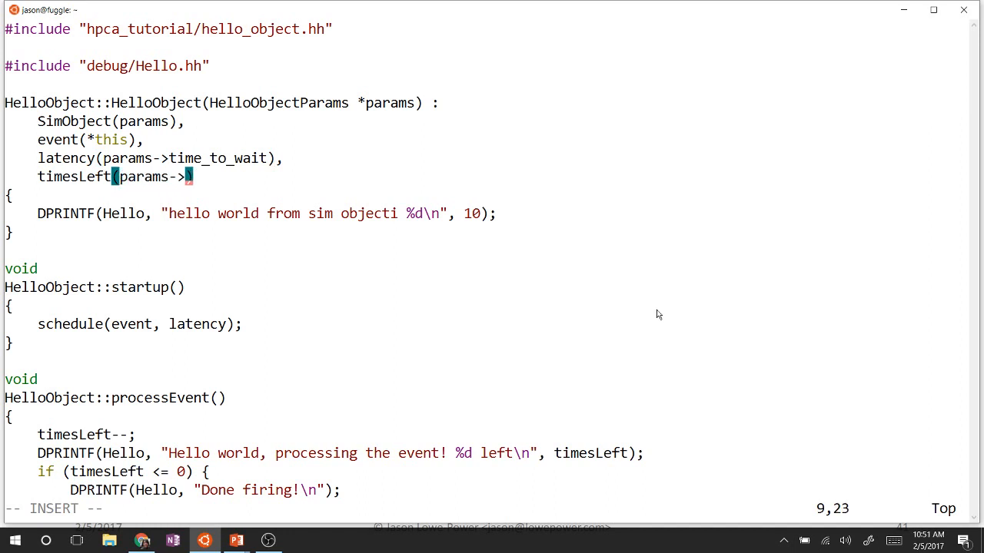
pyautogui.write('number_of')
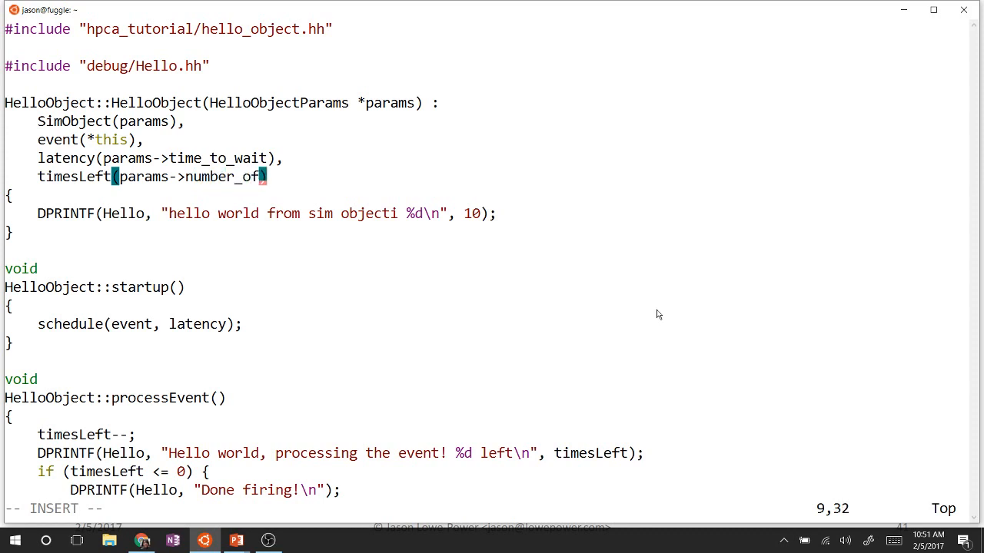
pyautogui.write('fires')
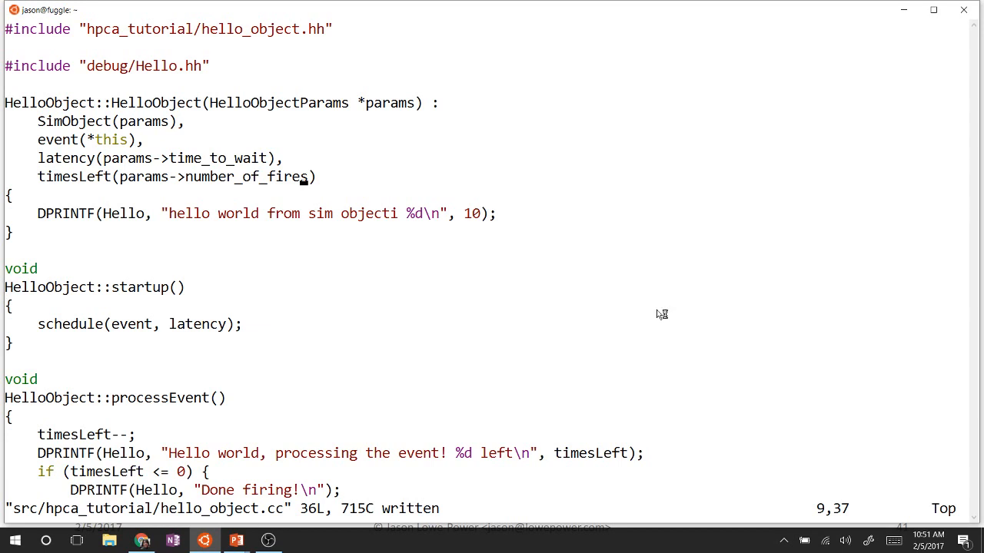
pyautogui.moveTo(658, 314)
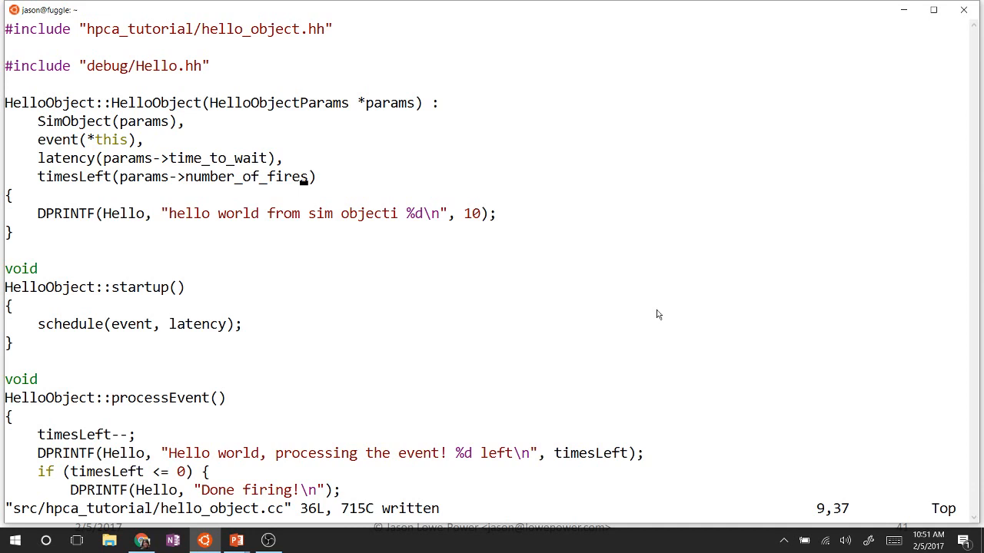
# Save hello_object.cc and rebuild gem5.opt with scons until done building targets
pyautogui.write(':wq')
pyautogui.write('scons build/X86/gem5.opt -j7')
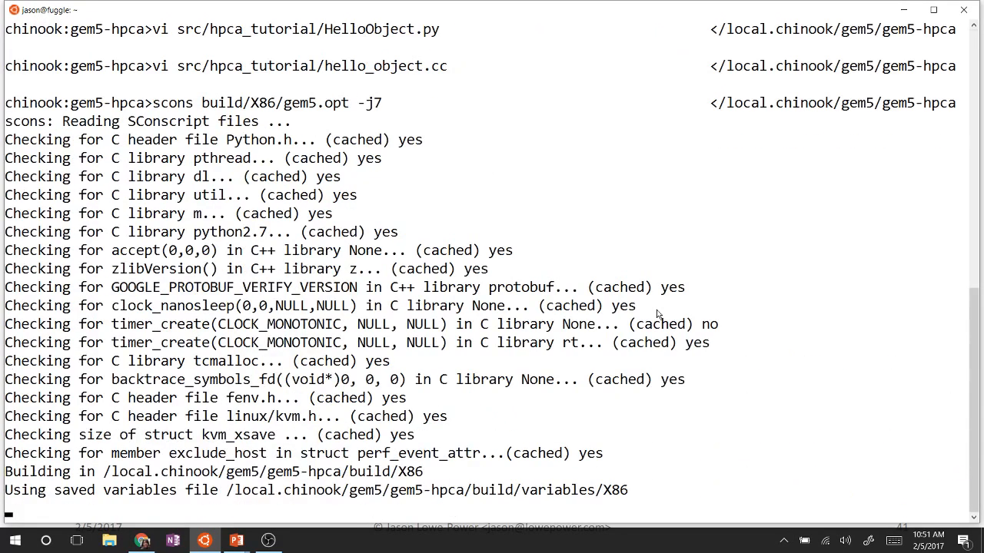
pyautogui.scroll(-3)
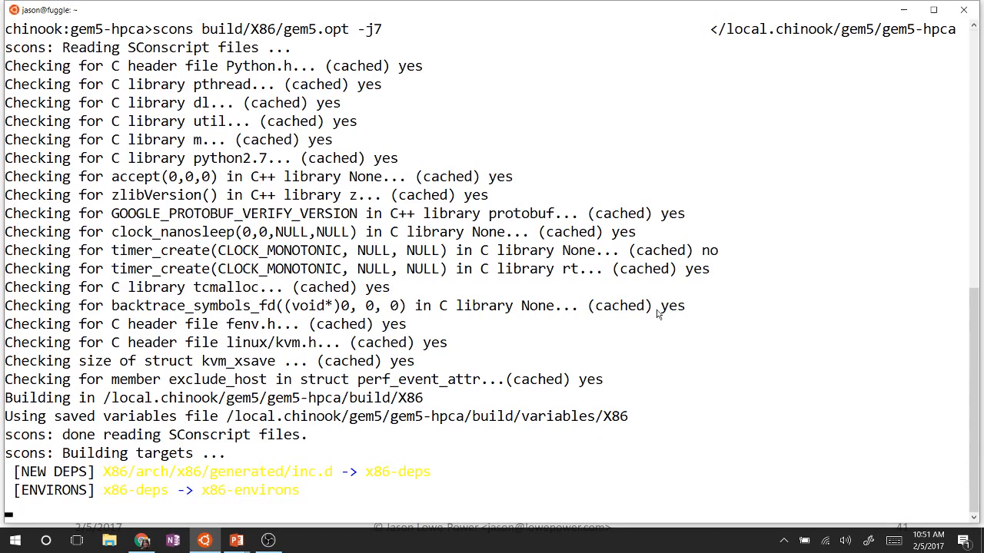
pyautogui.scroll(-3)
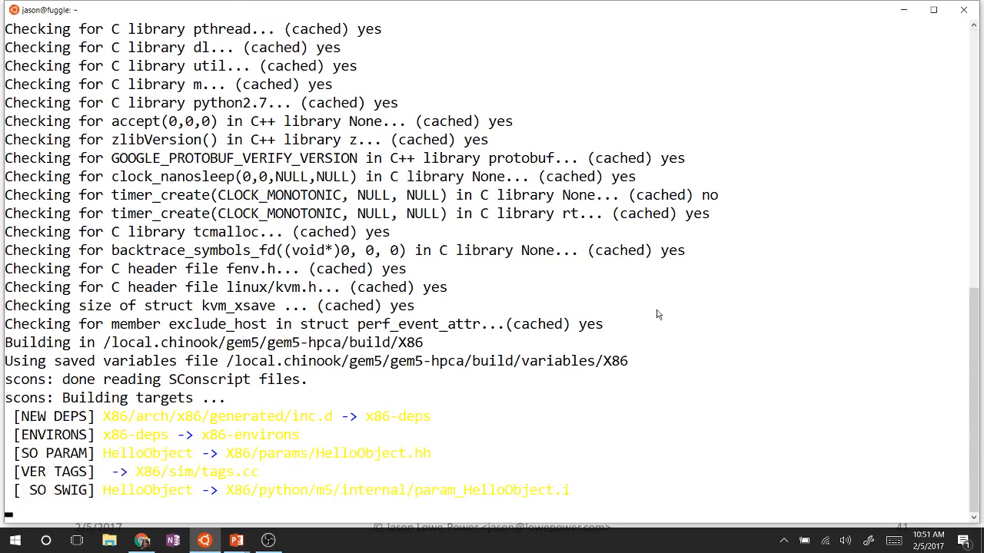
pyautogui.scroll(-3)
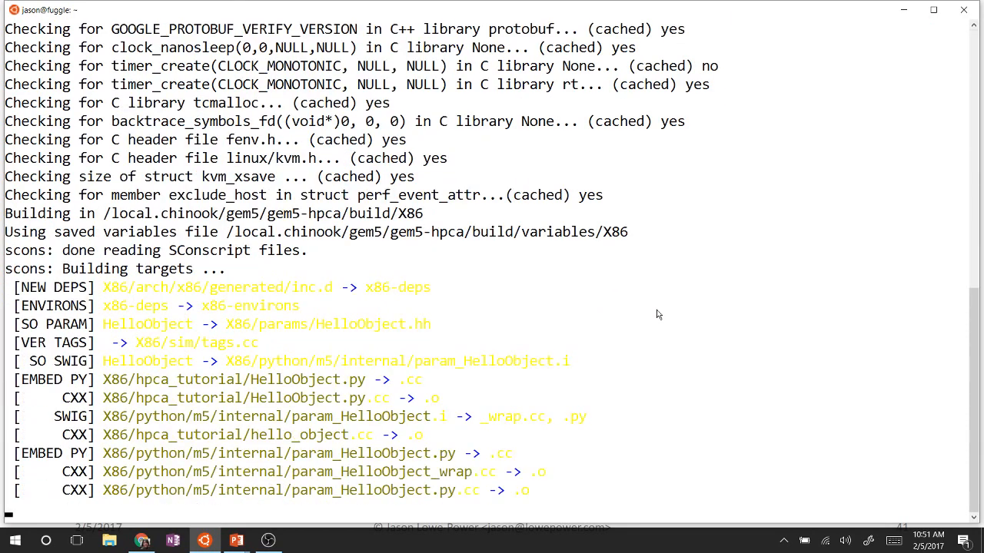
pyautogui.scroll(-3)
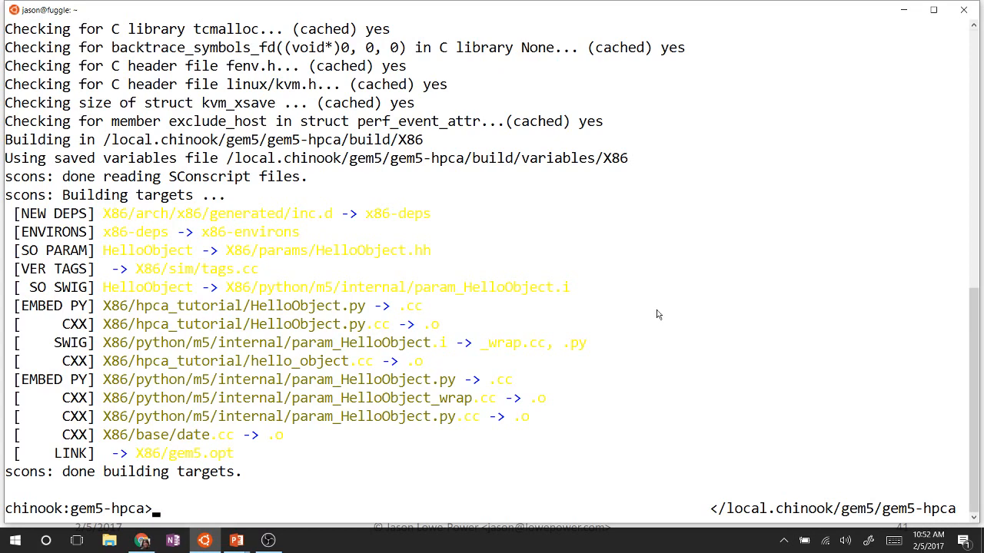
# Run gem5.opt with --debug-flags=Hello on hello_run.py; it aborts because hello_jason.time_to_wait has no value
pyautogui.write('vi src/hpca_tutorial/hello_object.cc')
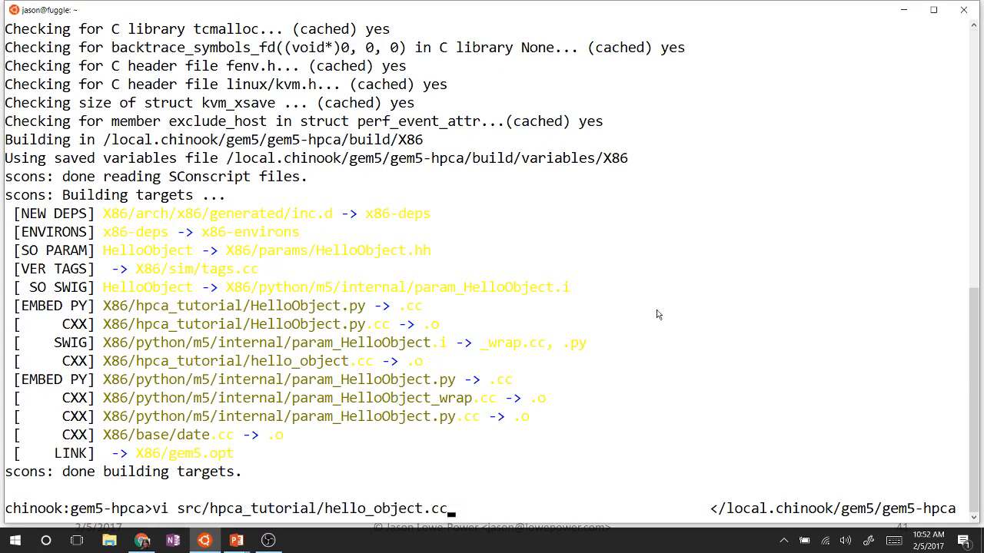
pyautogui.write('build/X86/gem5.opt --debug-flags=Hello configs/hpca_tutorial/hello_run.py')
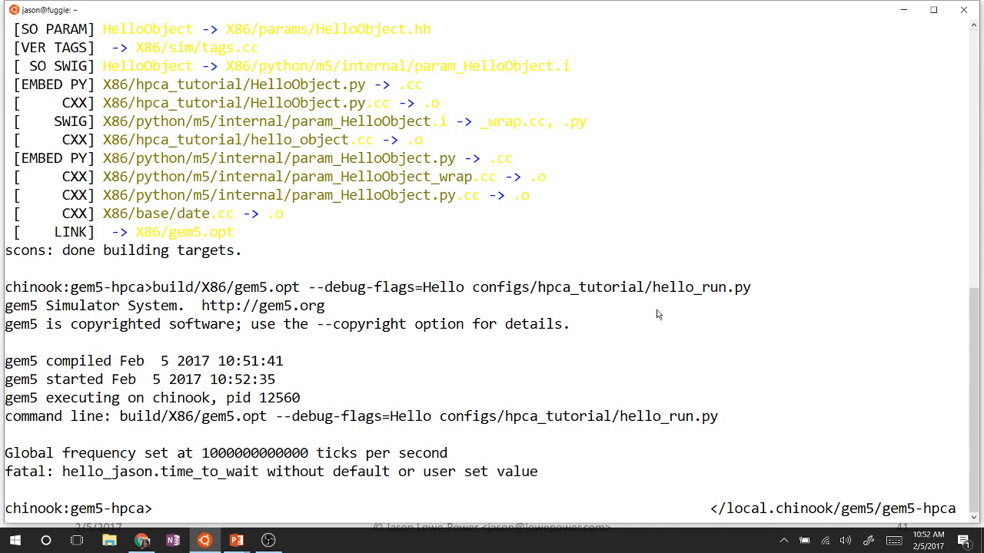
pyautogui.write('vi configs/')
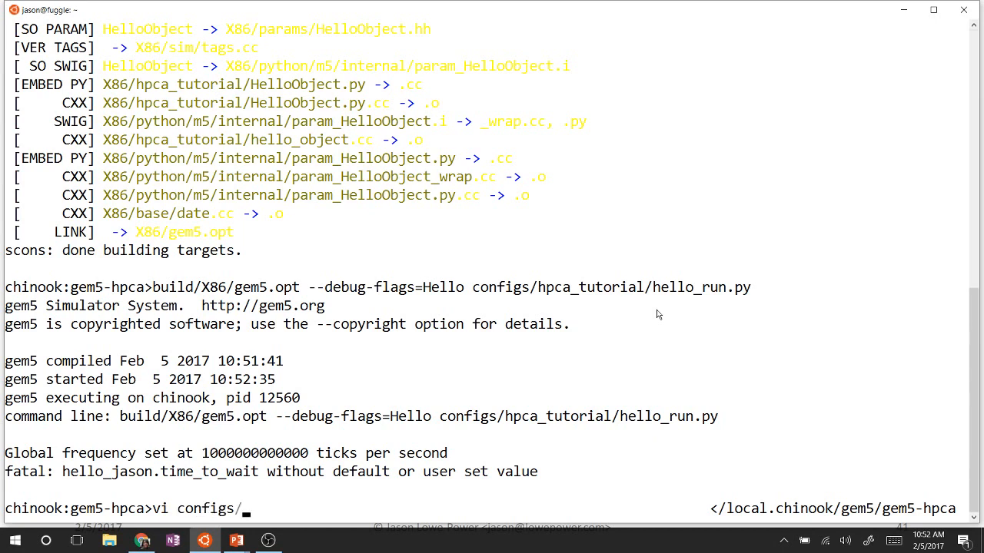
# Edit configs/hpca_tutorial/hello_run.py so HelloObject() gets time_to_wait='2us'
pyautogui.write('hpca_tutorial/')
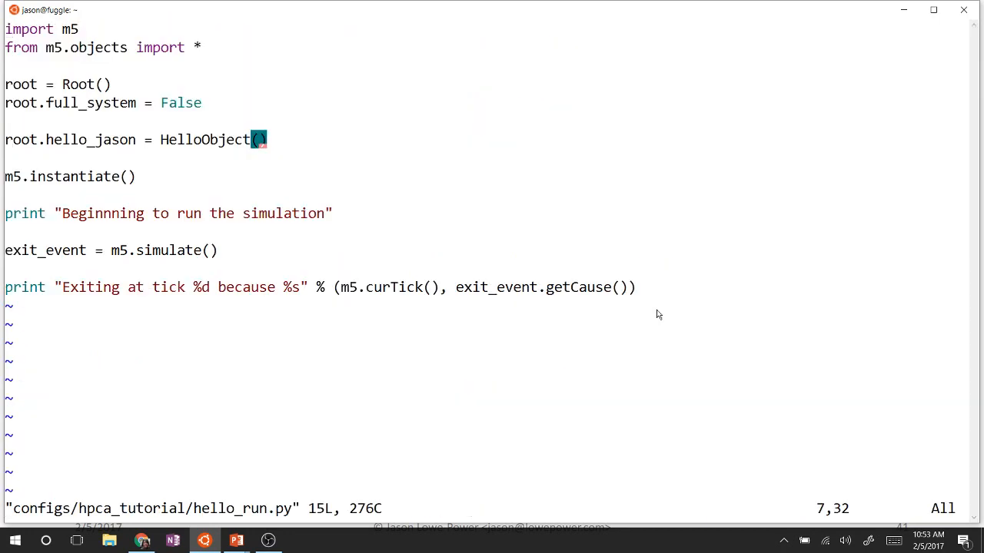
pyautogui.write('time_to_wait')
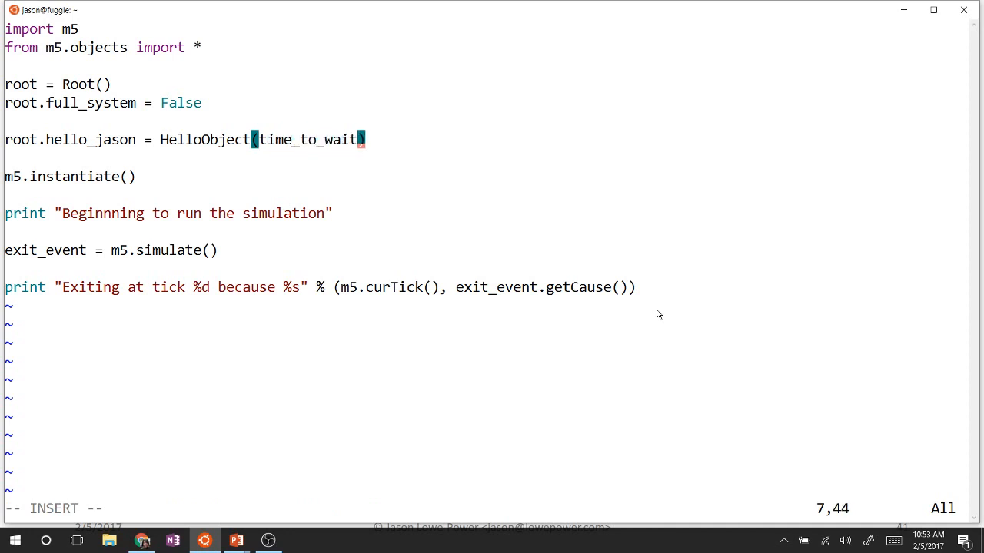
pyautogui.write("='2us")
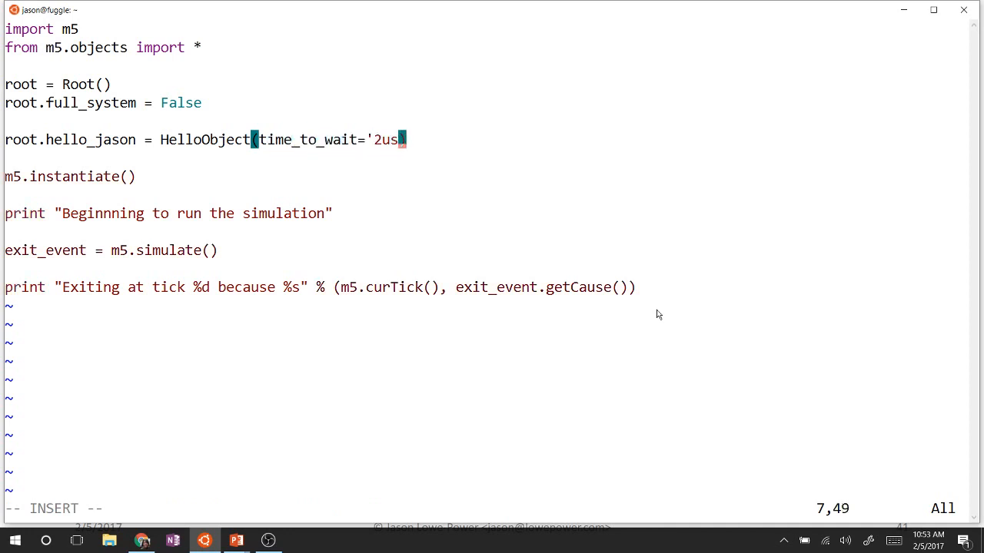
pyautogui.write("'")
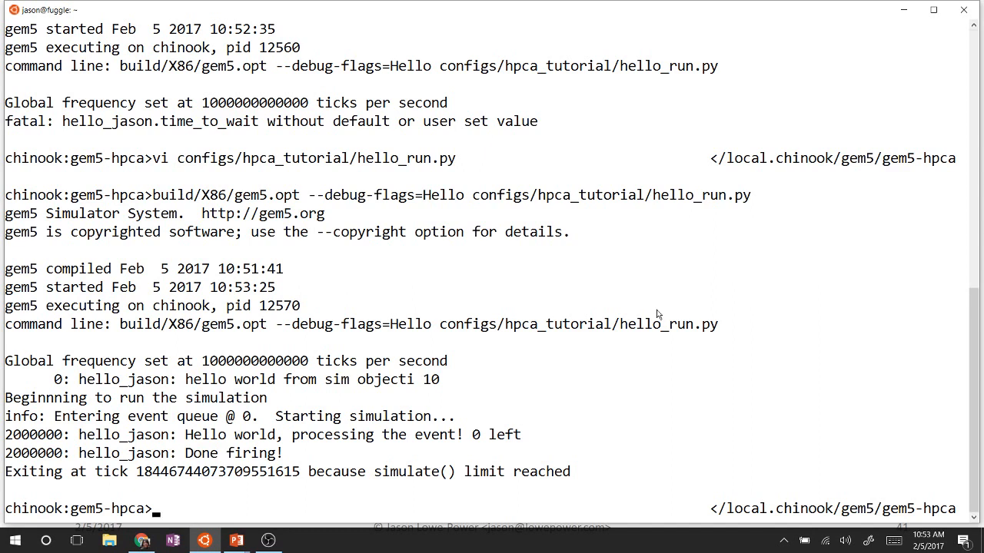
# Rerun gem5.opt with Hello debugging; hello_jason fires once at tick 2000000
pyautogui.write('build/X86/gem5.opt --debug-flags=Hello configs/hpca_tutorial/hello_run.py')
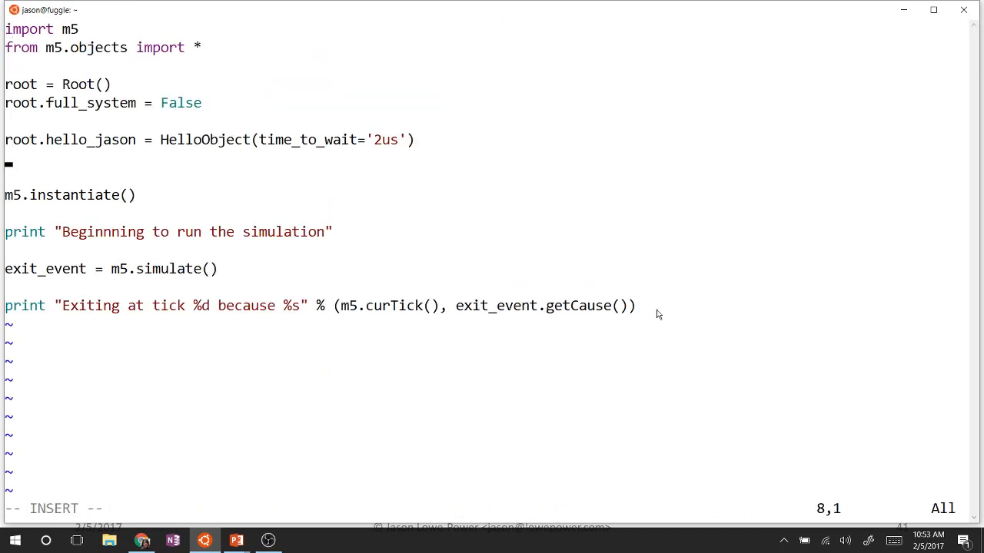
# Add the line root.hello_jason.number_of_fires=3 below time_to_wait in hello_run.py
pyautogui.write('root.hello_')
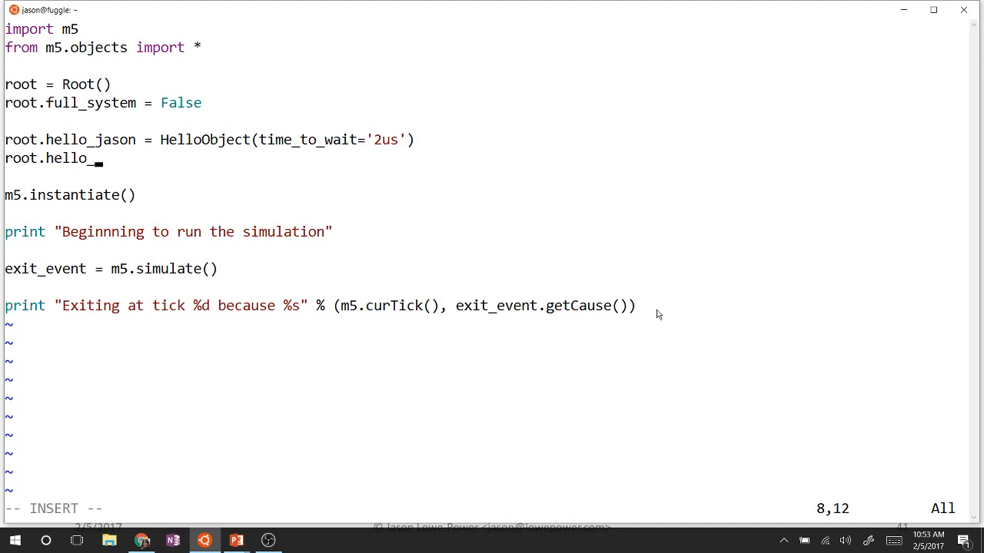
pyautogui.write('jason')
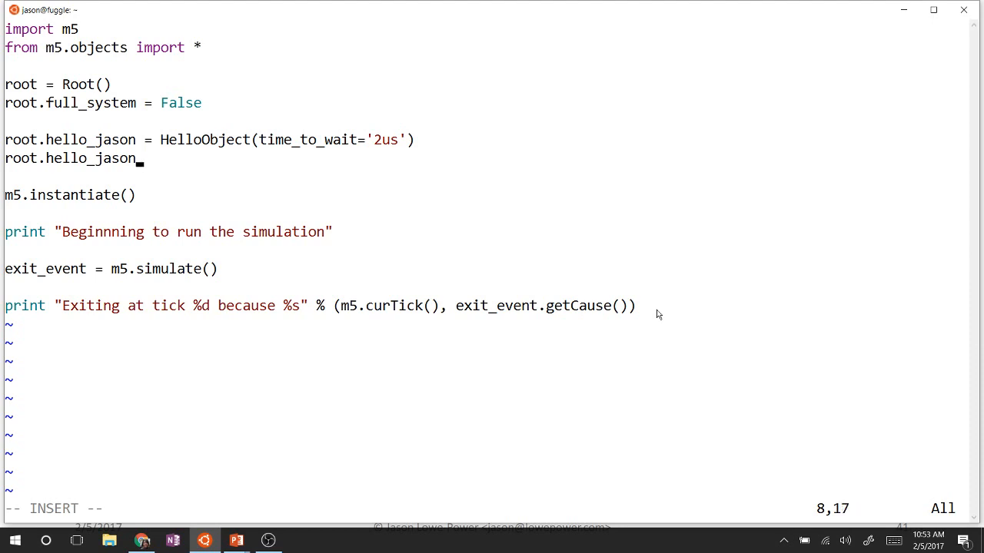
pyautogui.write('.')
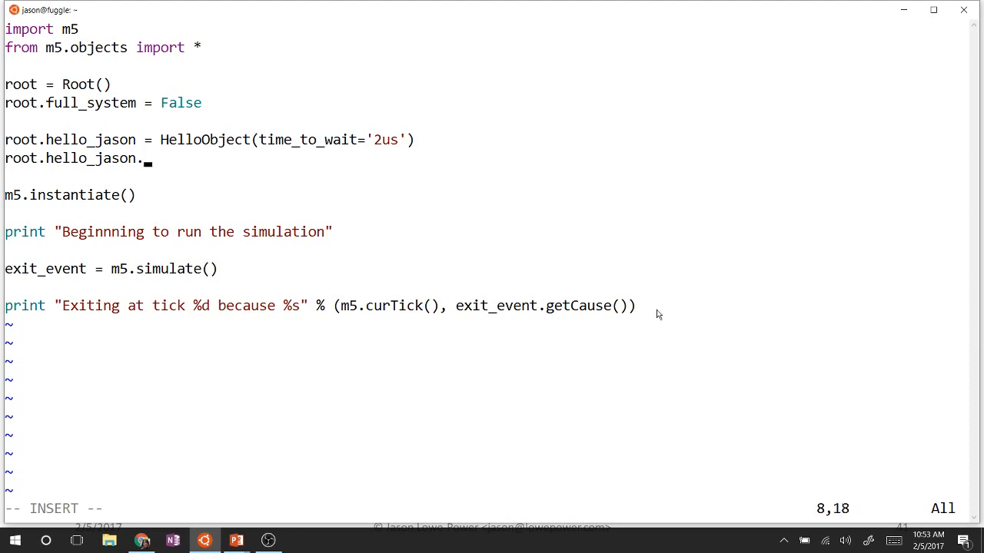
pyautogui.write('number_')
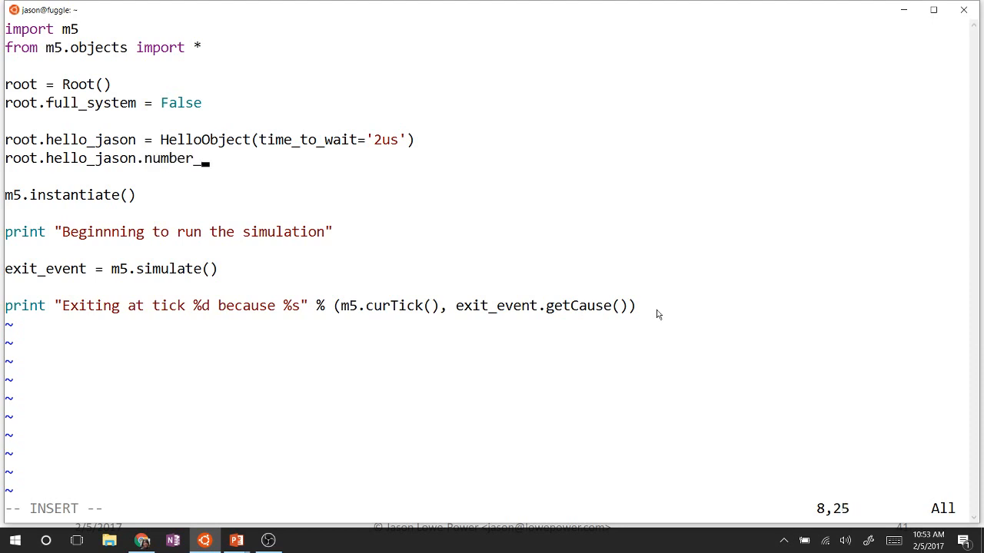
pyautogui.write('of_fir')
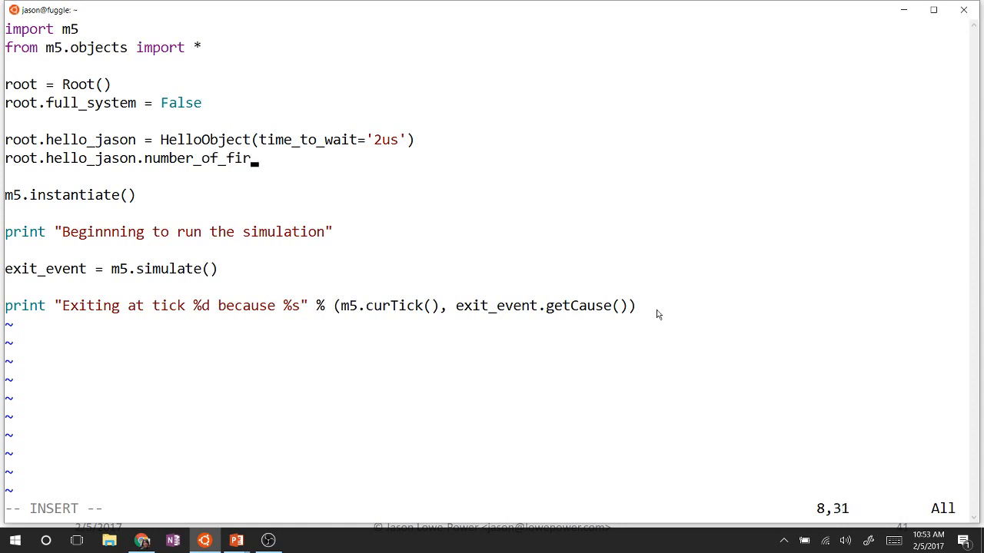
pyautogui.write('es=3')
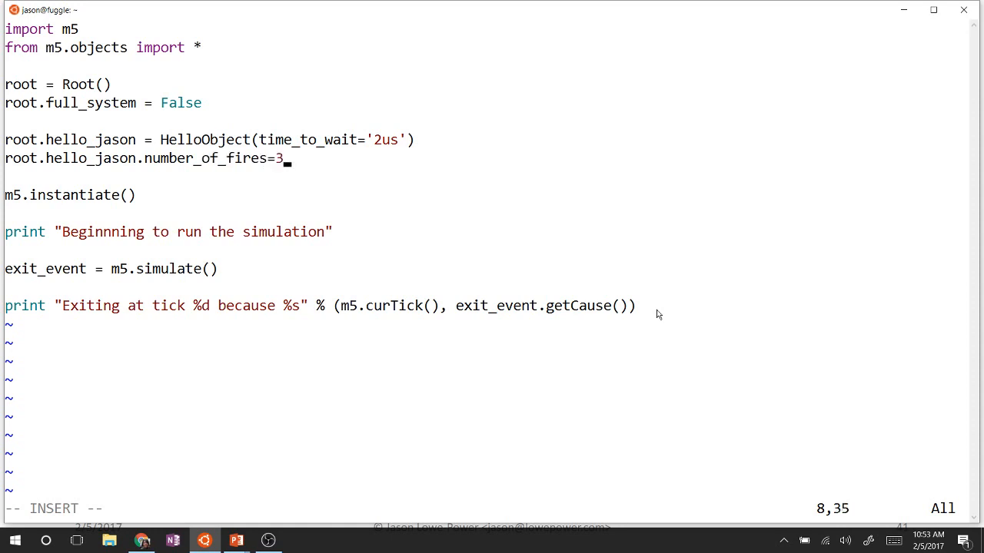